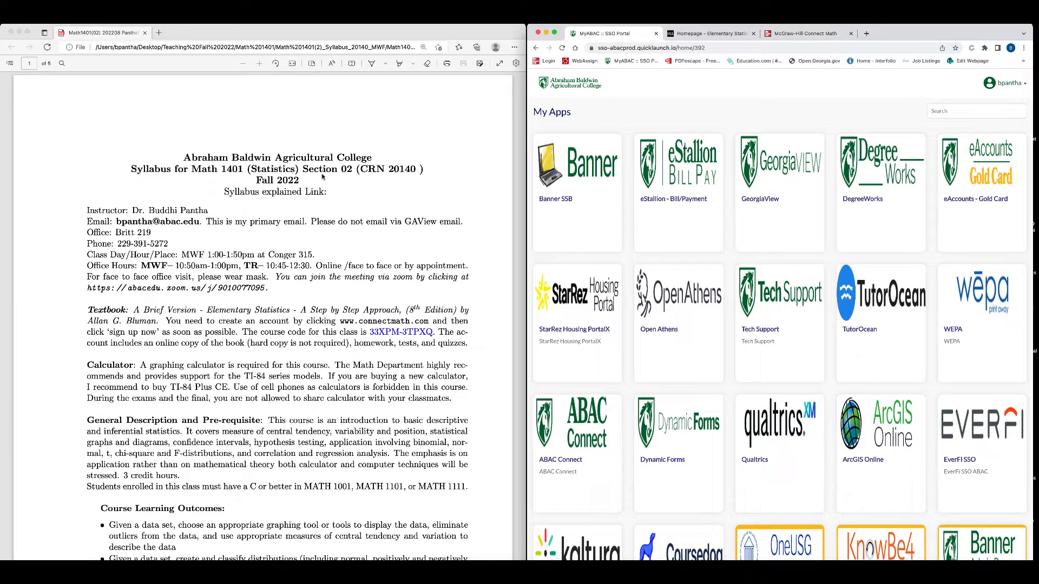
pyautogui.moveTo(374, 178)
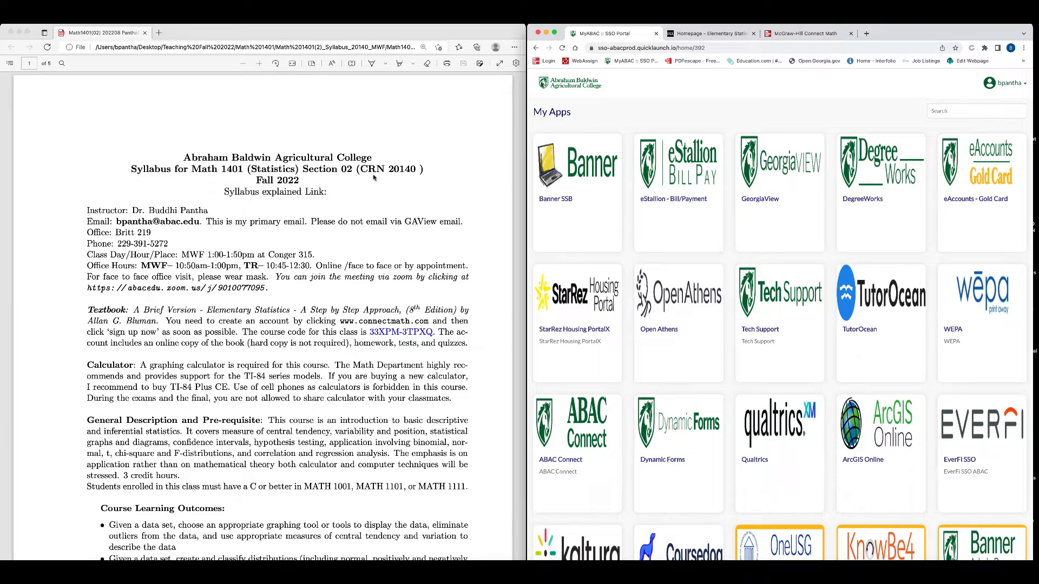
pyautogui.moveTo(390, 179)
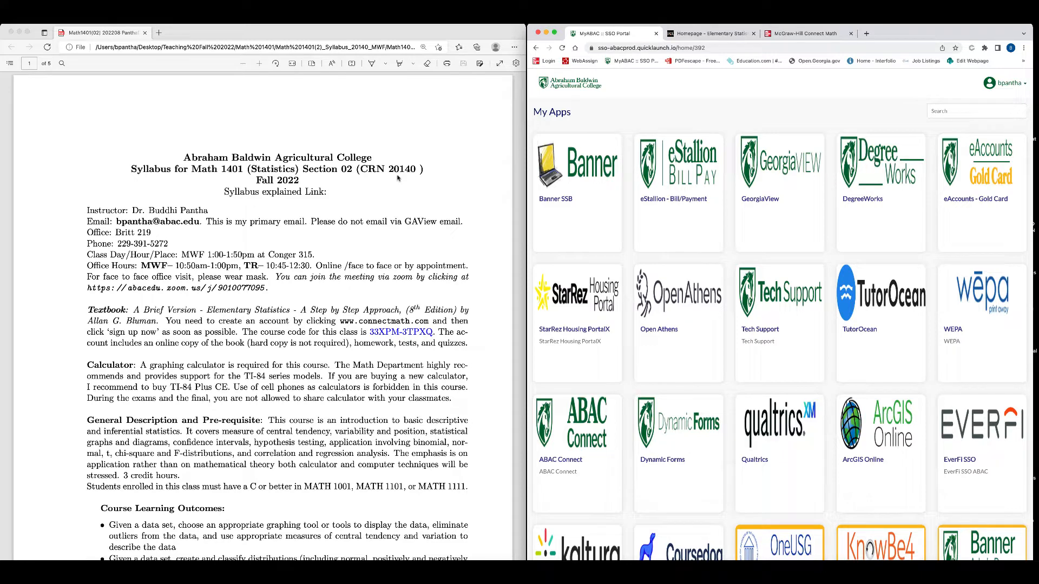
pyautogui.moveTo(286, 188)
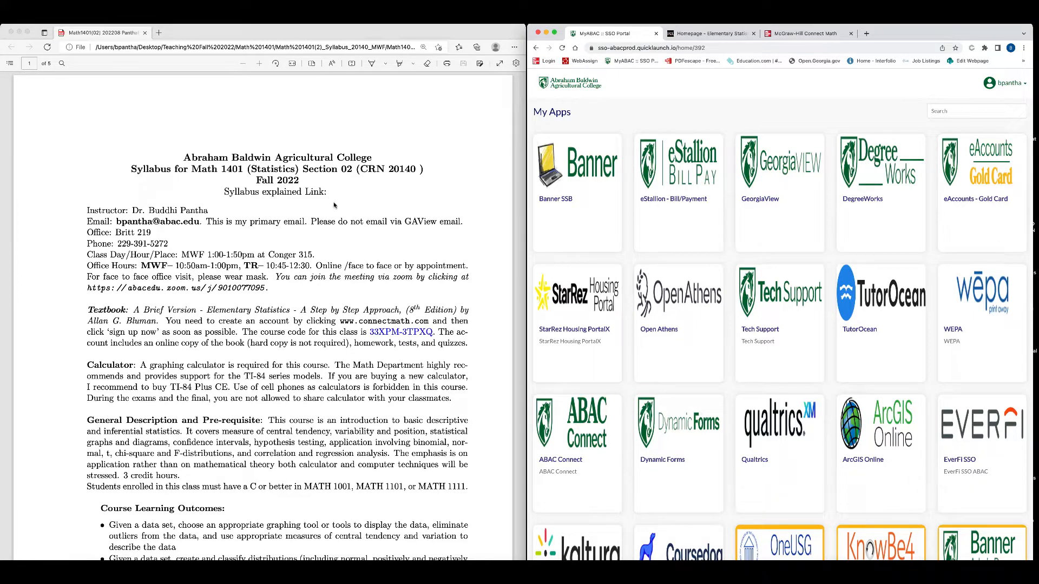
pyautogui.moveTo(332, 195)
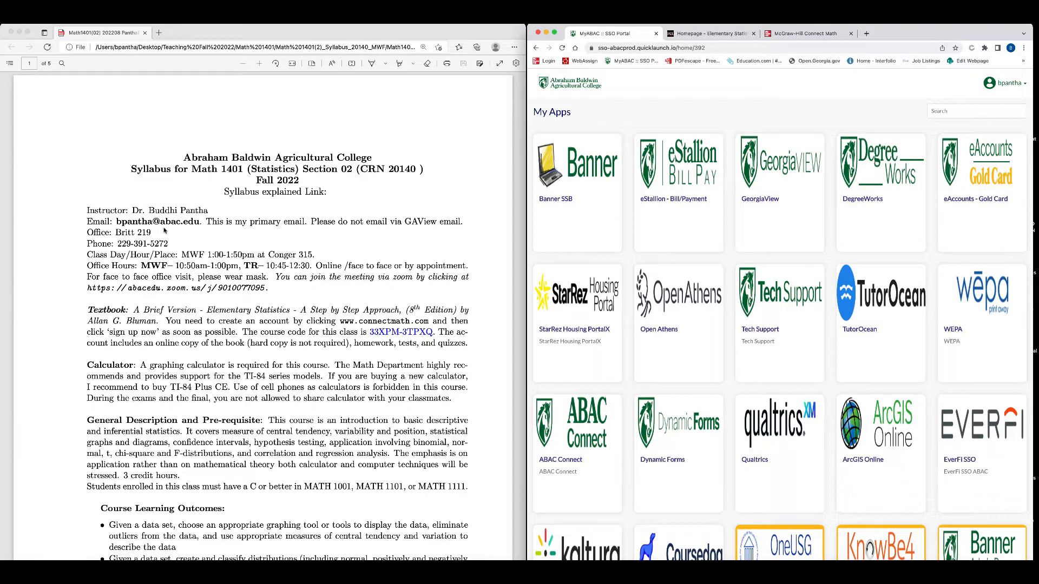
pyautogui.moveTo(160, 229)
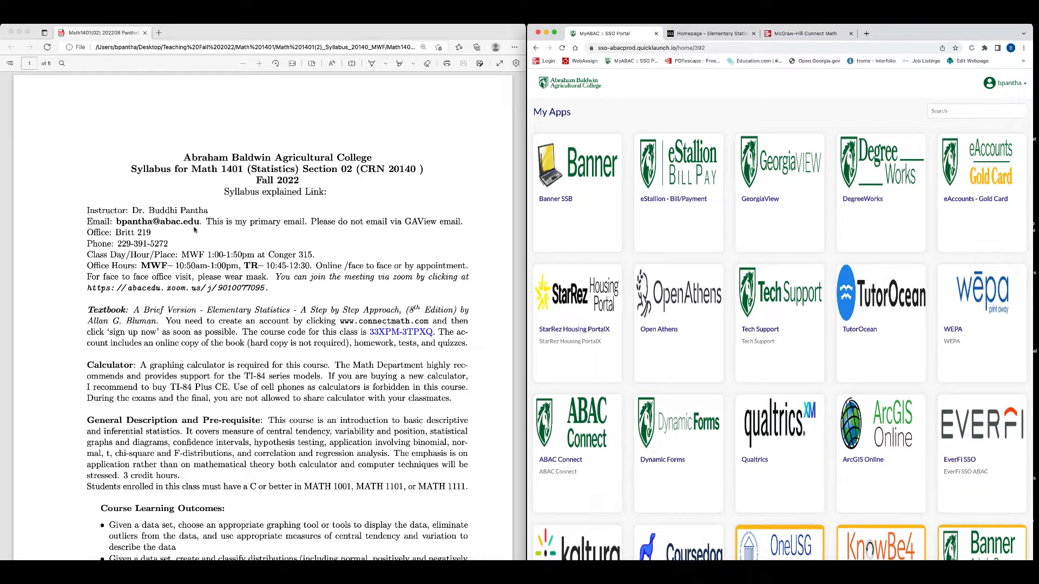
pyautogui.moveTo(296, 234)
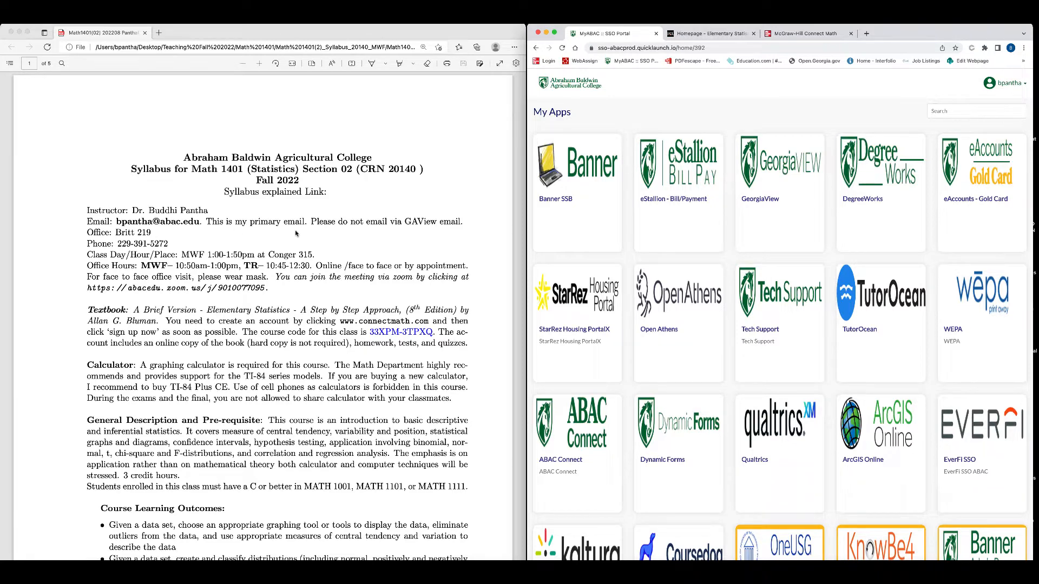
pyautogui.moveTo(170, 224)
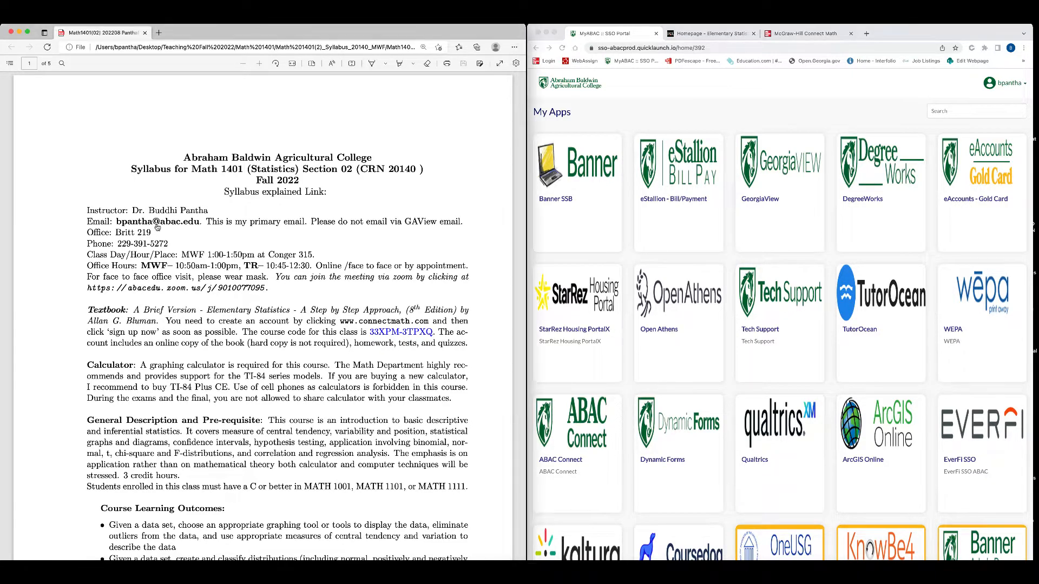
# Turn on the Draw tool over page 1 of the Math 1401 syllabus
pyautogui.click(371, 63)
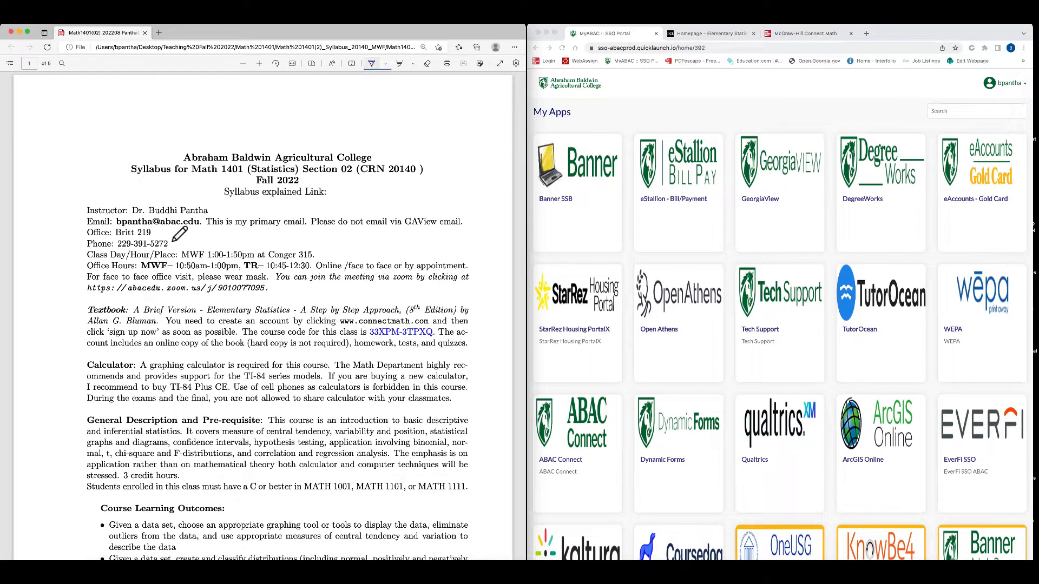
pyautogui.moveTo(156, 229)
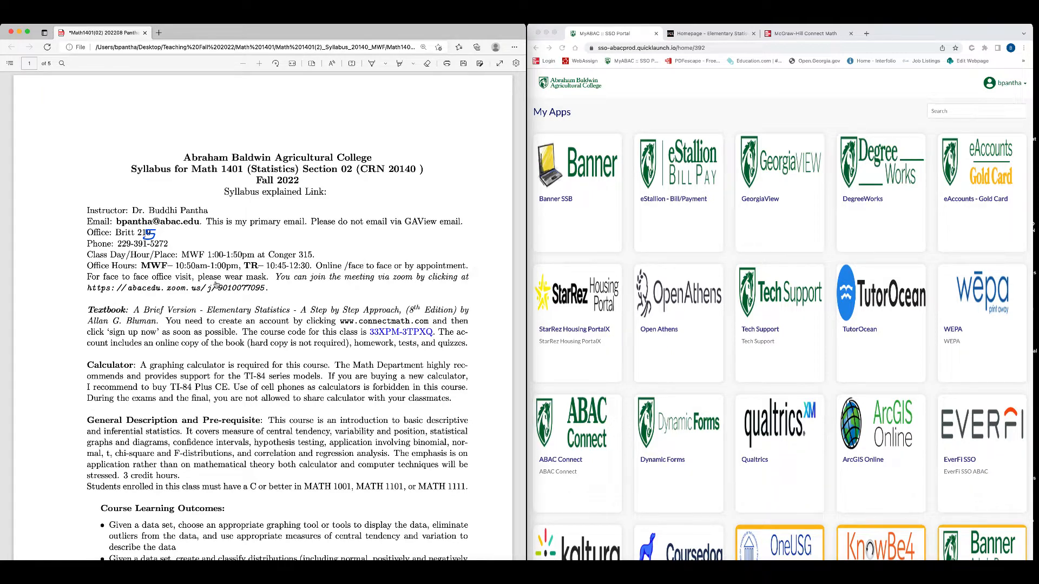
pyautogui.moveTo(346, 266)
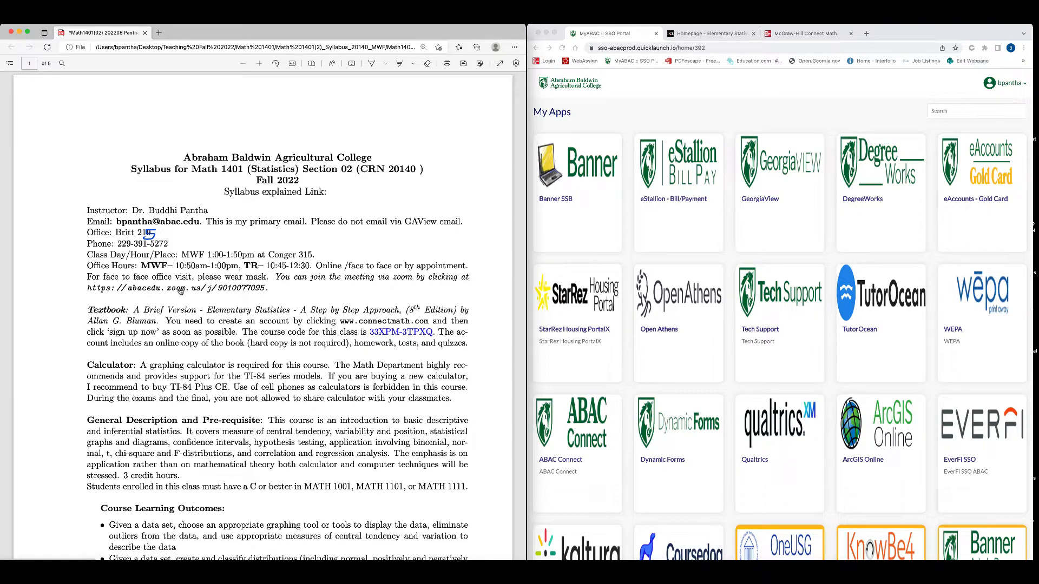
pyautogui.moveTo(195, 297)
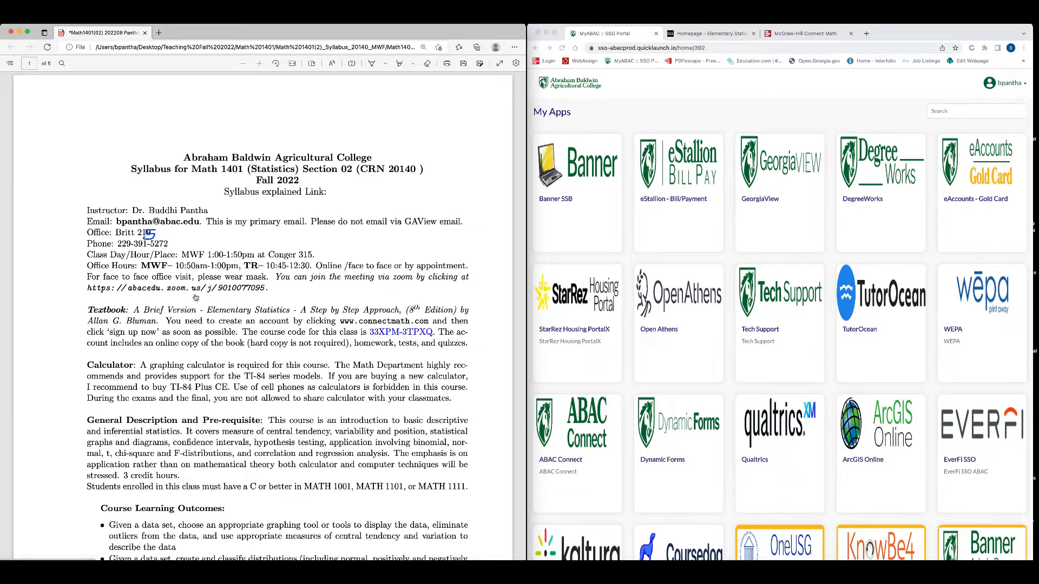
pyautogui.moveTo(277, 293)
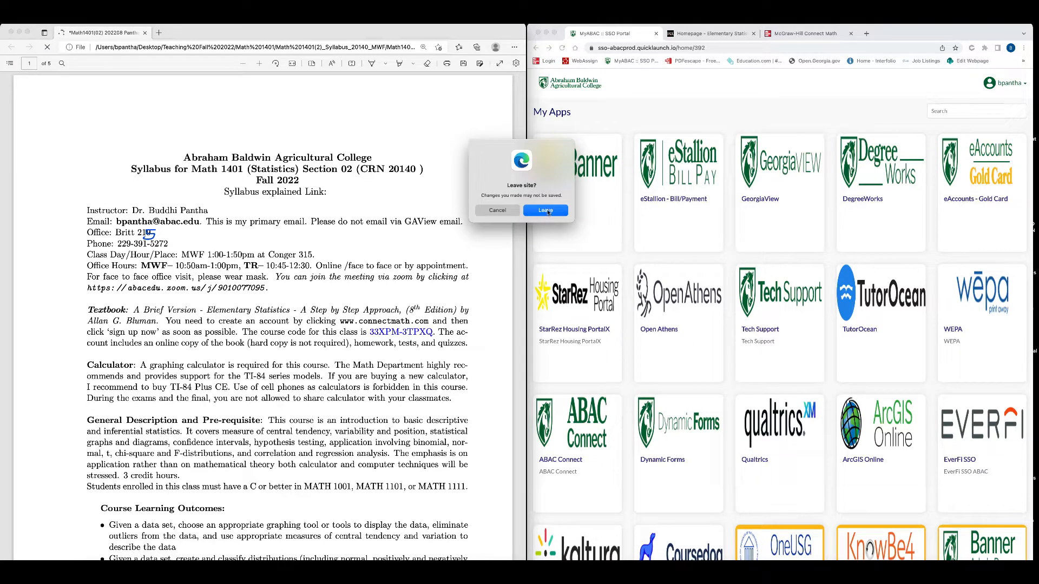
# Leave the syllabus discarding the ink mark, visit the Connect Math login, then return
pyautogui.click(545, 211)
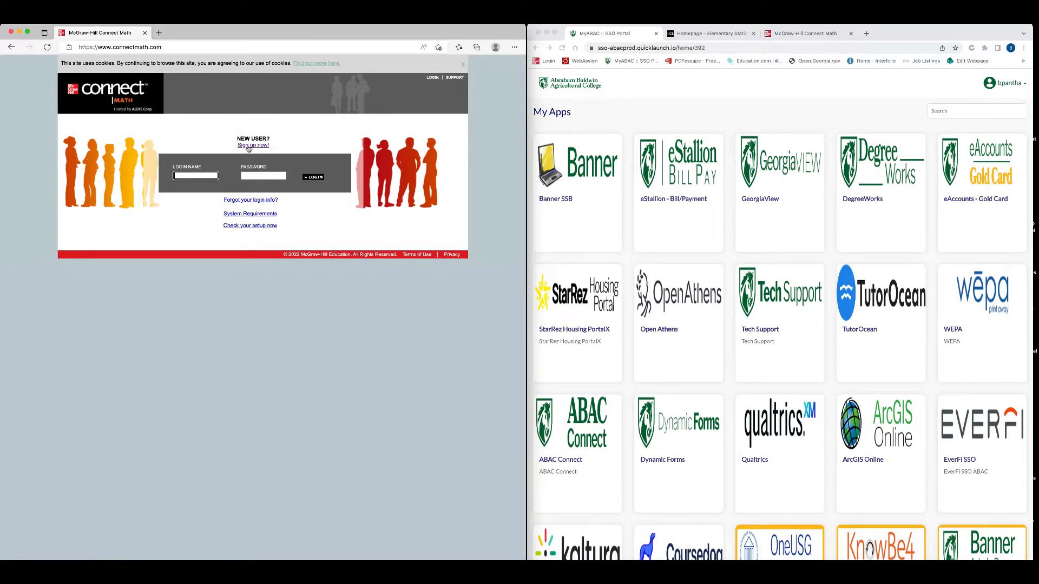
pyautogui.click(253, 145)
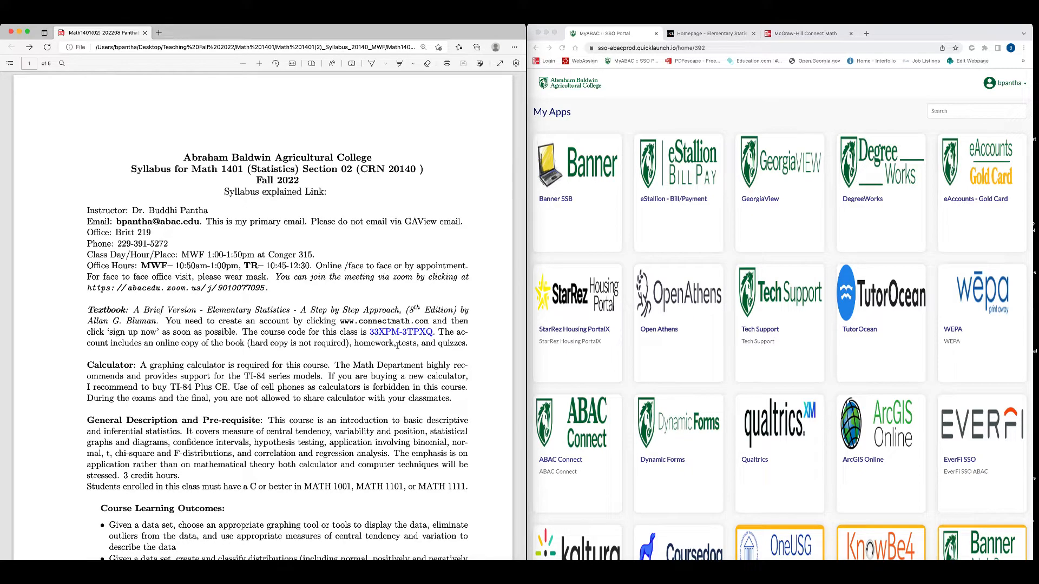
# Select the word 'tests' in the syllabus textbook paragraph
pyautogui.doubleClick(408, 343)
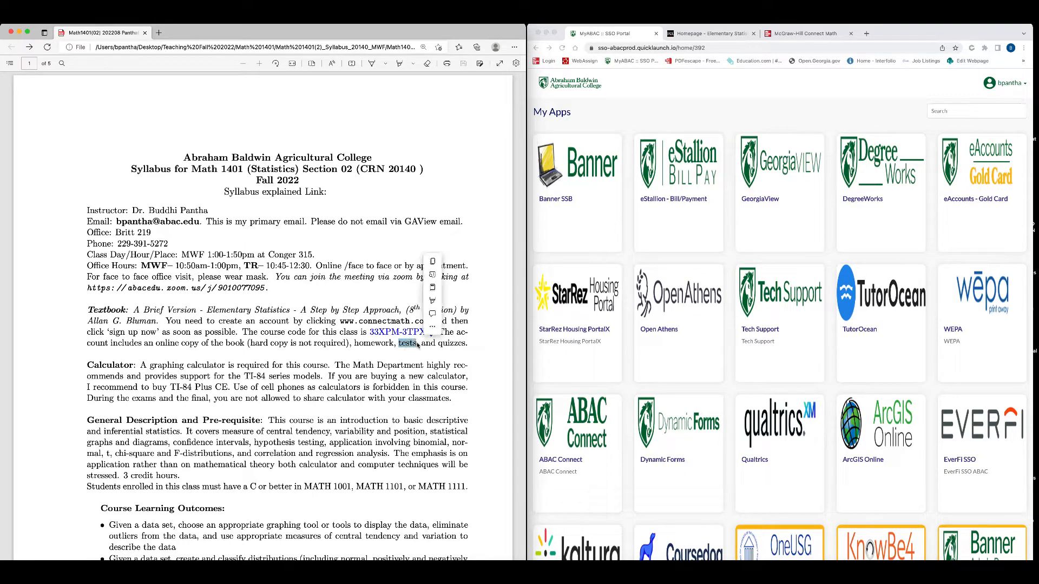
pyautogui.moveTo(425, 353)
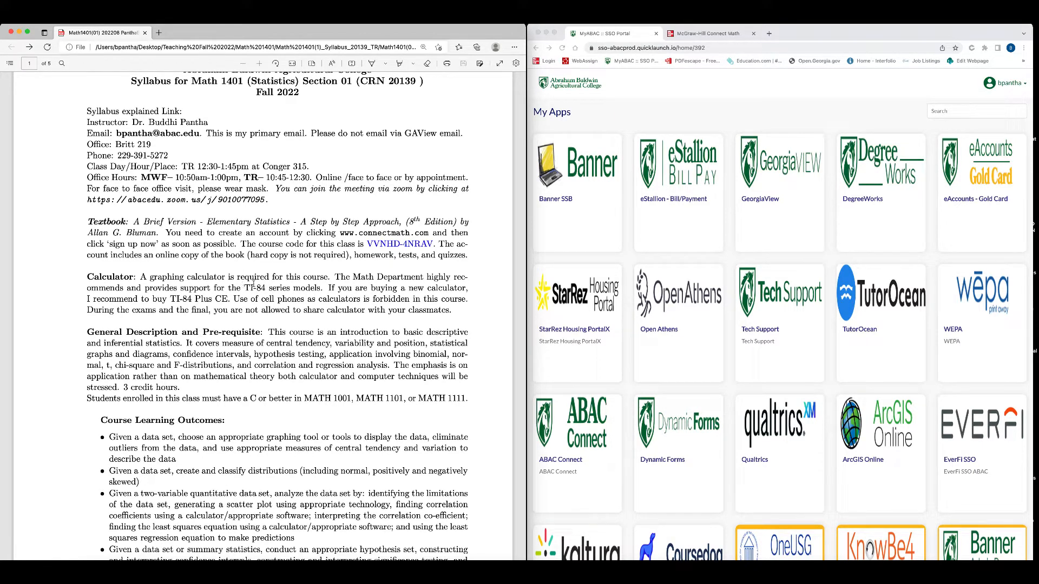
pyautogui.moveTo(334, 281)
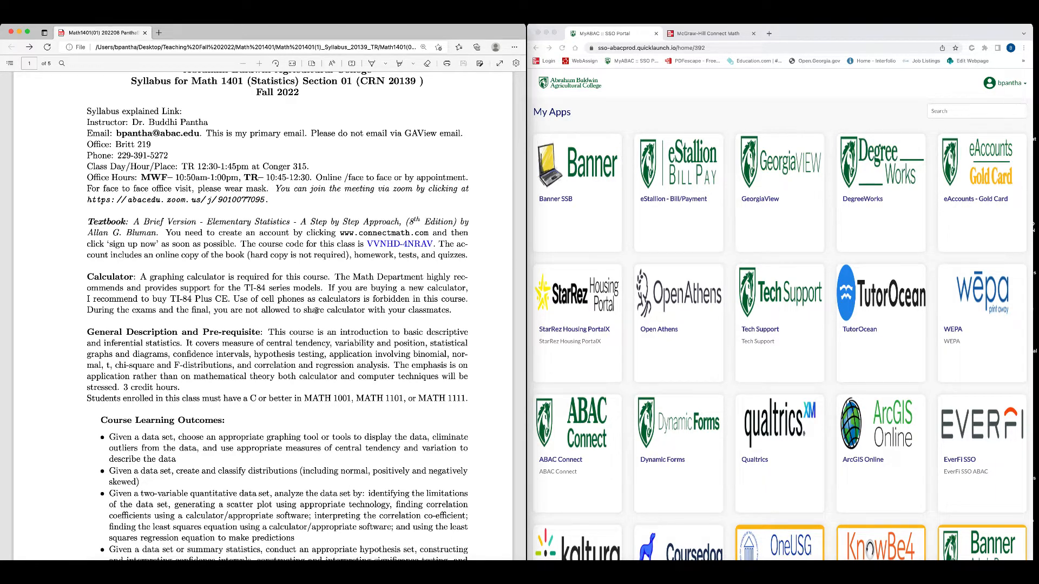
pyautogui.moveTo(318, 299)
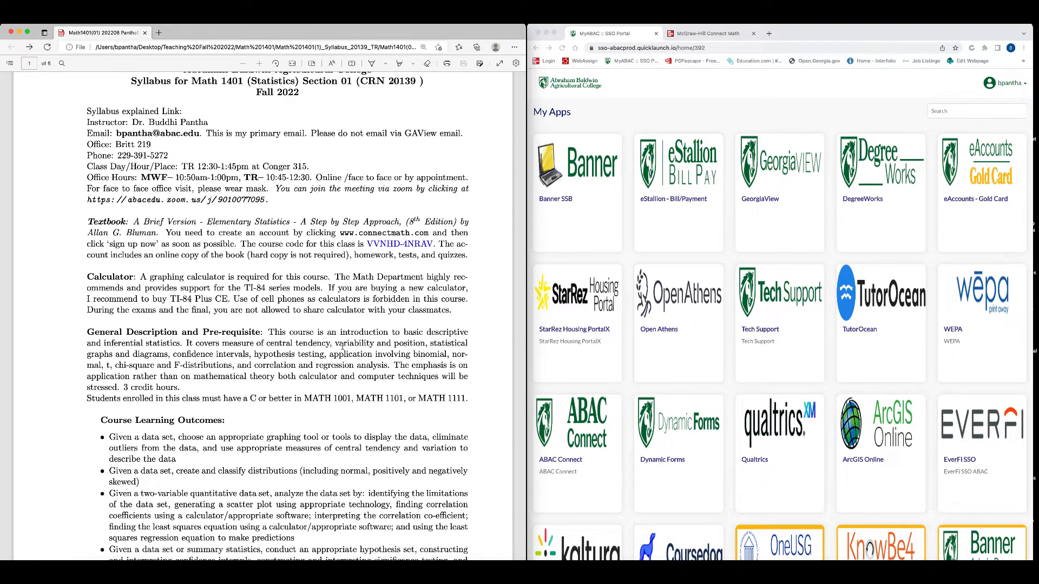
pyautogui.moveTo(317, 353)
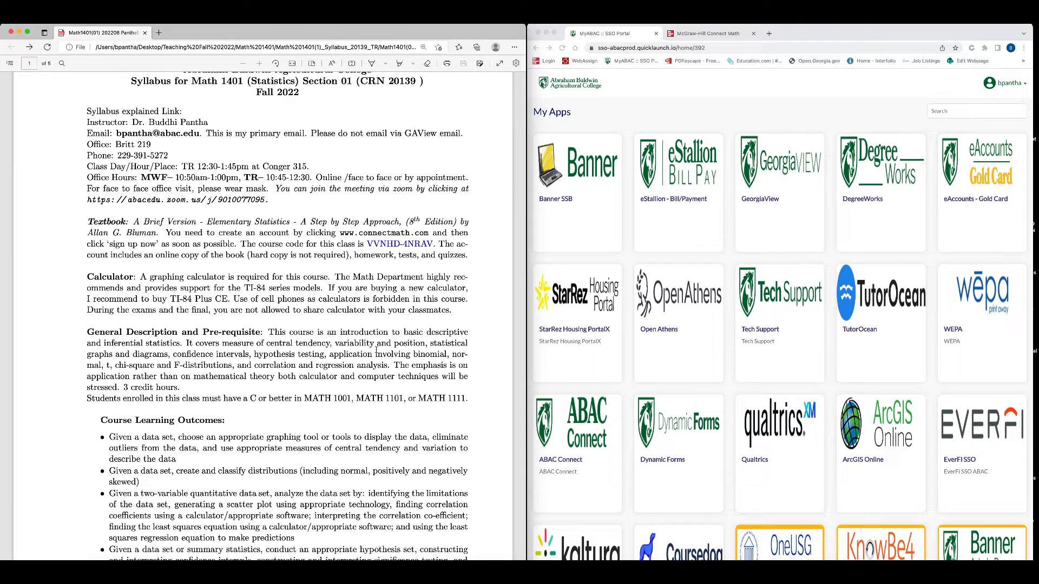
pyautogui.moveTo(406, 355)
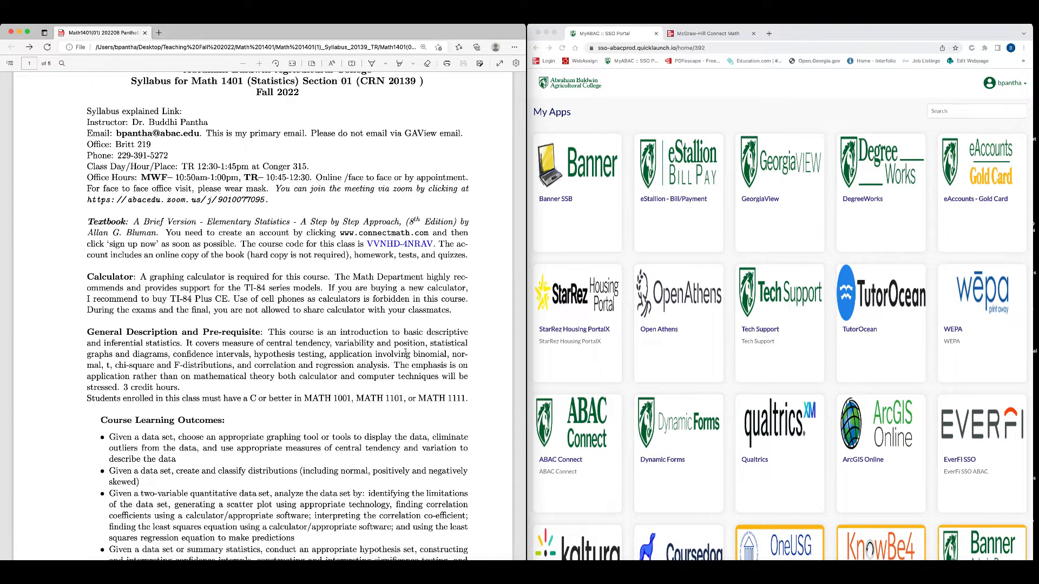
pyautogui.moveTo(500, 343)
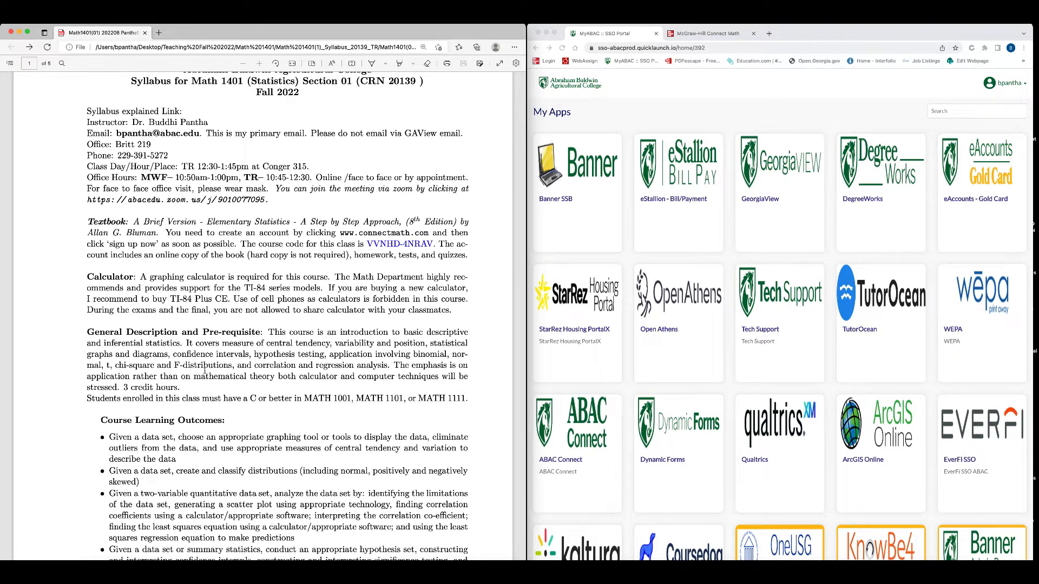
pyautogui.moveTo(333, 376)
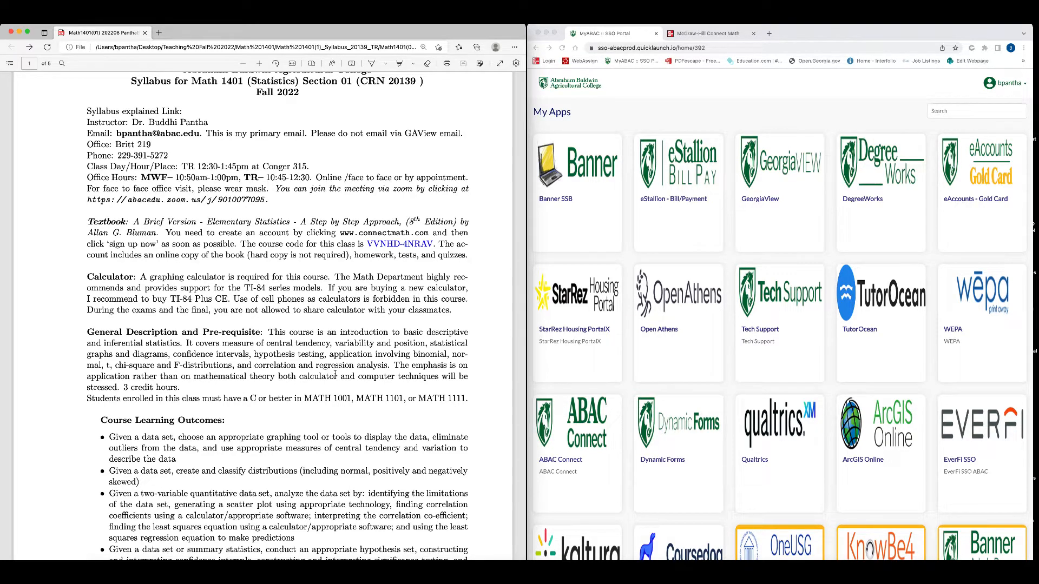
pyautogui.moveTo(437, 387)
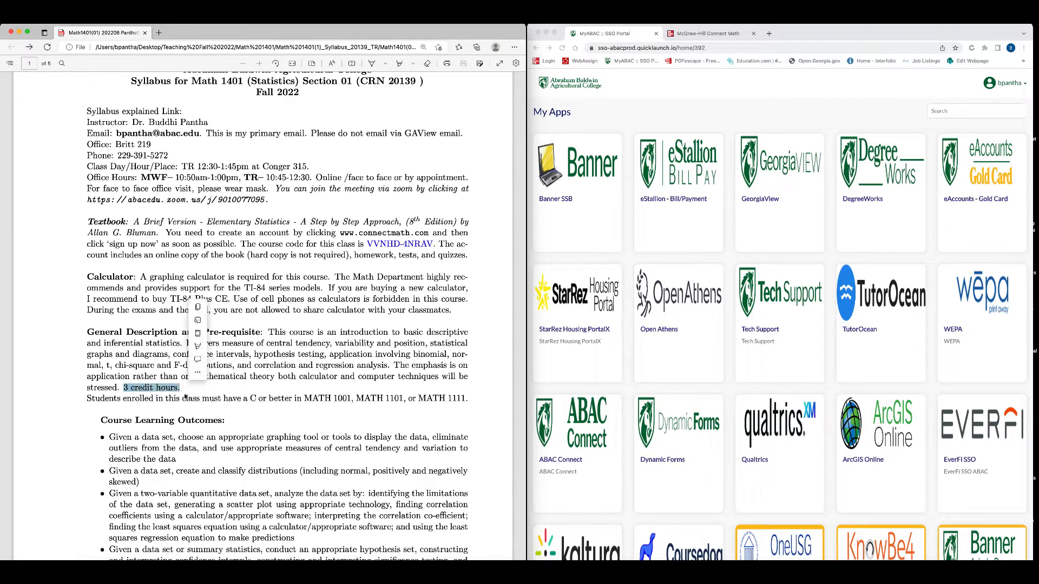
# Scroll from page 1's learning outcomes to page 2's Tentative Course Outline and policies
pyautogui.click(275, 428)
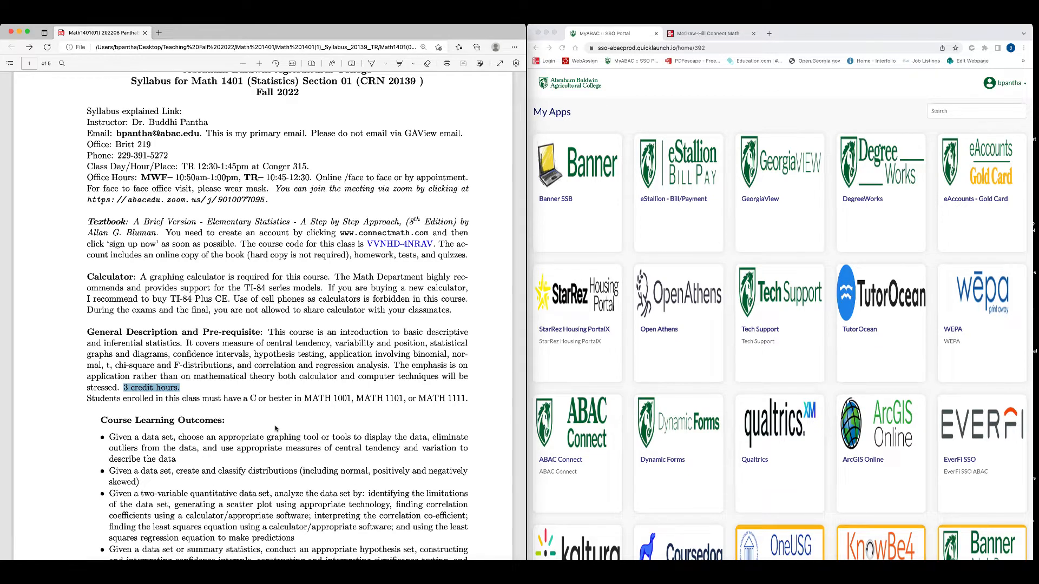
pyautogui.scroll(-3)
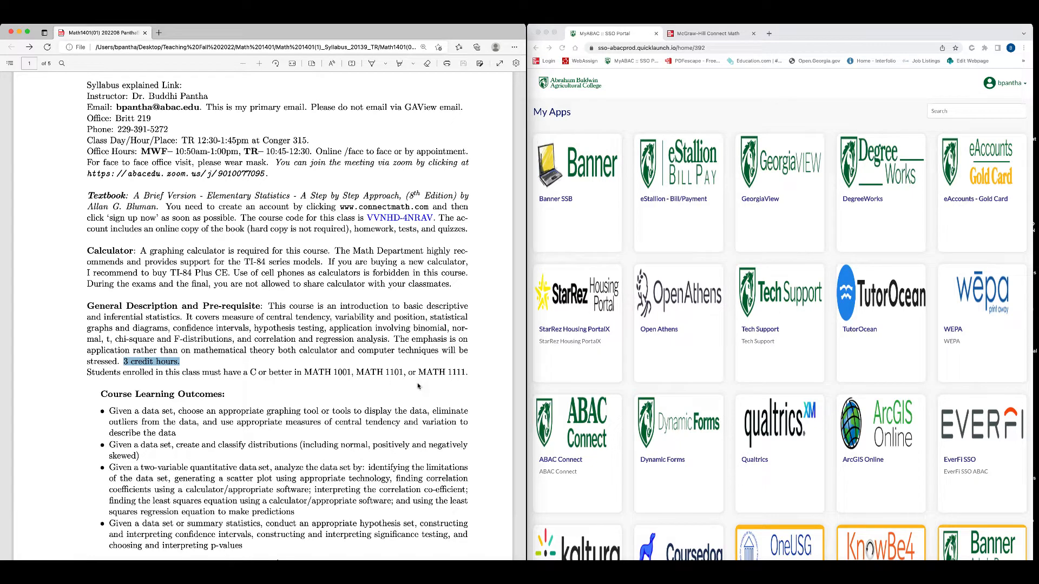
pyautogui.moveTo(408, 410)
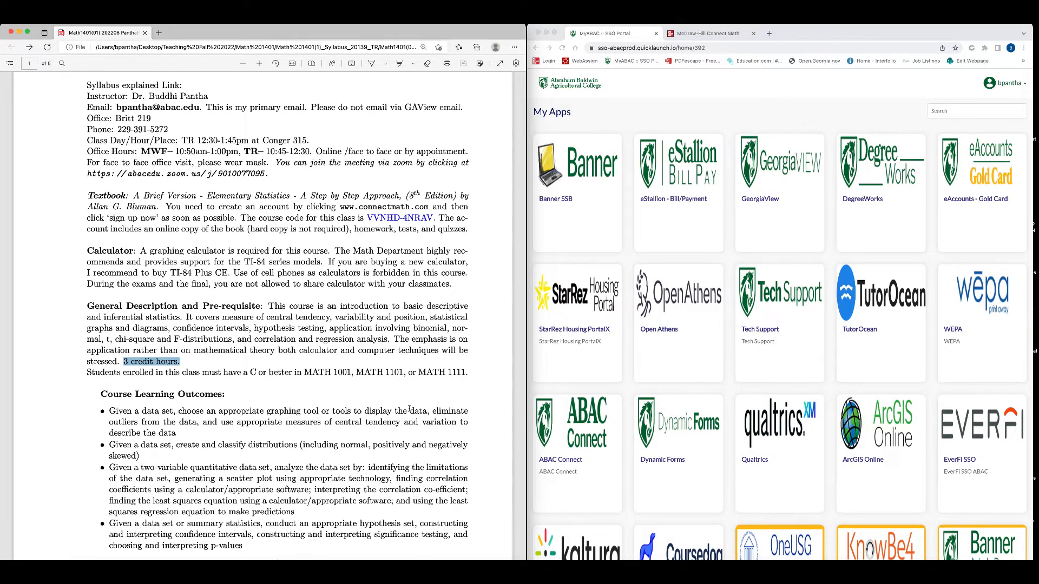
pyautogui.scroll(-3)
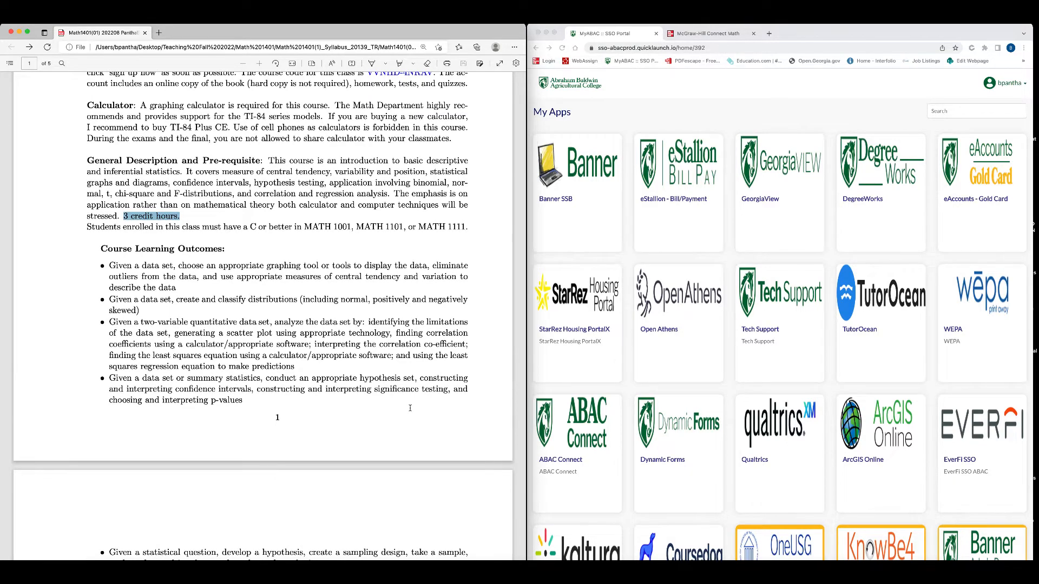
pyautogui.scroll(-3)
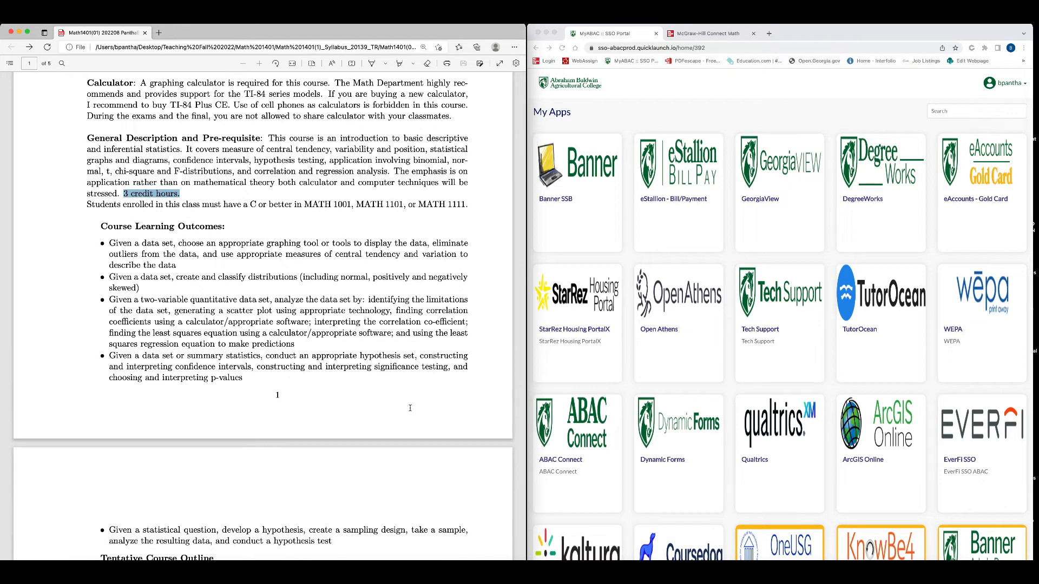
pyautogui.scroll(-3)
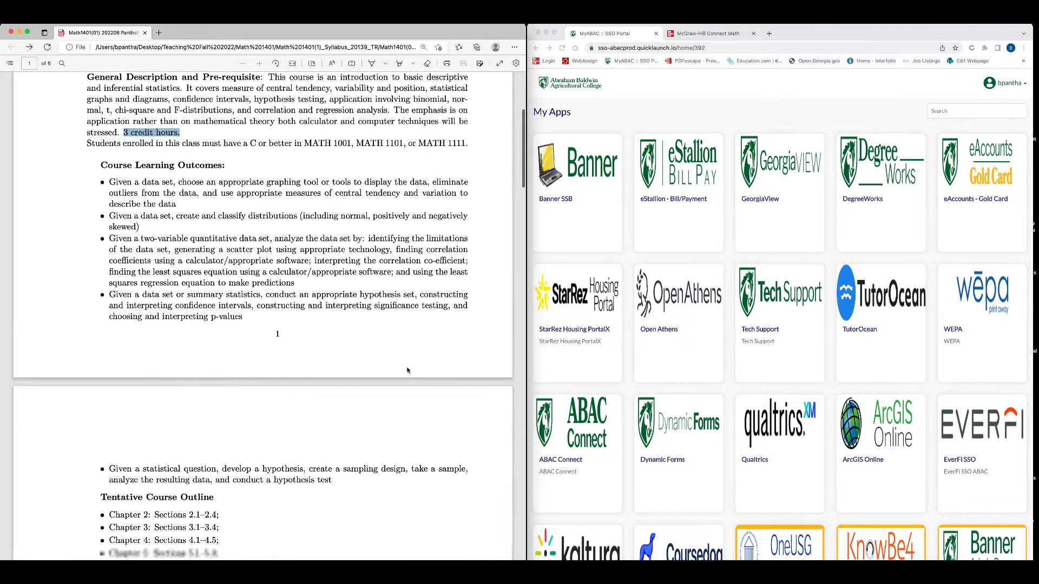
pyautogui.scroll(-3)
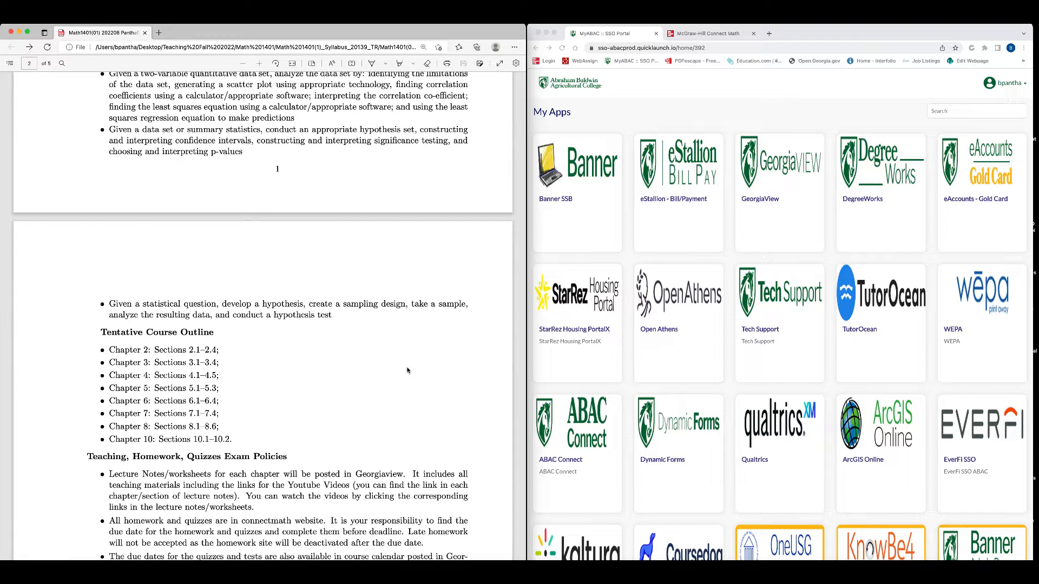
pyautogui.scroll(-3)
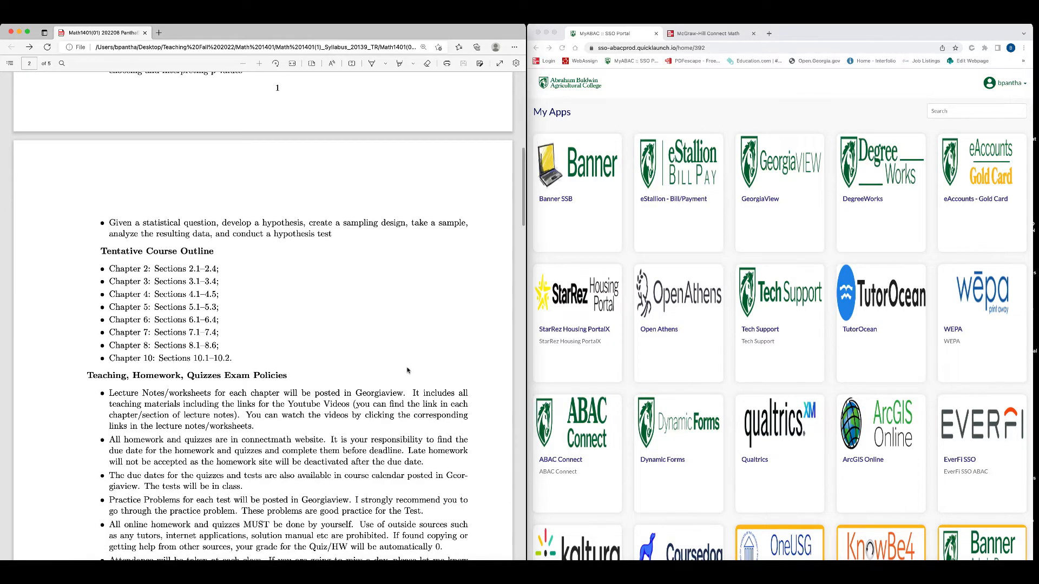
pyautogui.scroll(-3)
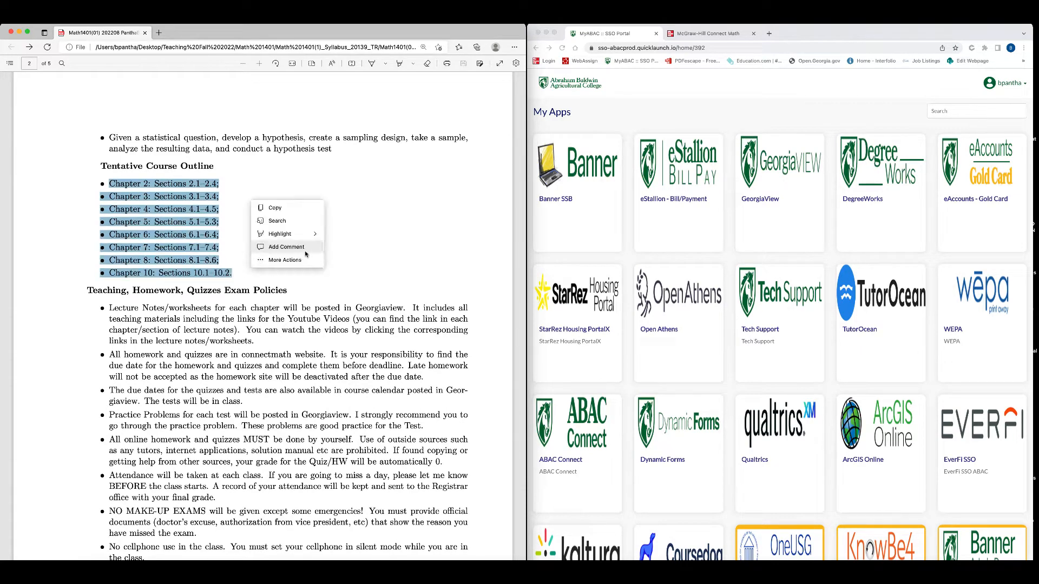
pyautogui.click(286, 247)
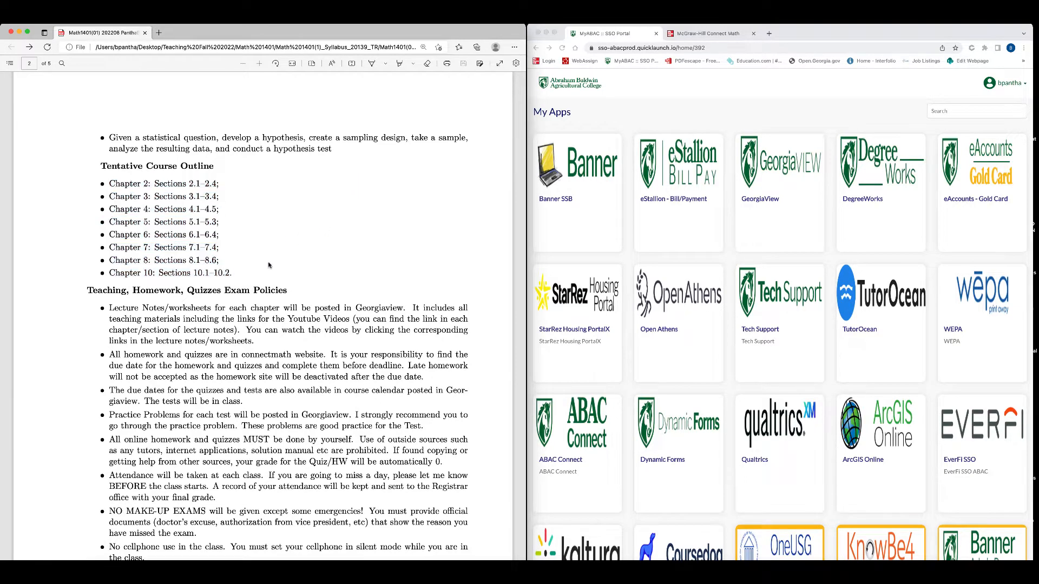
# Scroll down to the AAC free tutoring note and grade distribution list
pyautogui.scroll(-3)
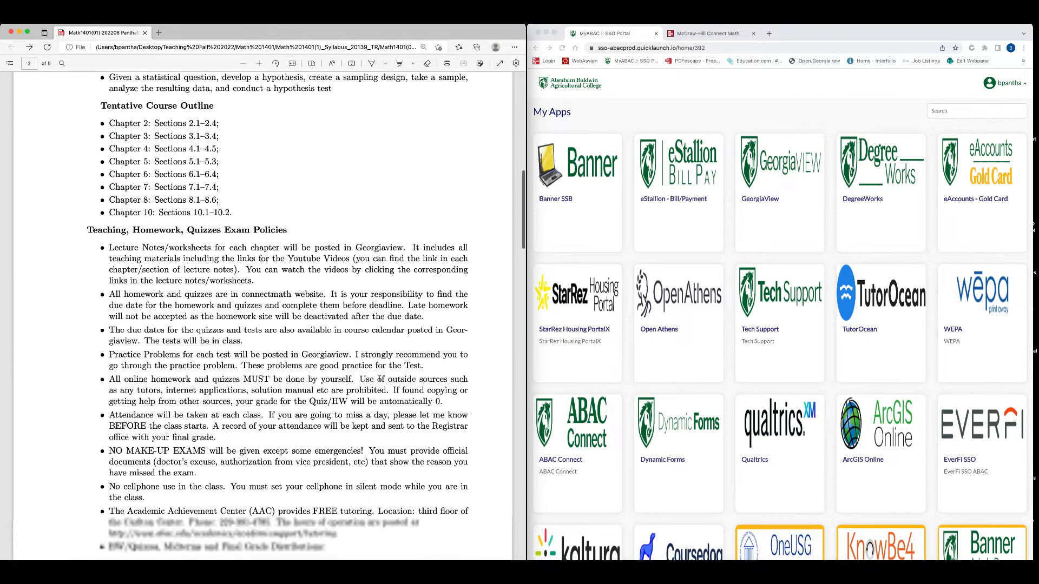
pyautogui.scroll(-3)
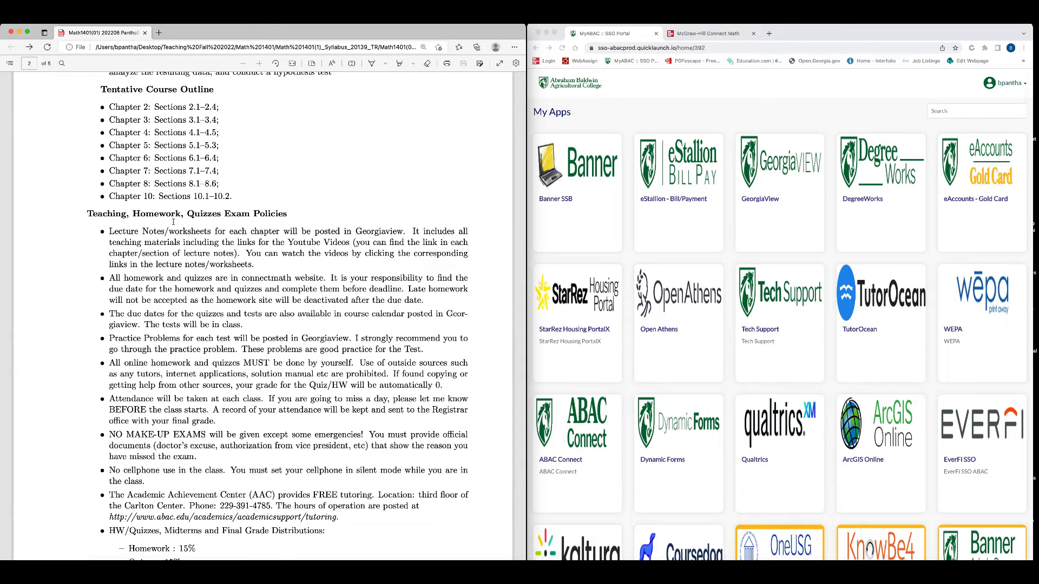
pyautogui.moveTo(282, 260)
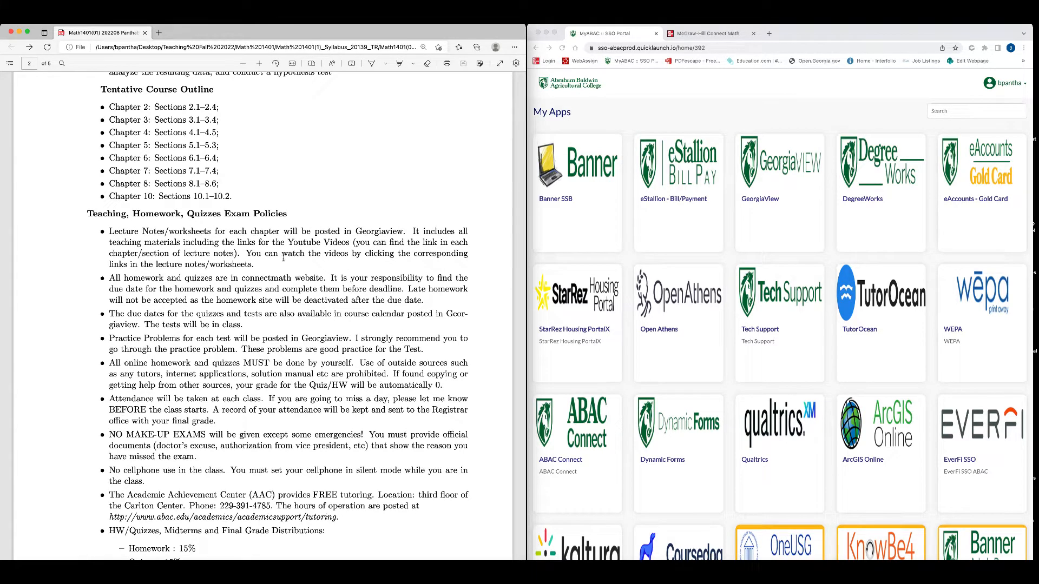
pyautogui.moveTo(137, 234)
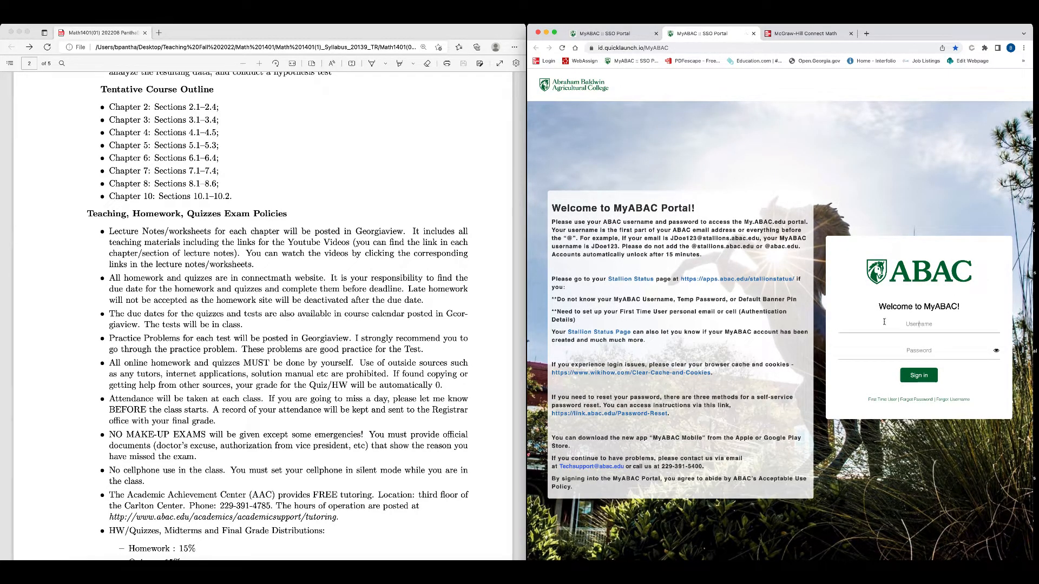
# Sign in to MyABAC as 'bp' to reach the GeorgiaView homepage
pyautogui.write('bpantha')
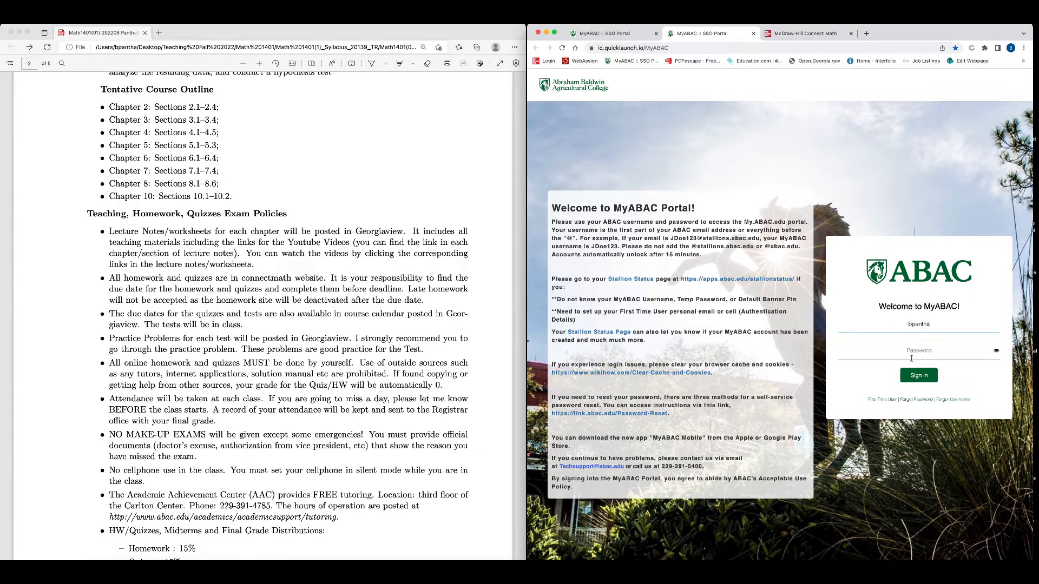
pyautogui.write('•••••')
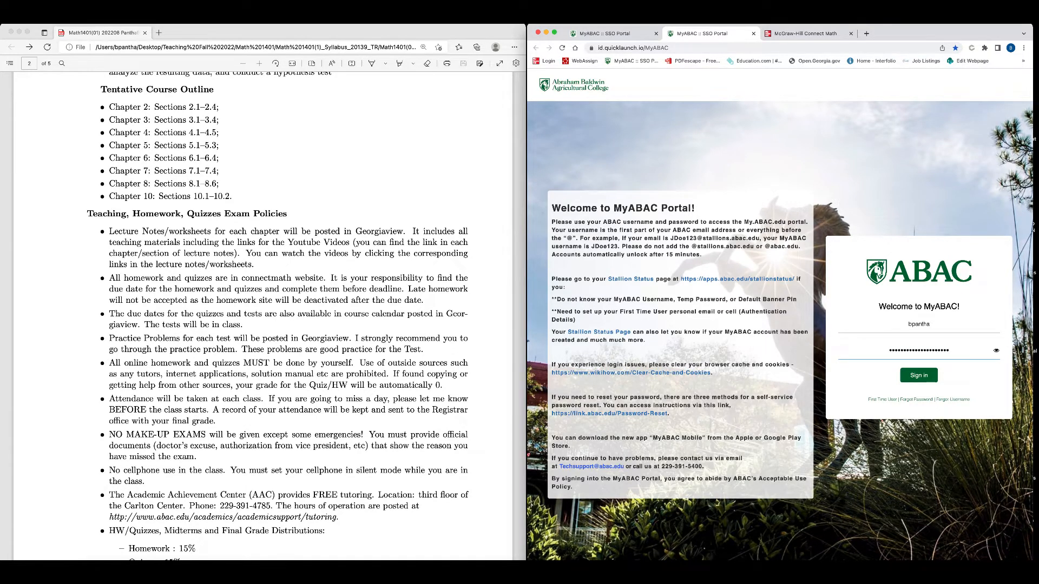
pyautogui.click(918, 375)
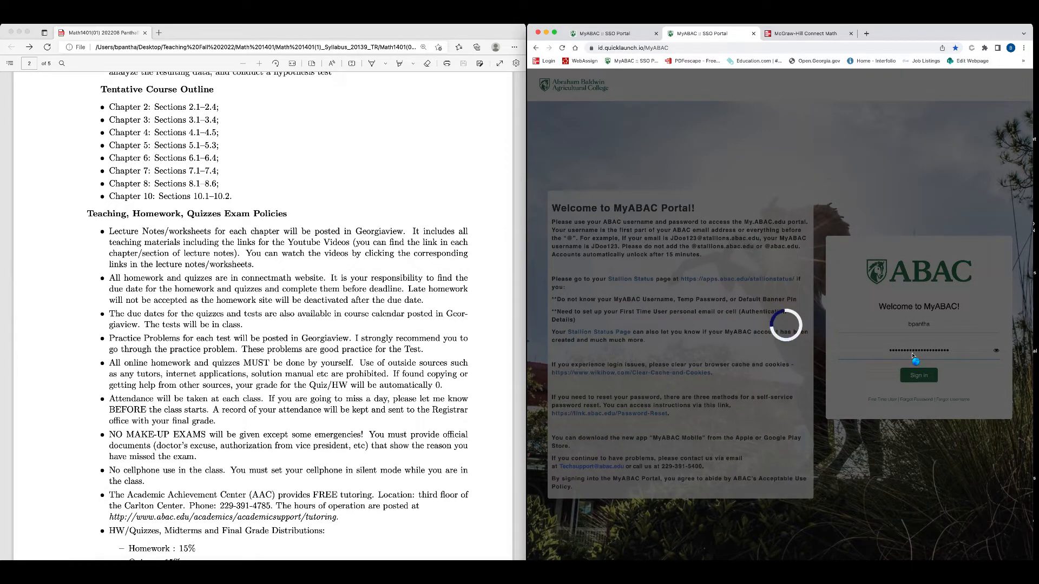
pyautogui.click(919, 375)
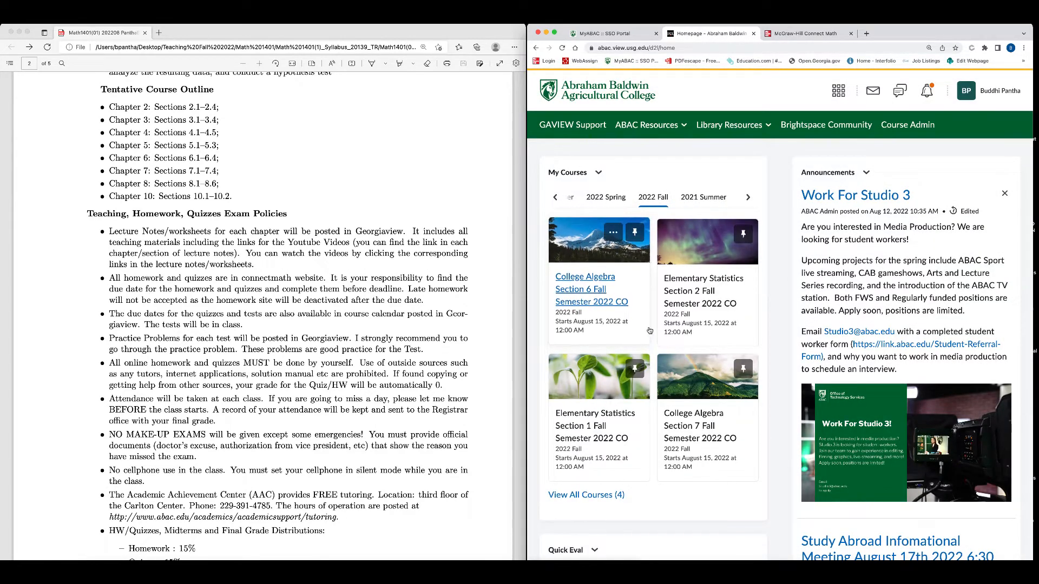
# Open Elementary Statistics Section 1's Lecture Notes module and select Chapter 1n2 LecNote
pyautogui.click(595, 417)
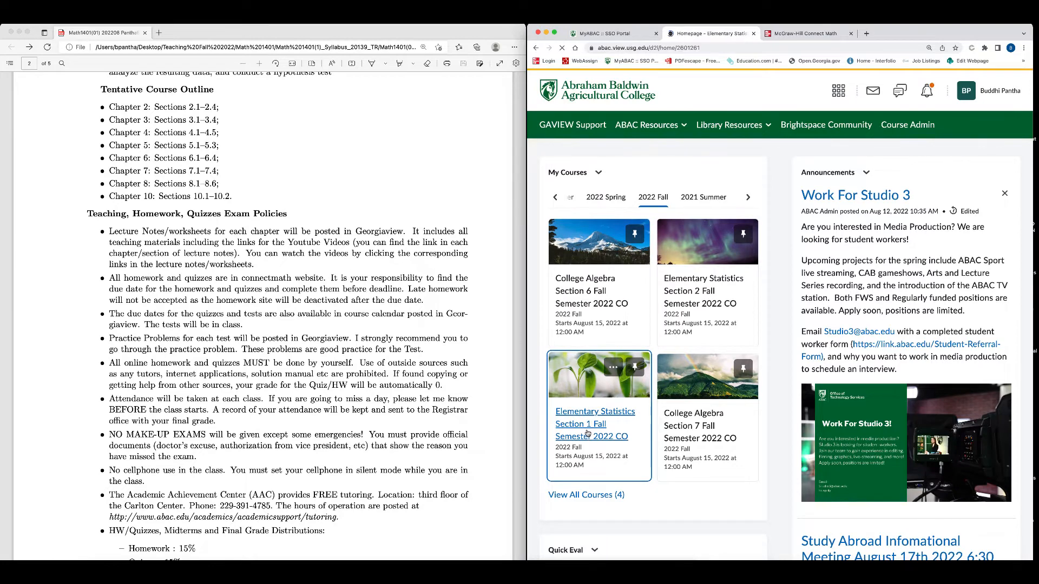
pyautogui.click(594, 411)
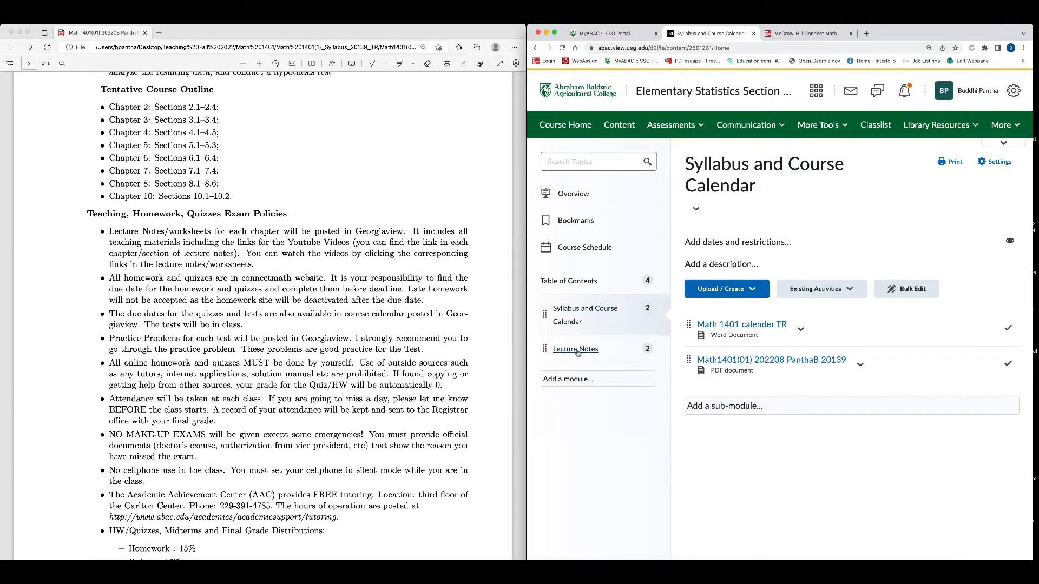
pyautogui.click(575, 349)
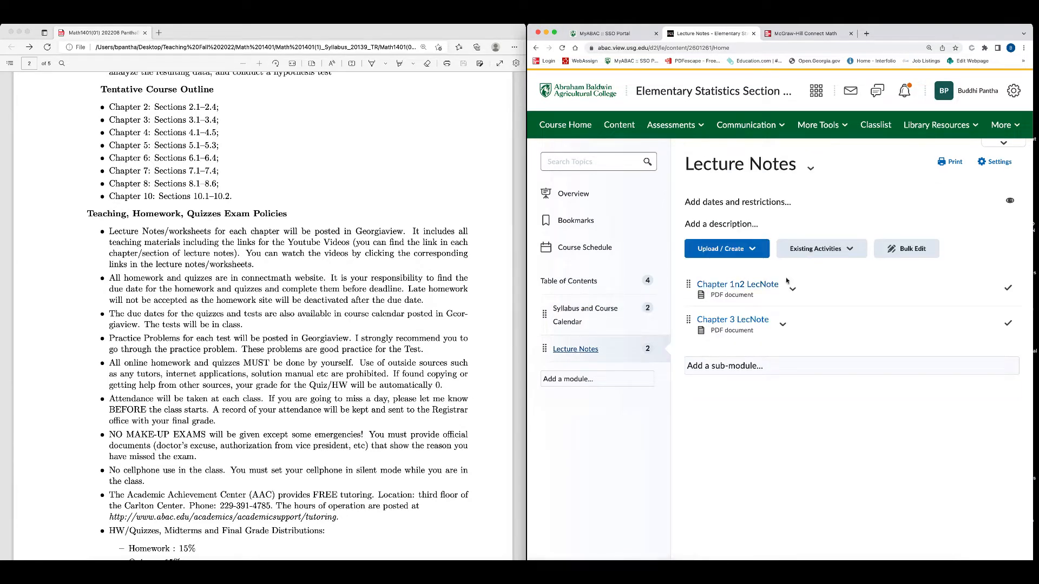
pyautogui.moveTo(853, 337)
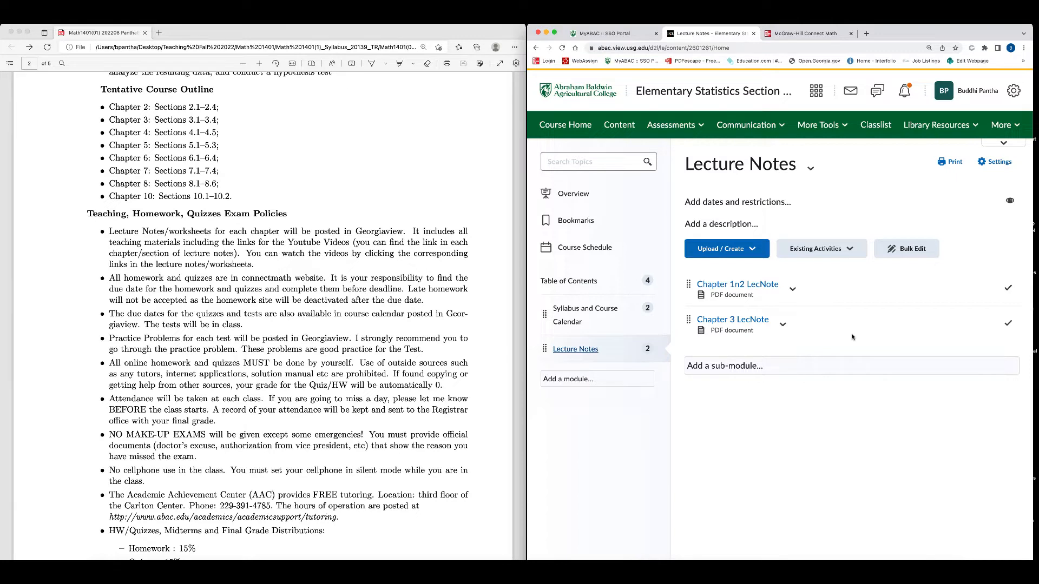
pyautogui.moveTo(328, 270)
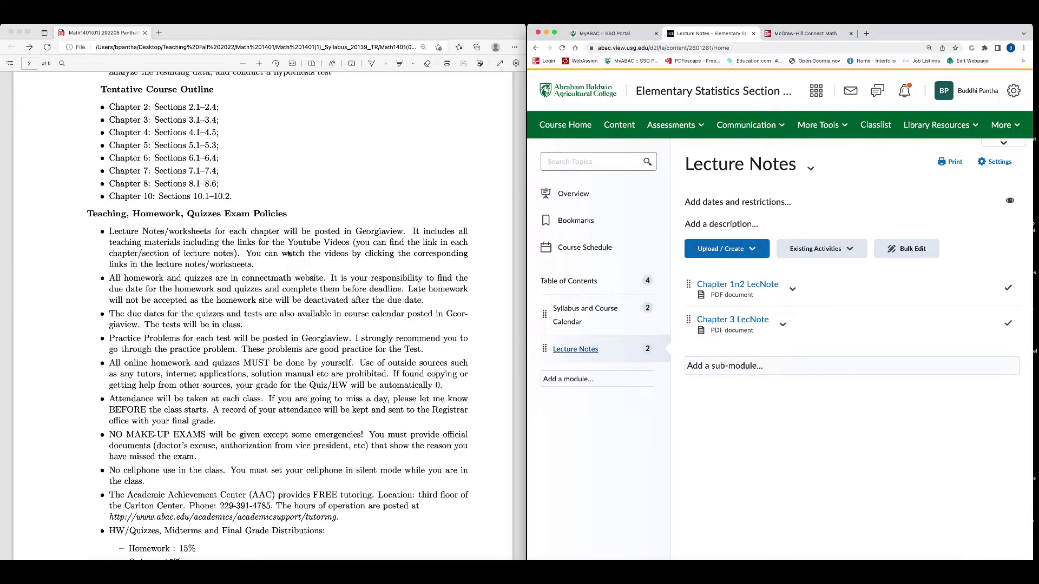
pyautogui.click(744, 284)
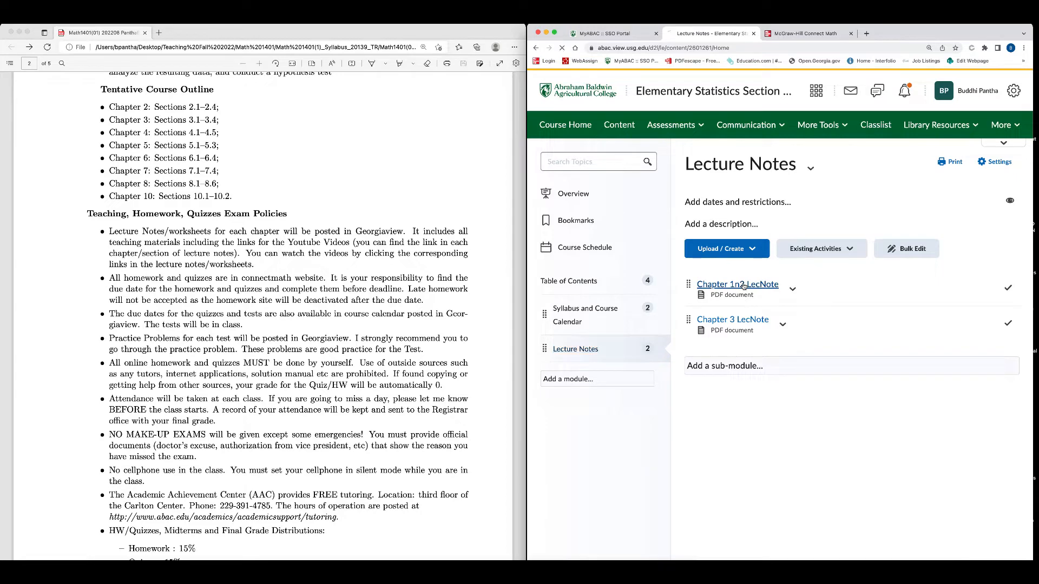
# Open the Chapter 1n2 LecNote PDF and scroll into Sampling and Data
pyautogui.click(737, 284)
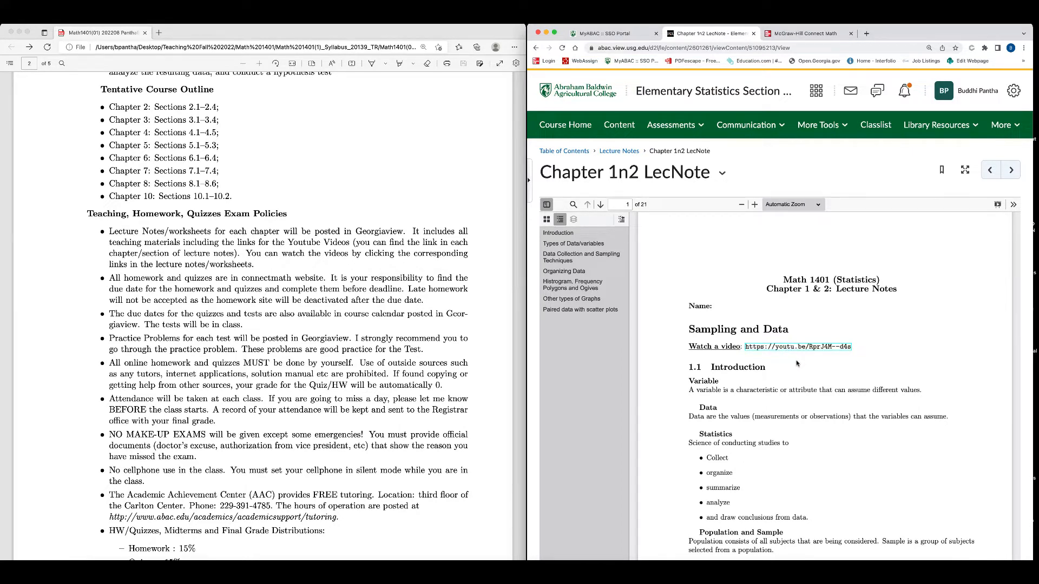
pyautogui.scroll(-3)
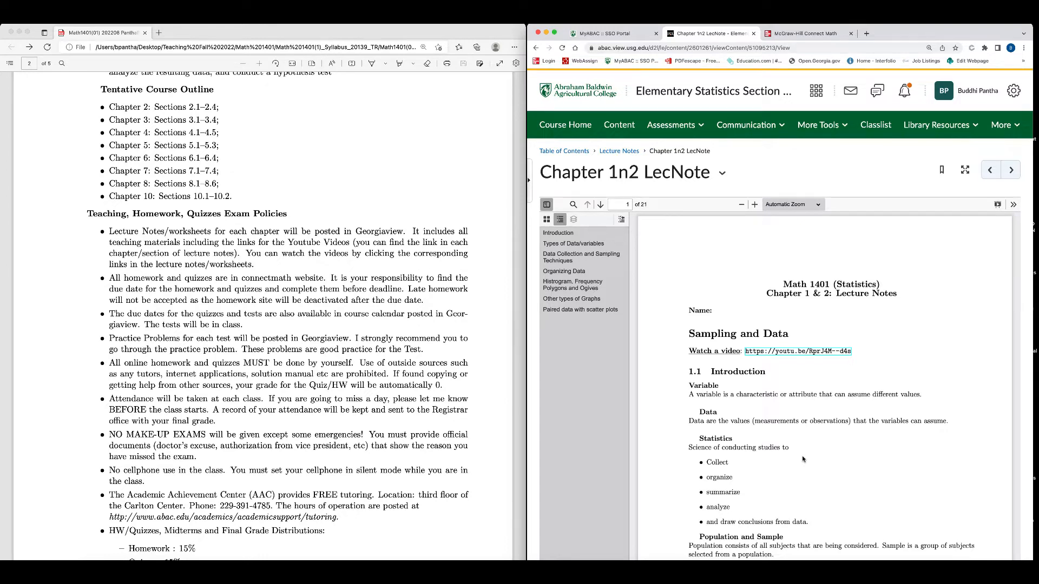
pyautogui.moveTo(188, 247)
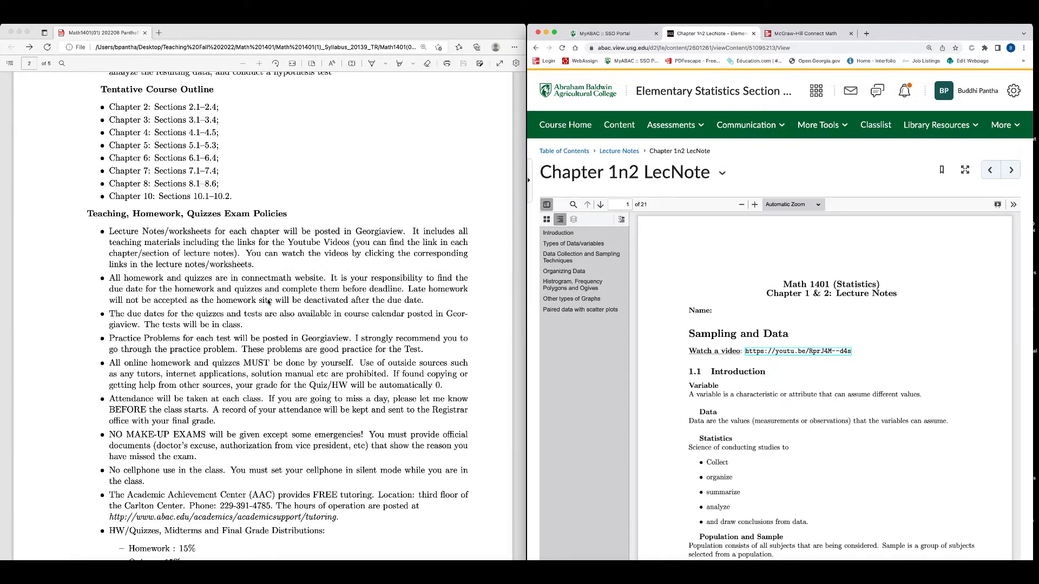
pyautogui.scroll(-3)
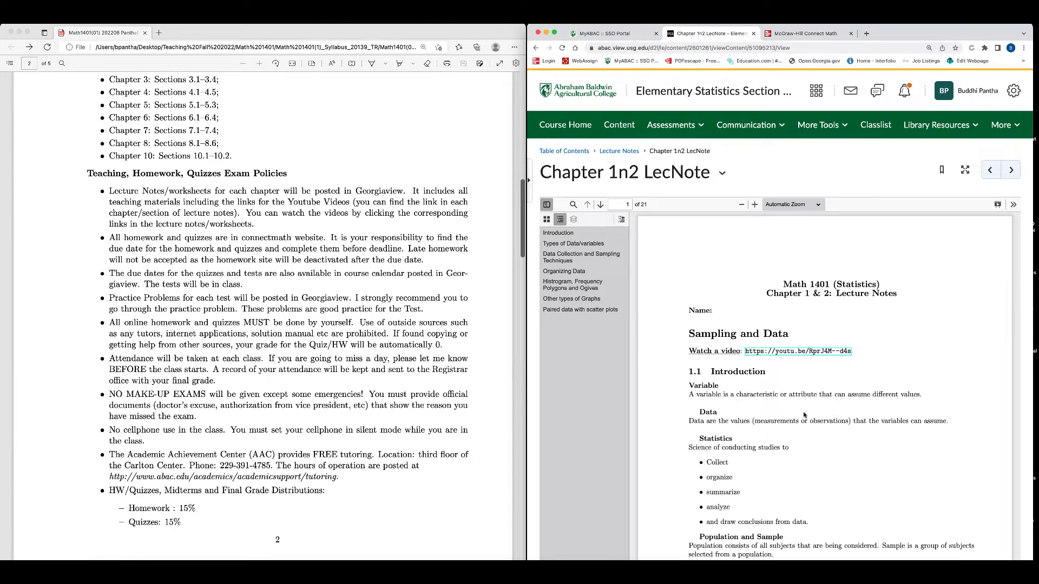
pyautogui.scroll(-3)
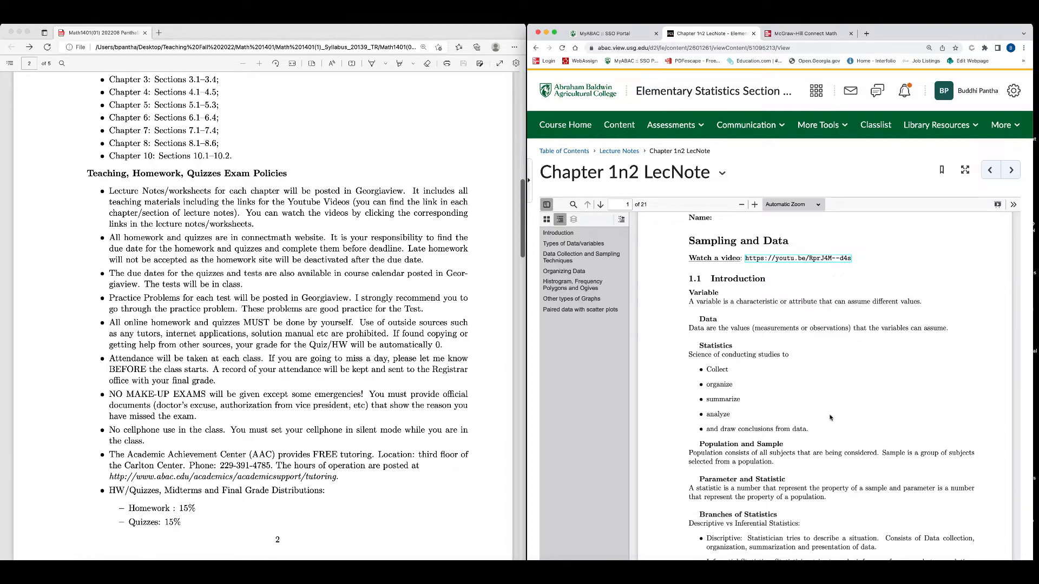
pyautogui.scroll(-3)
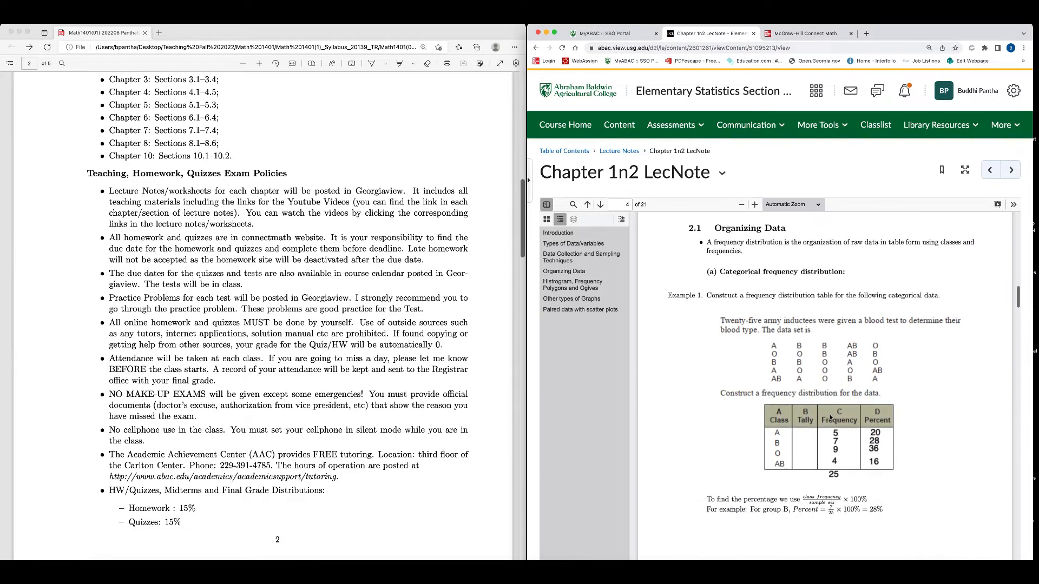
pyautogui.scroll(-3)
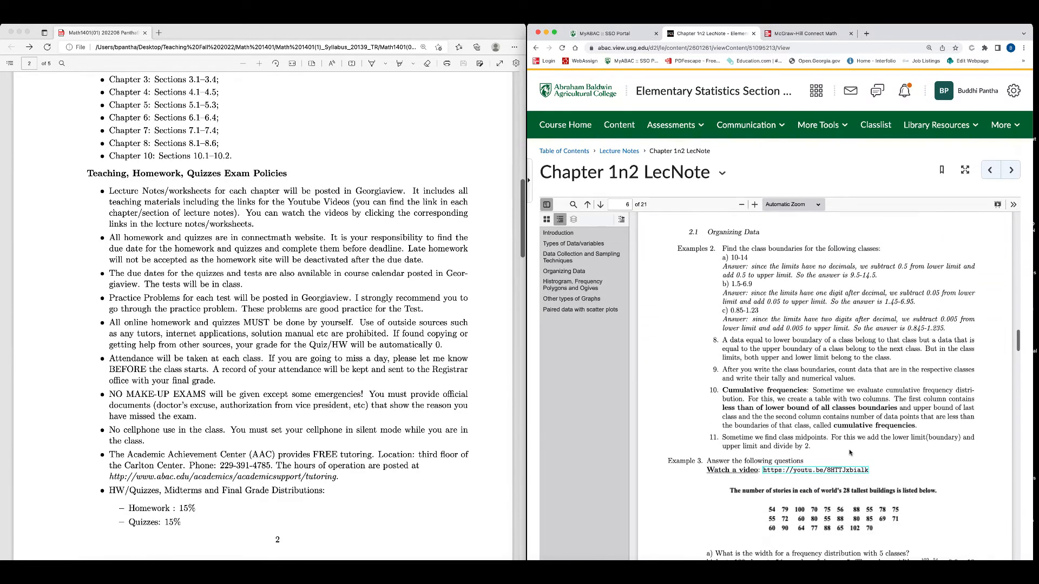
pyautogui.scroll(-3)
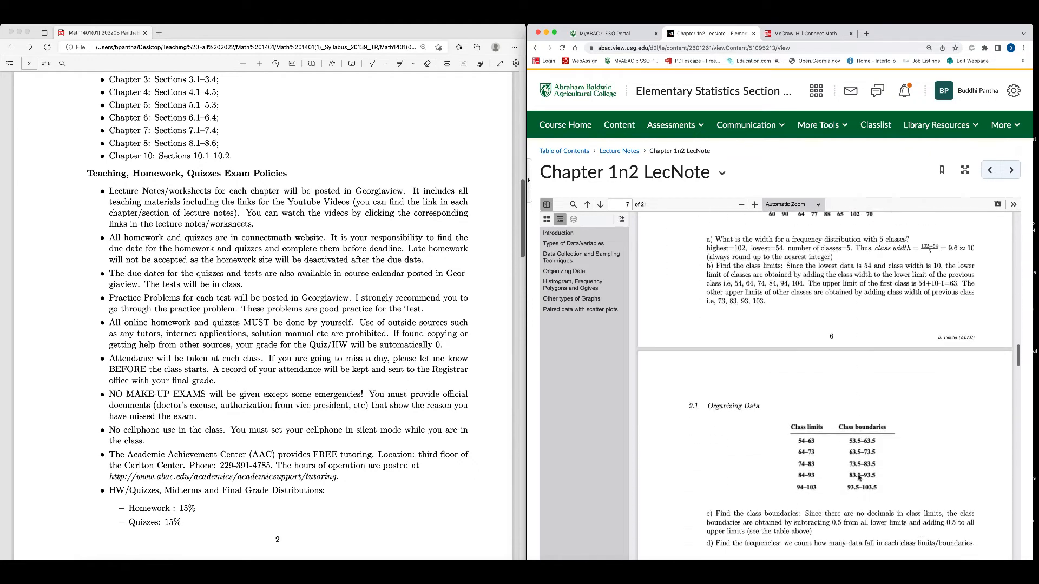
pyautogui.scroll(-3)
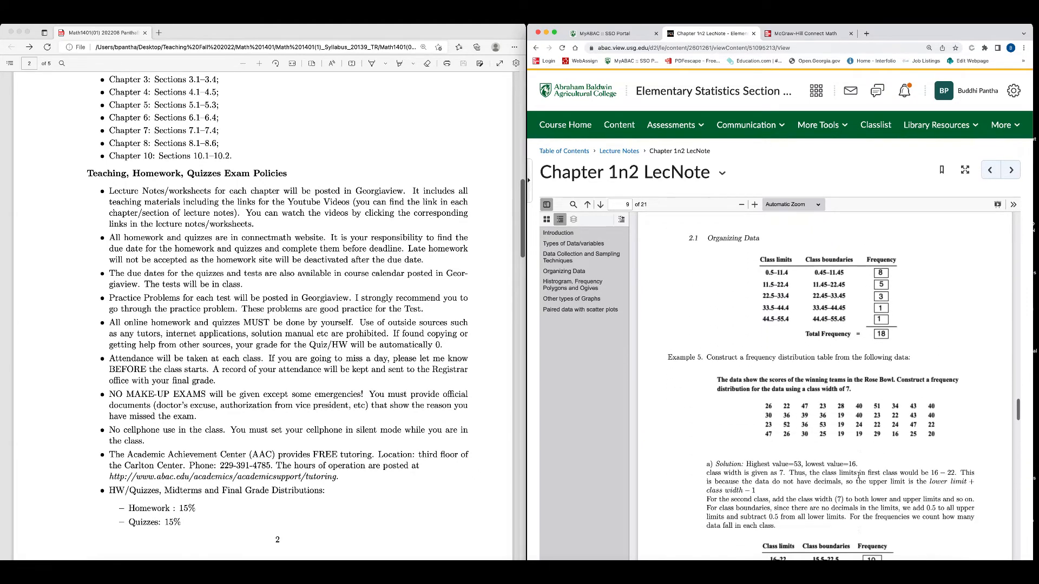
pyautogui.scroll(-3)
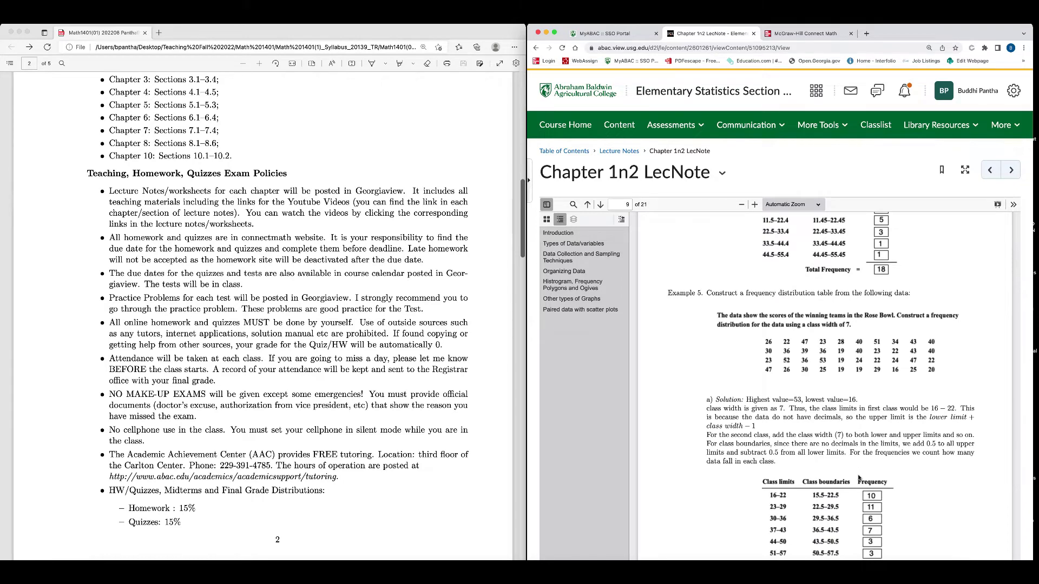
pyautogui.scroll(-3)
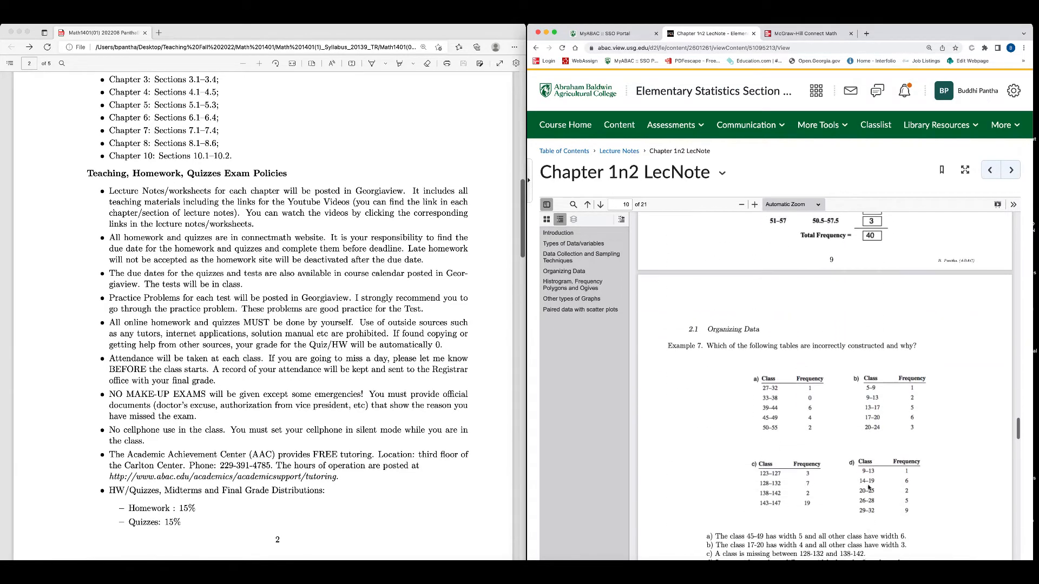
pyautogui.scroll(-3)
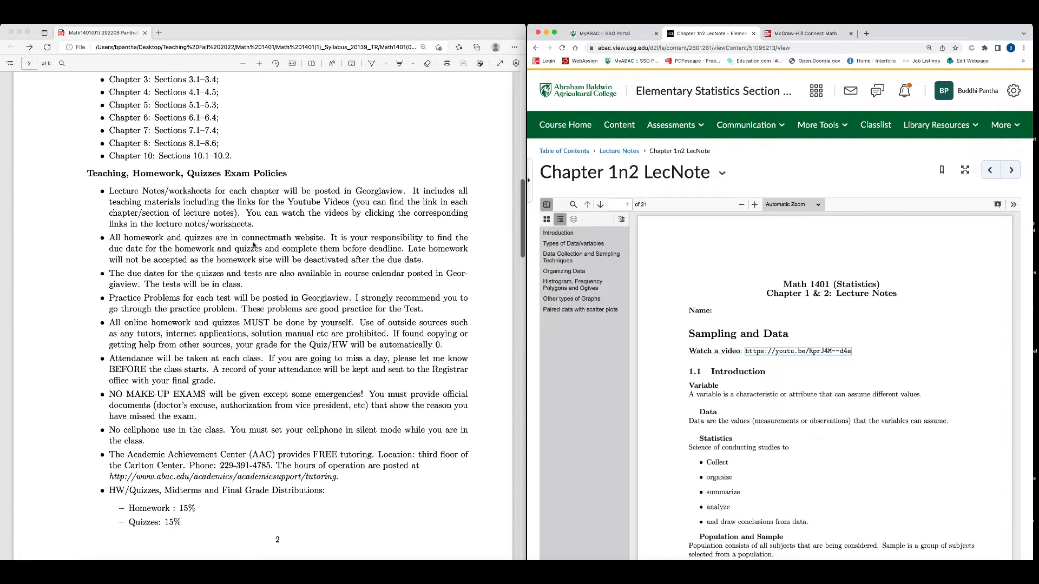
pyautogui.moveTo(349, 243)
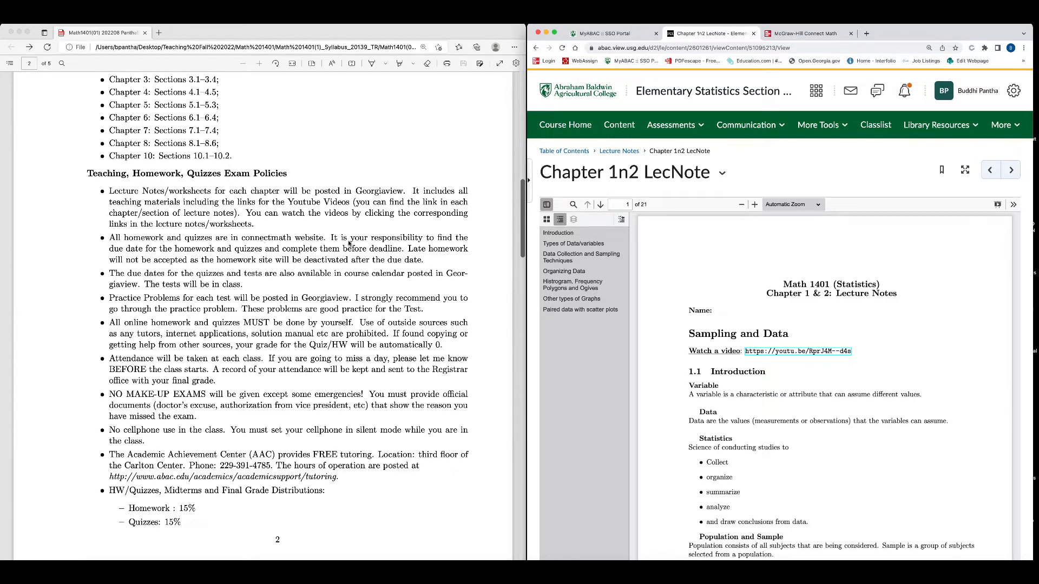
pyautogui.moveTo(379, 230)
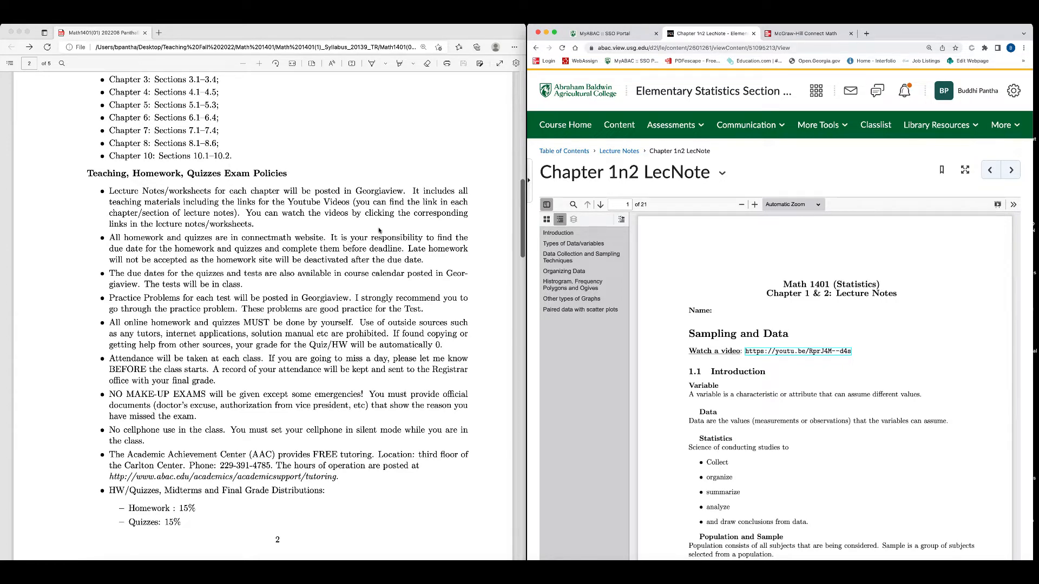
pyautogui.moveTo(219, 256)
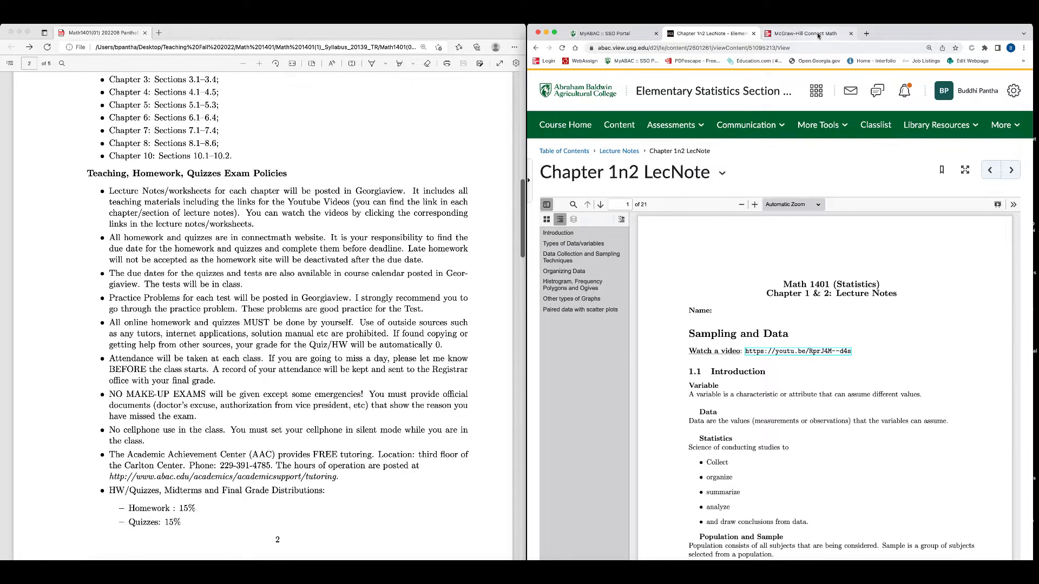
# Open Math 1401 CRN 20139 in Connect Math and scroll its 42 upcoming assignments
pyautogui.click(808, 33)
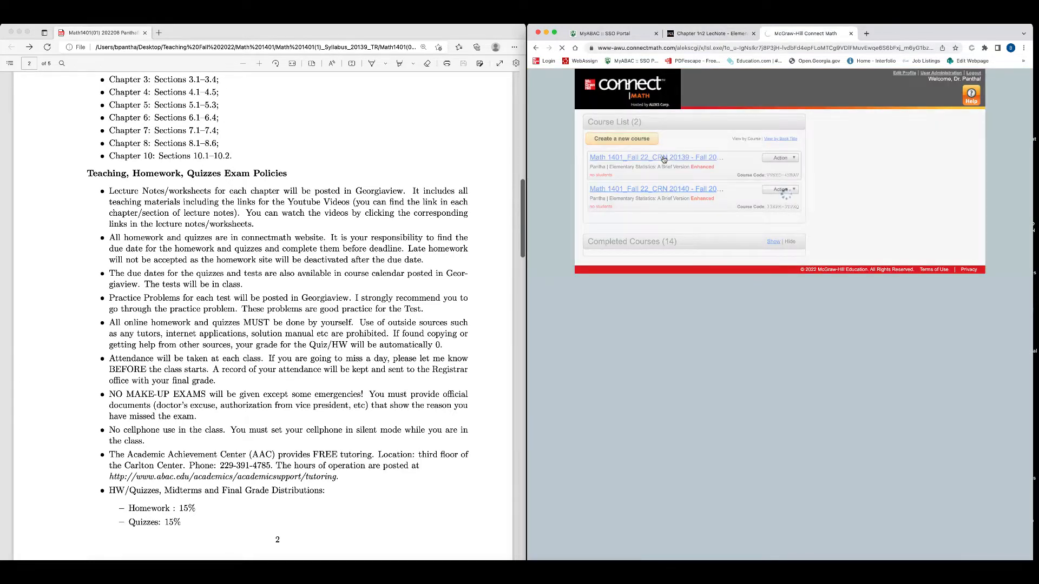
pyautogui.click(656, 156)
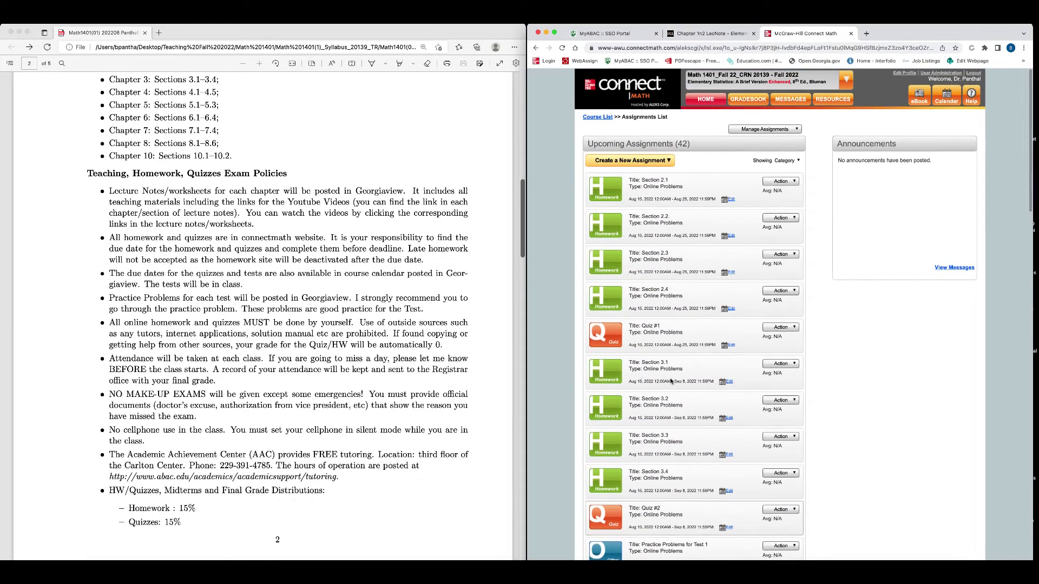
pyautogui.scroll(-3)
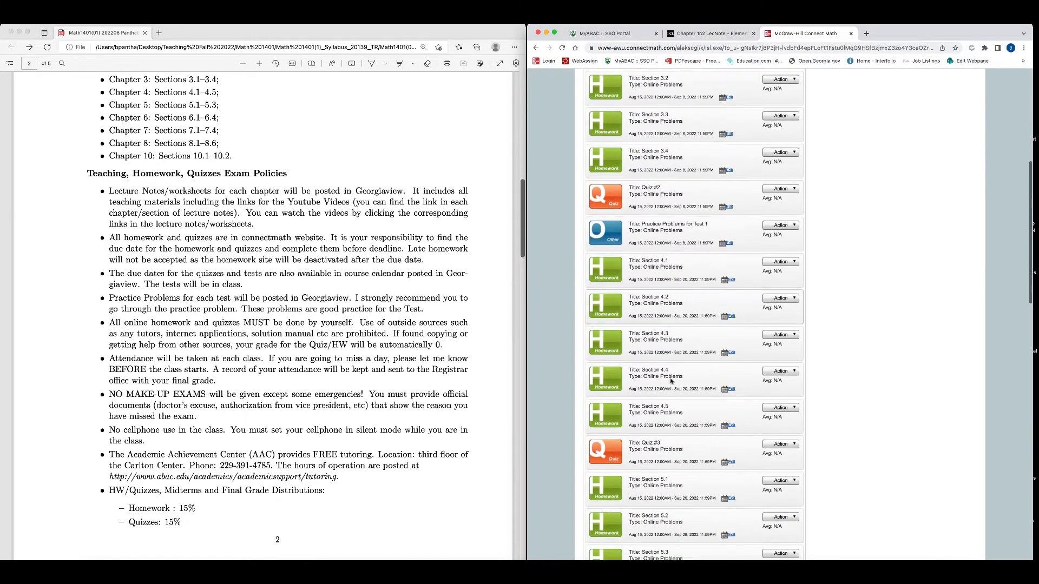
pyautogui.scroll(-3)
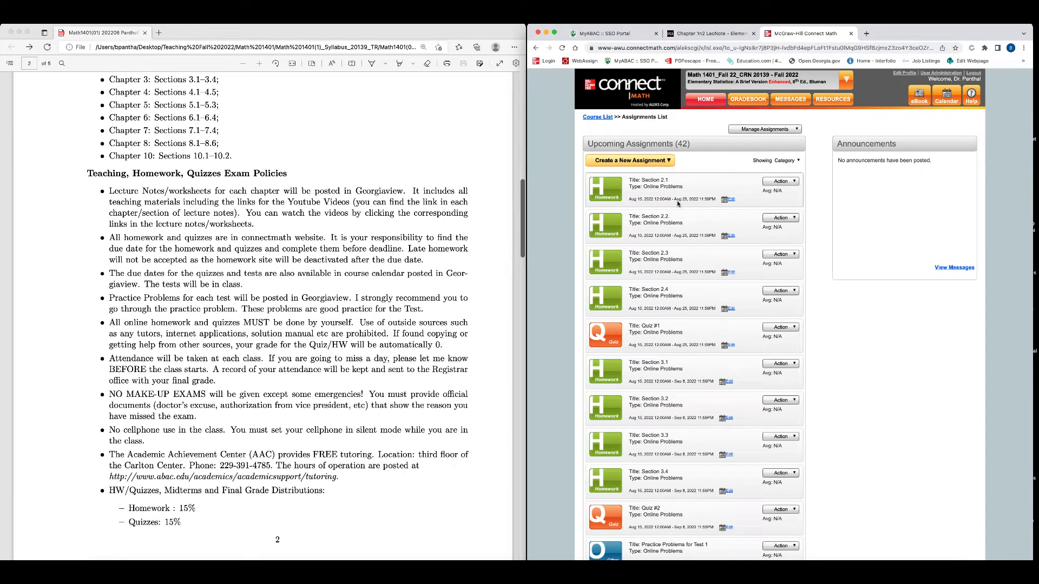
pyautogui.moveTo(687, 211)
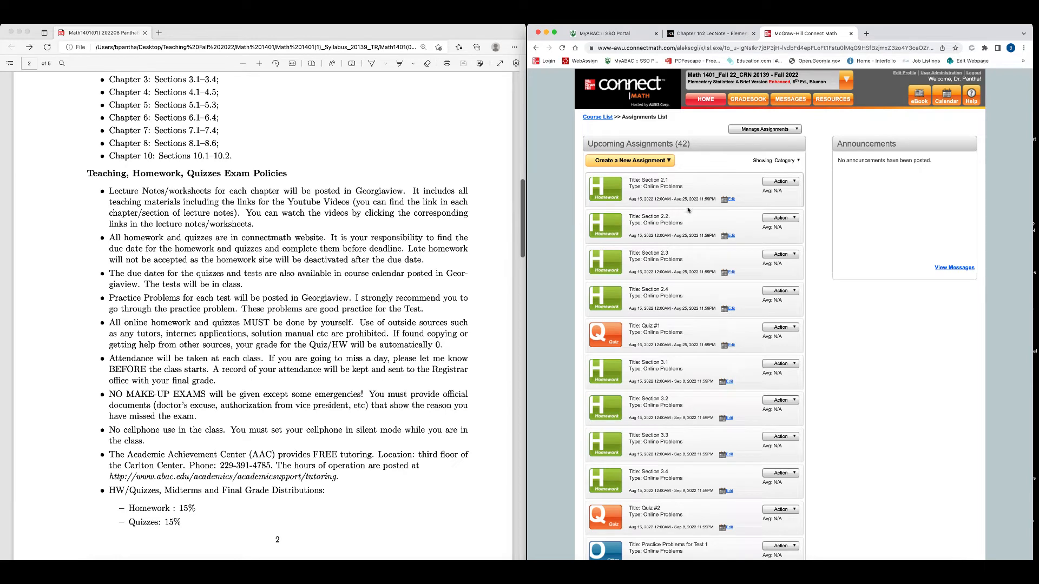
pyautogui.moveTo(660, 239)
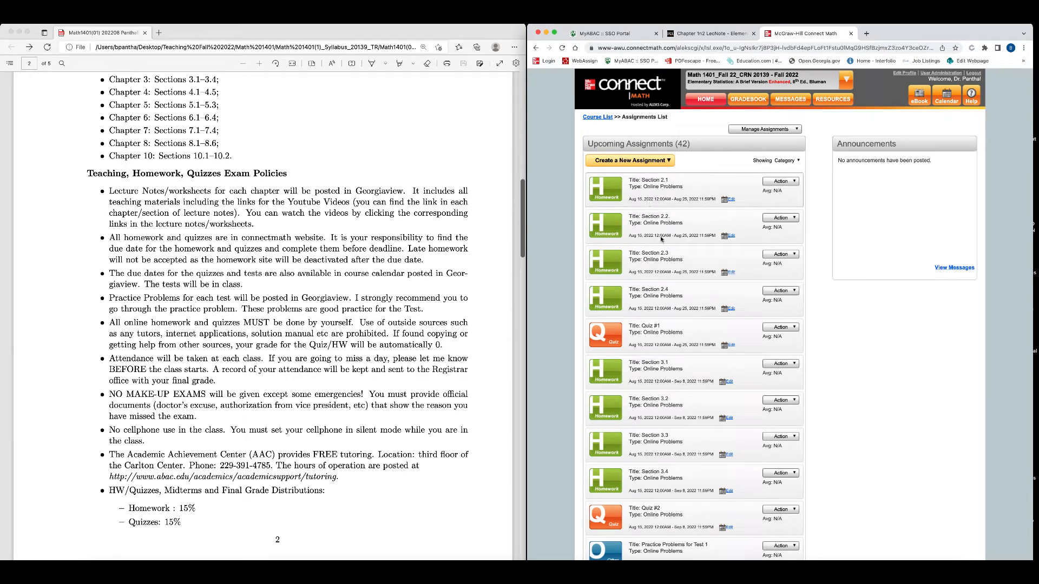
pyautogui.moveTo(685, 341)
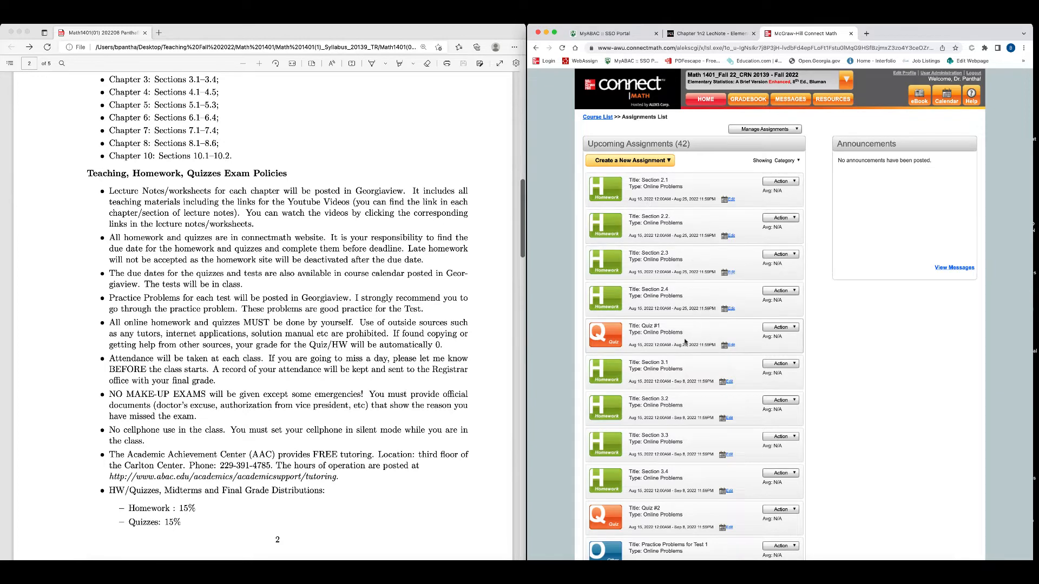
pyautogui.moveTo(650, 337)
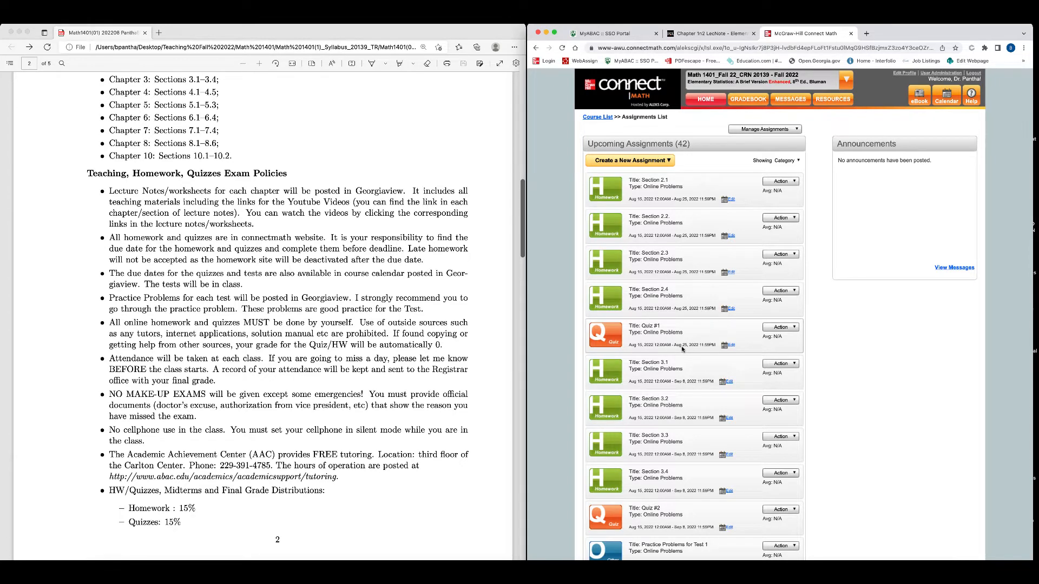
pyautogui.scroll(-3)
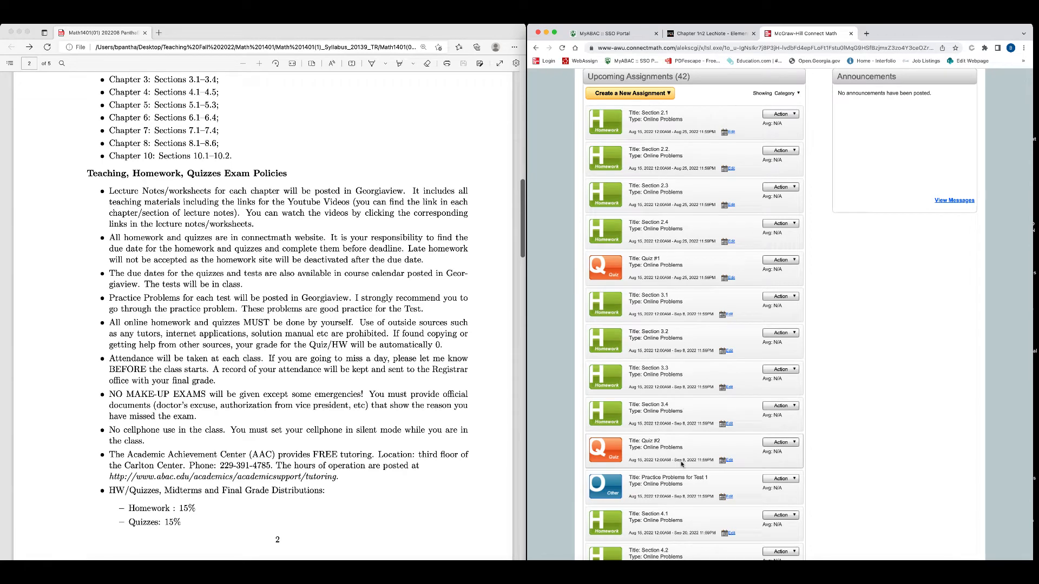
pyautogui.moveTo(670, 499)
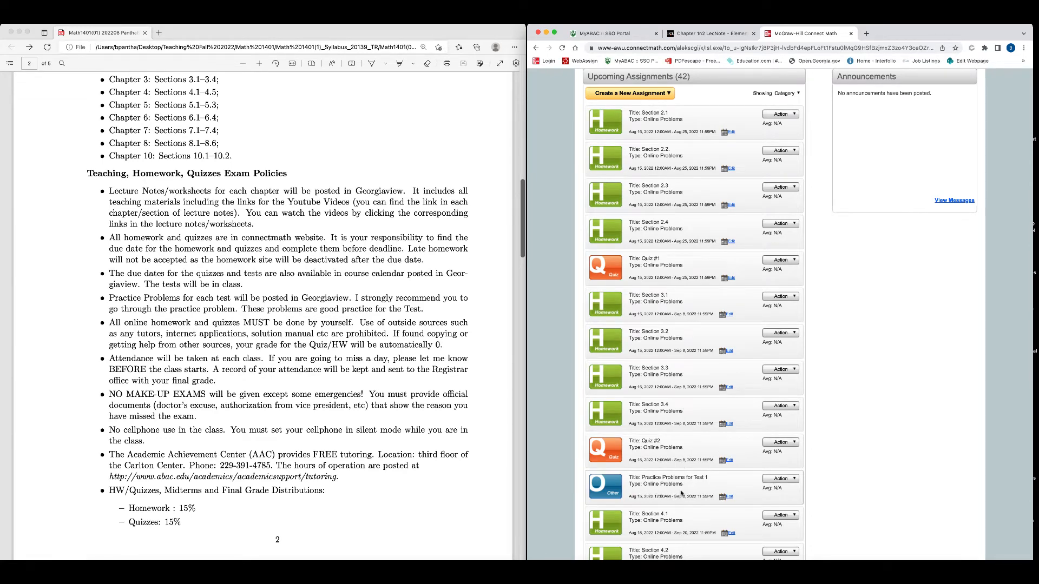
pyautogui.scroll(-3)
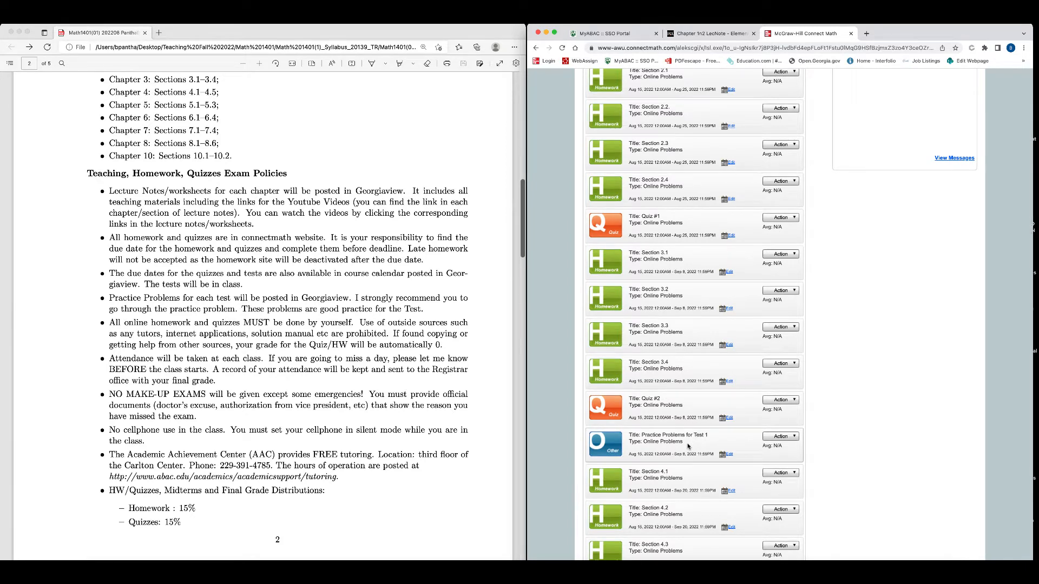
pyautogui.moveTo(667, 451)
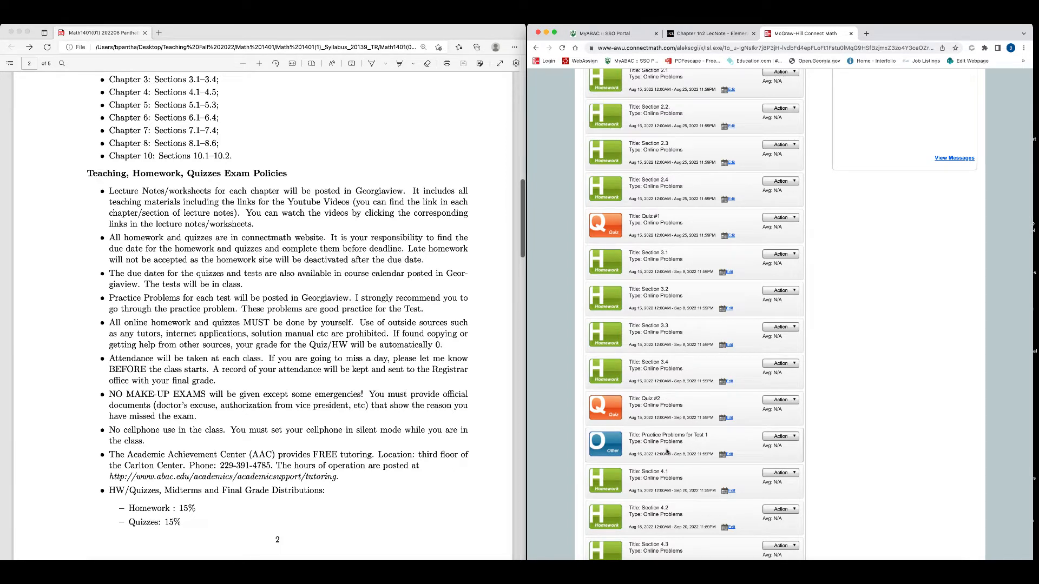
pyautogui.moveTo(679, 448)
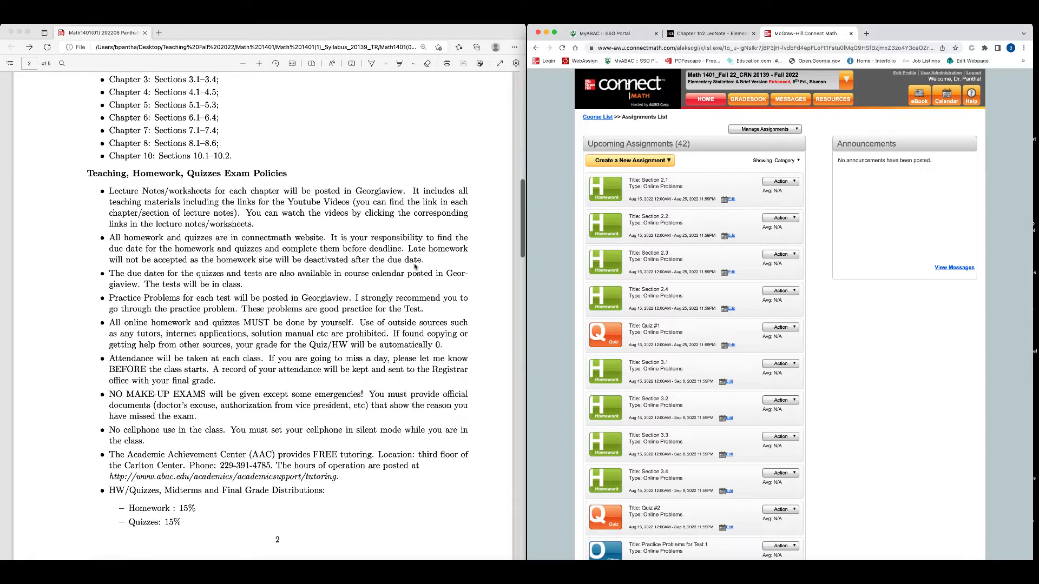
pyautogui.moveTo(258, 282)
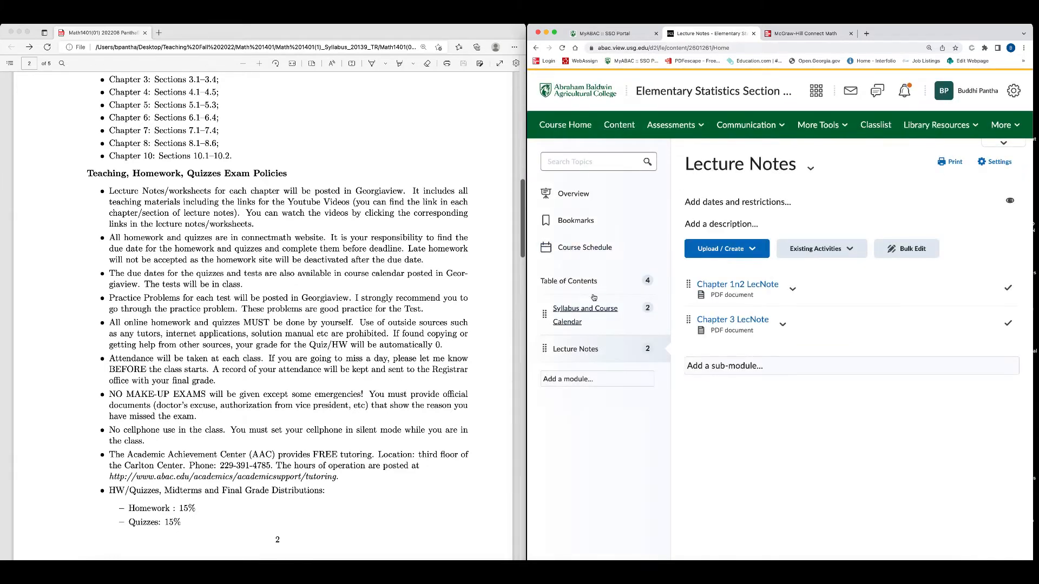
# View the Math 1401 calender TR schedule, then return to Connect Math's assignments
pyautogui.click(585, 308)
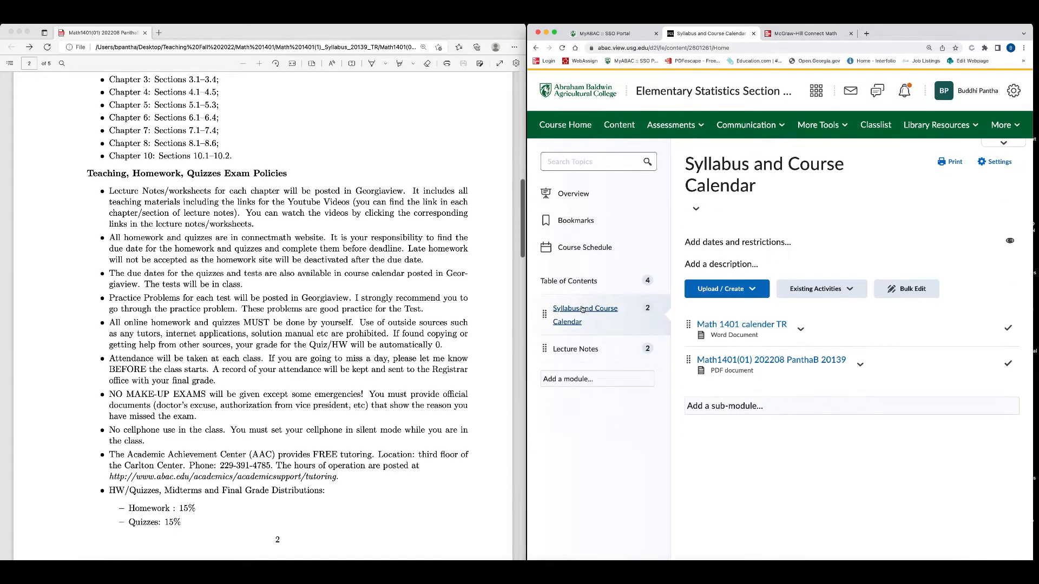
pyautogui.click(741, 324)
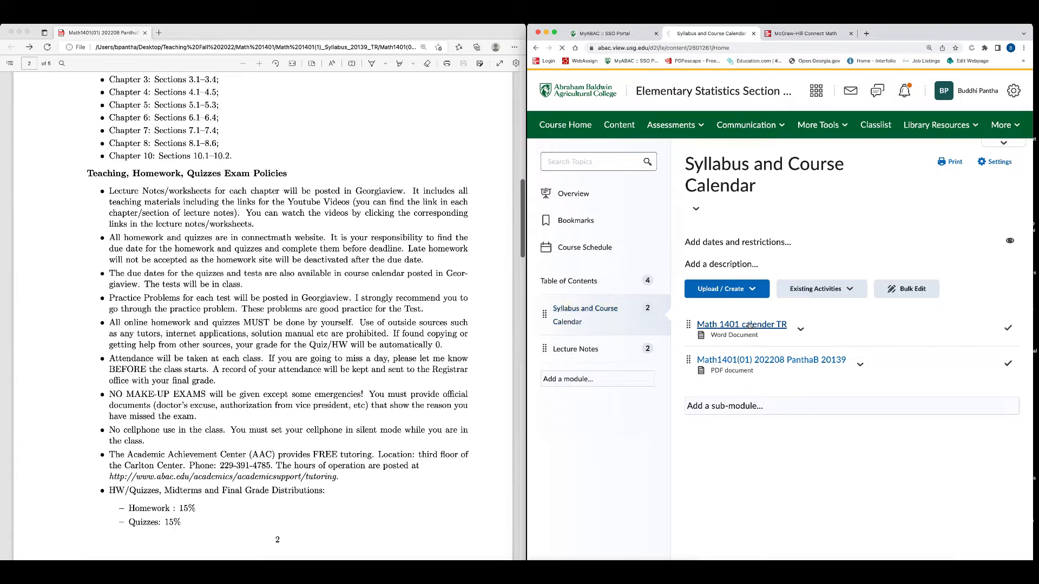
pyautogui.click(742, 324)
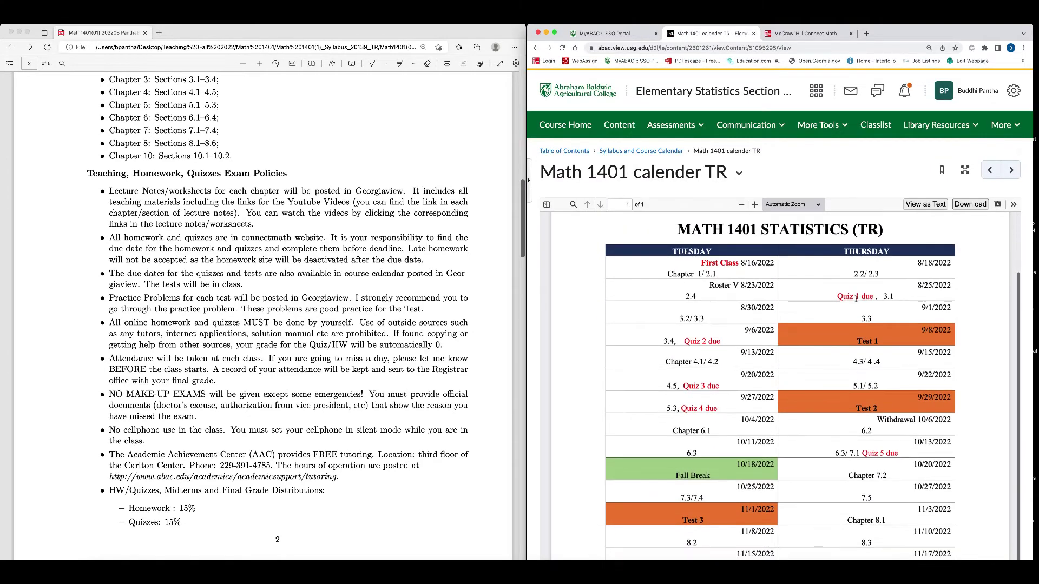
pyautogui.moveTo(880, 342)
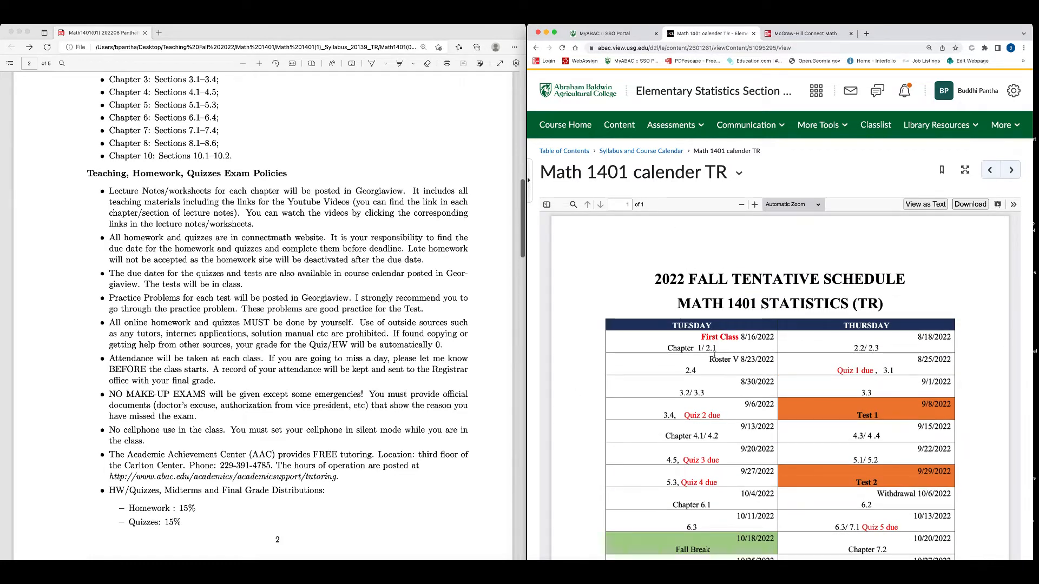
pyautogui.moveTo(654, 370)
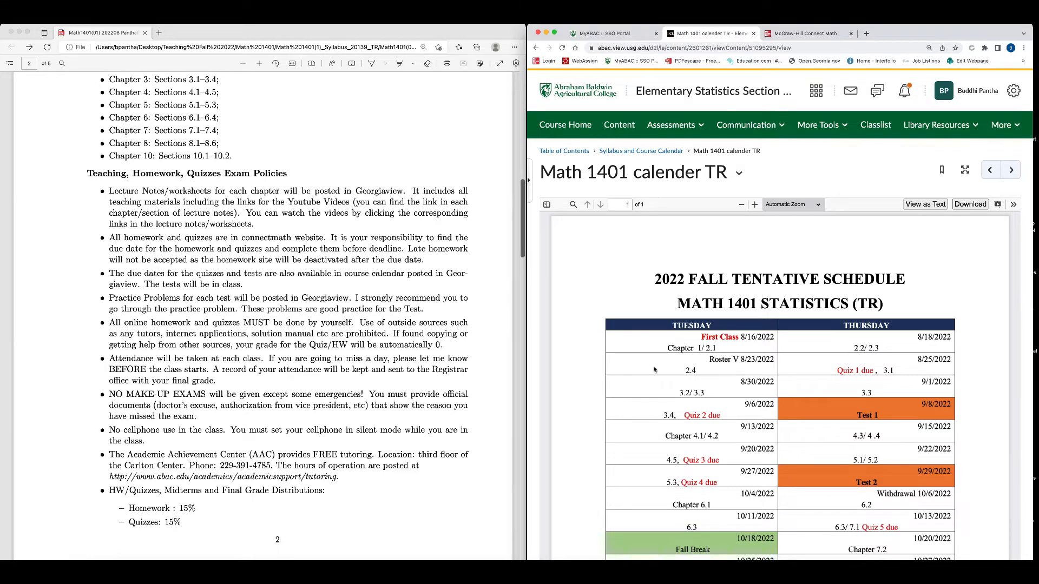
pyautogui.moveTo(382, 279)
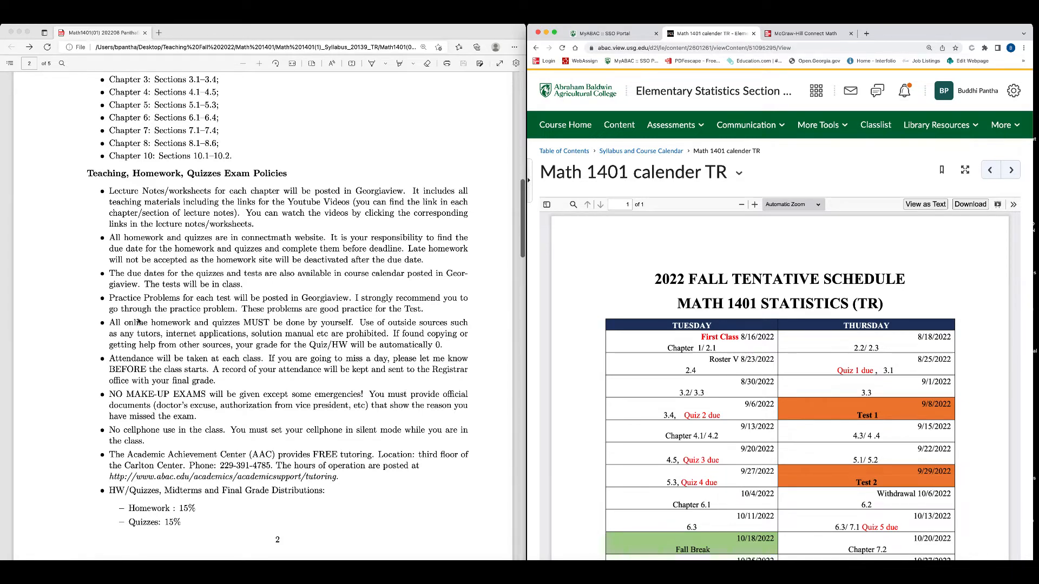
pyautogui.moveTo(193, 309)
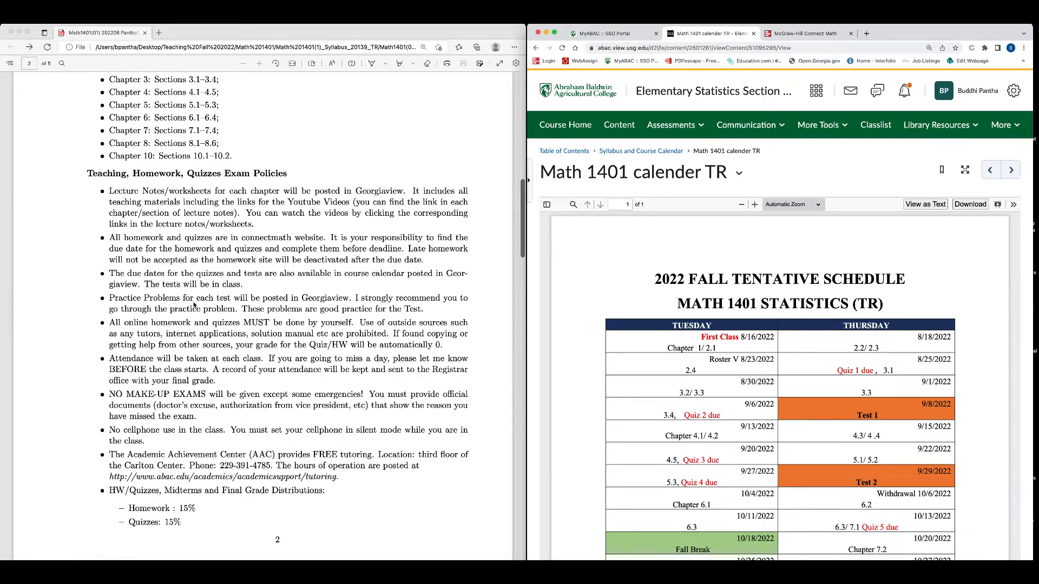
pyautogui.moveTo(326, 306)
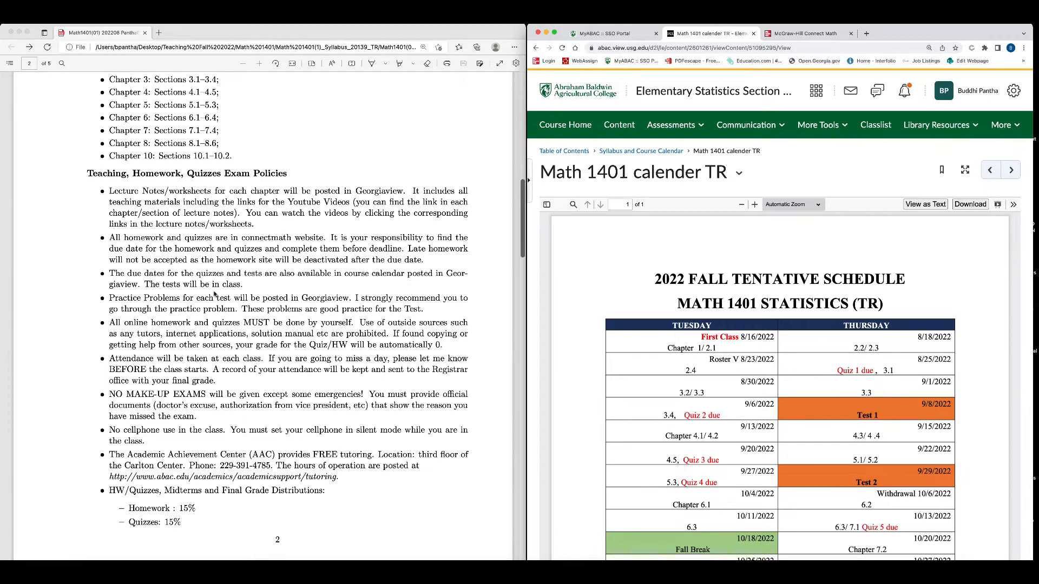
pyautogui.moveTo(264, 302)
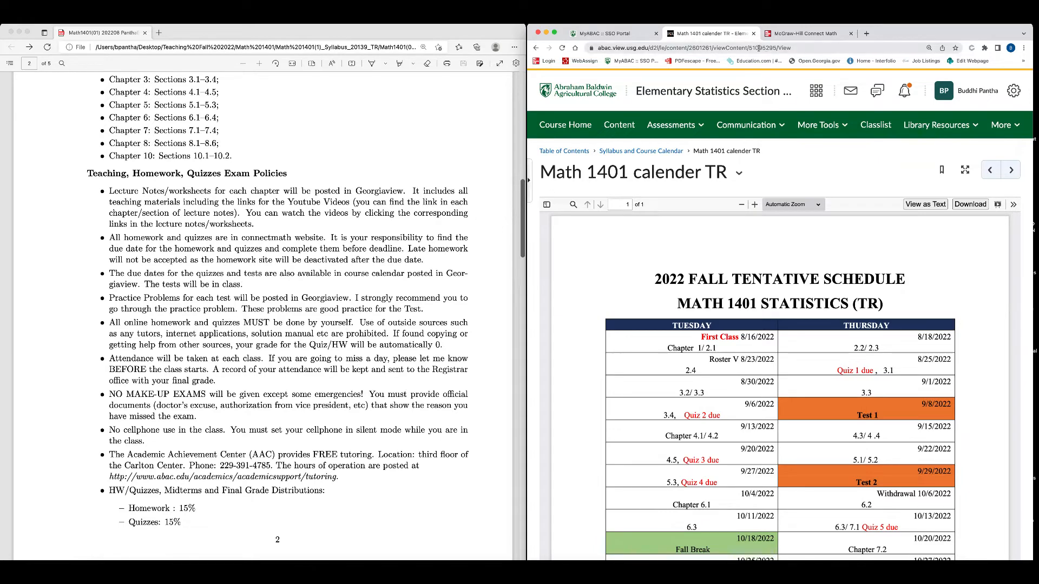
pyautogui.click(803, 33)
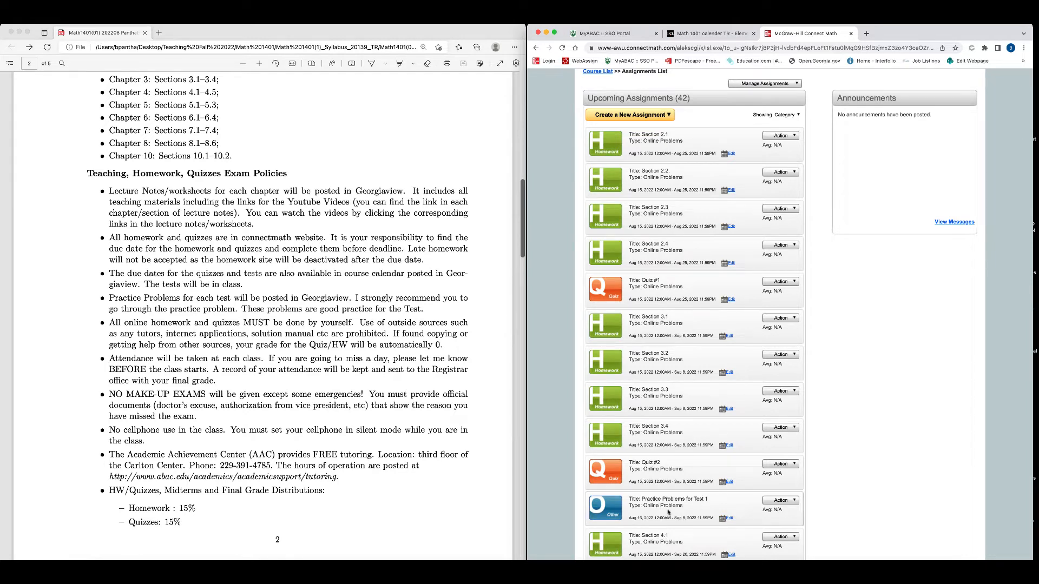
pyautogui.moveTo(679, 505)
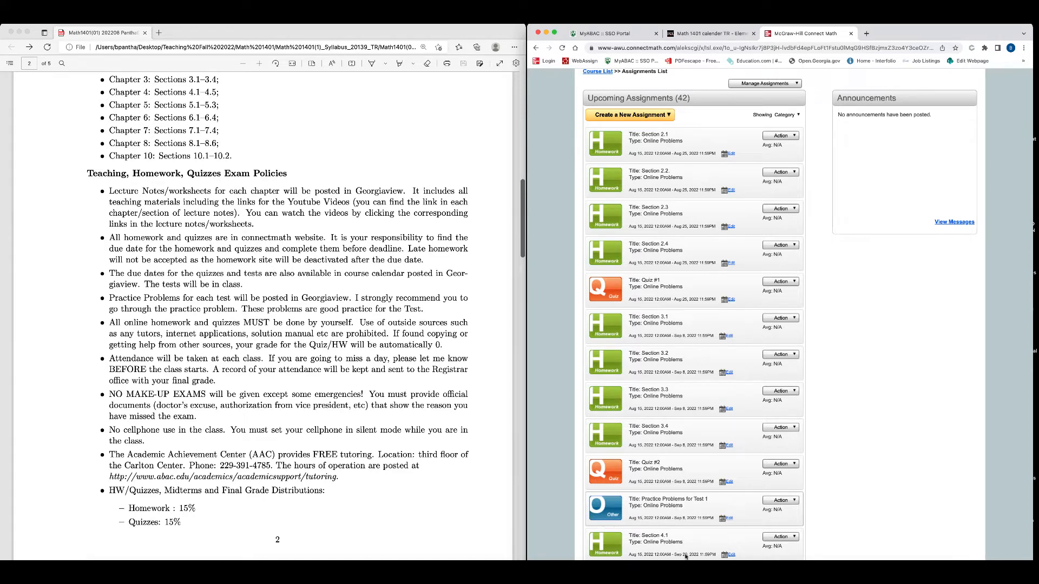
pyautogui.moveTo(435, 308)
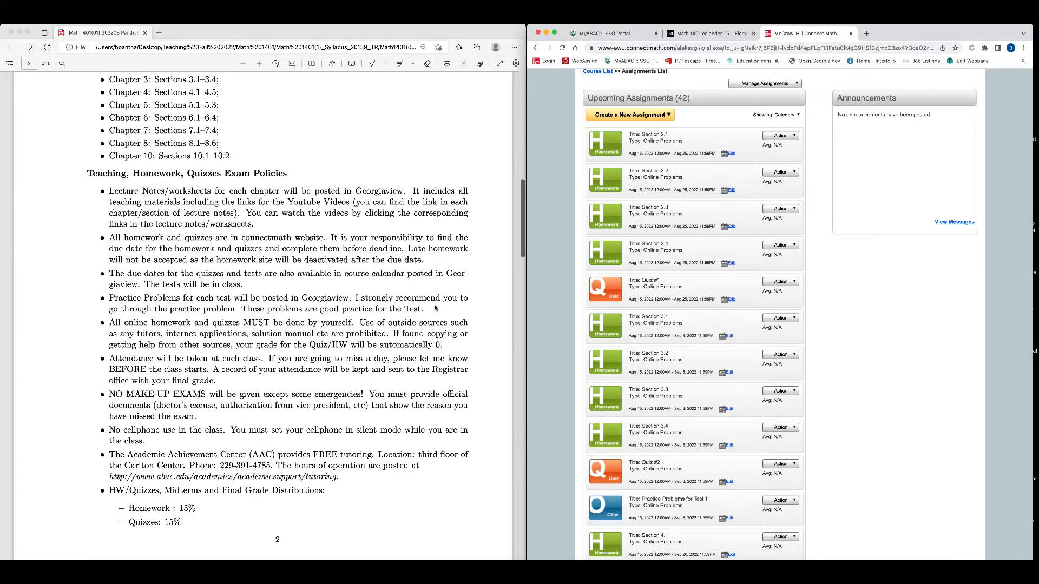
pyautogui.moveTo(204, 319)
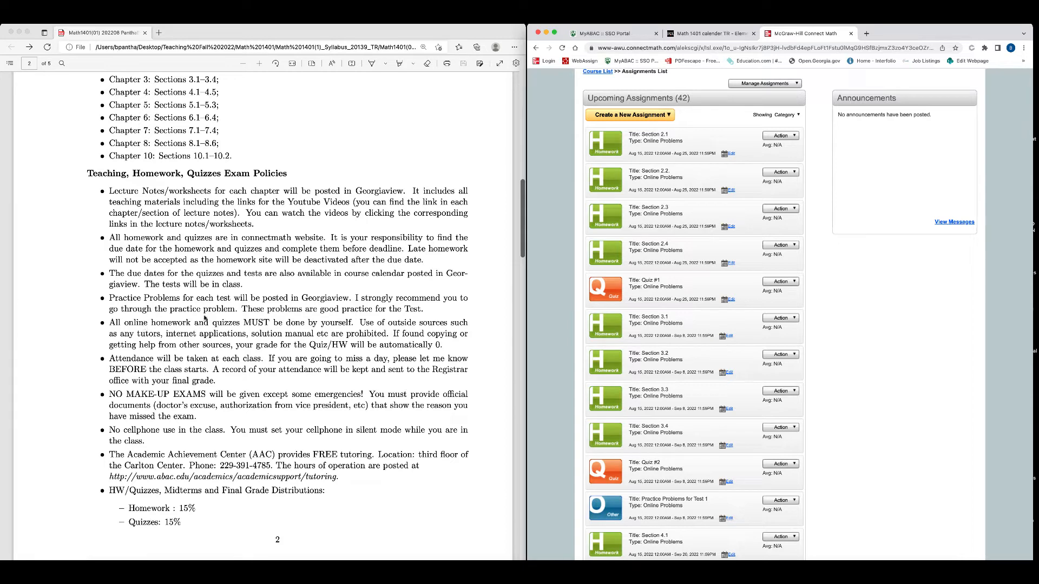
pyautogui.moveTo(347, 319)
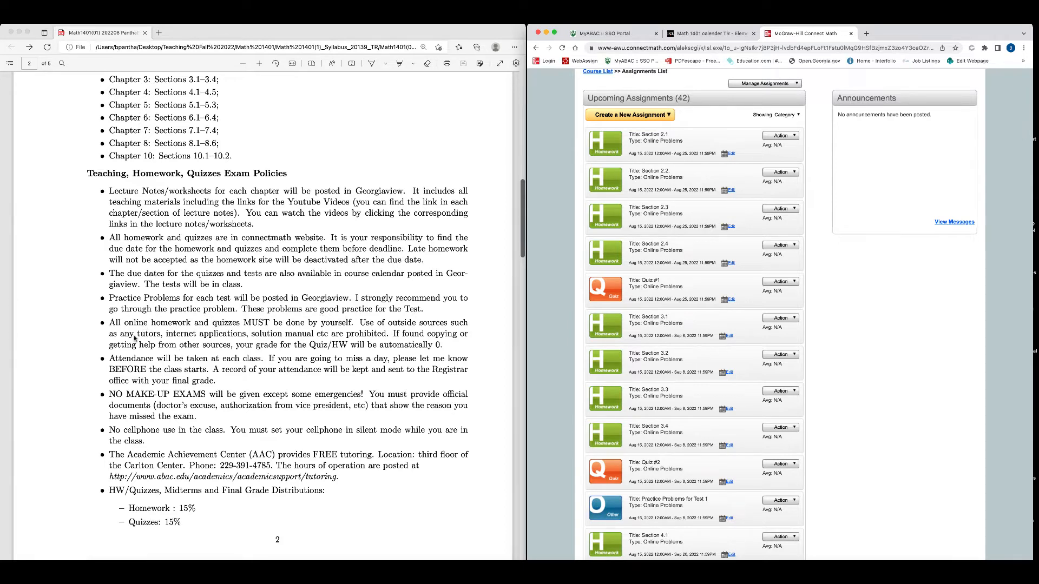
pyautogui.moveTo(278, 324)
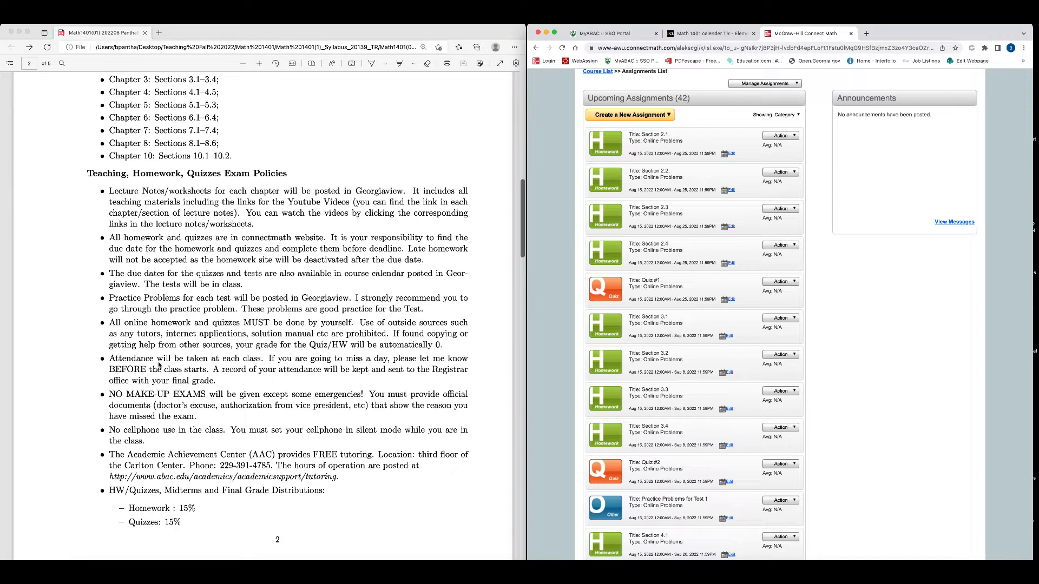
pyautogui.moveTo(206, 377)
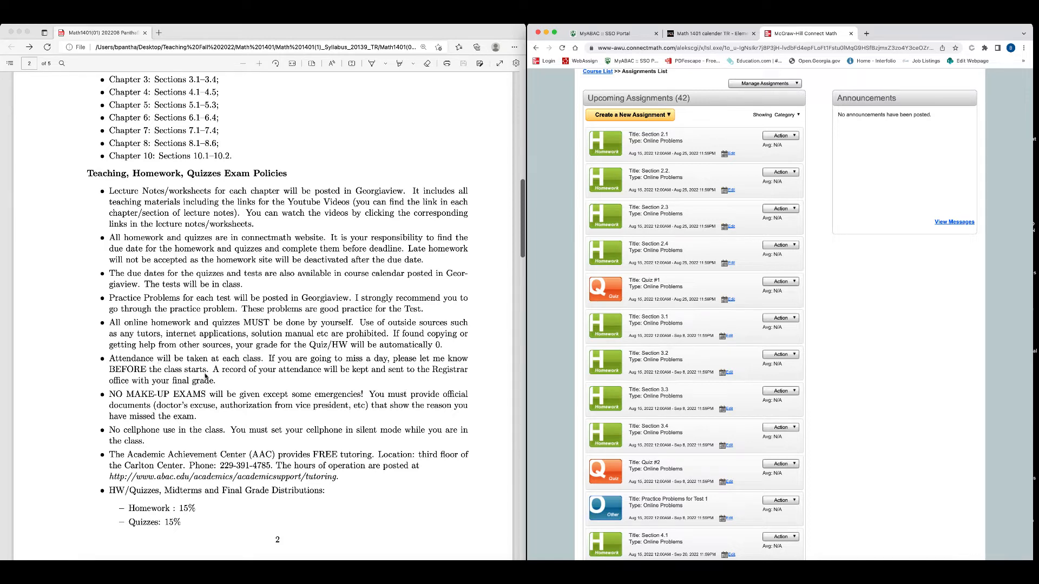
pyautogui.moveTo(349, 380)
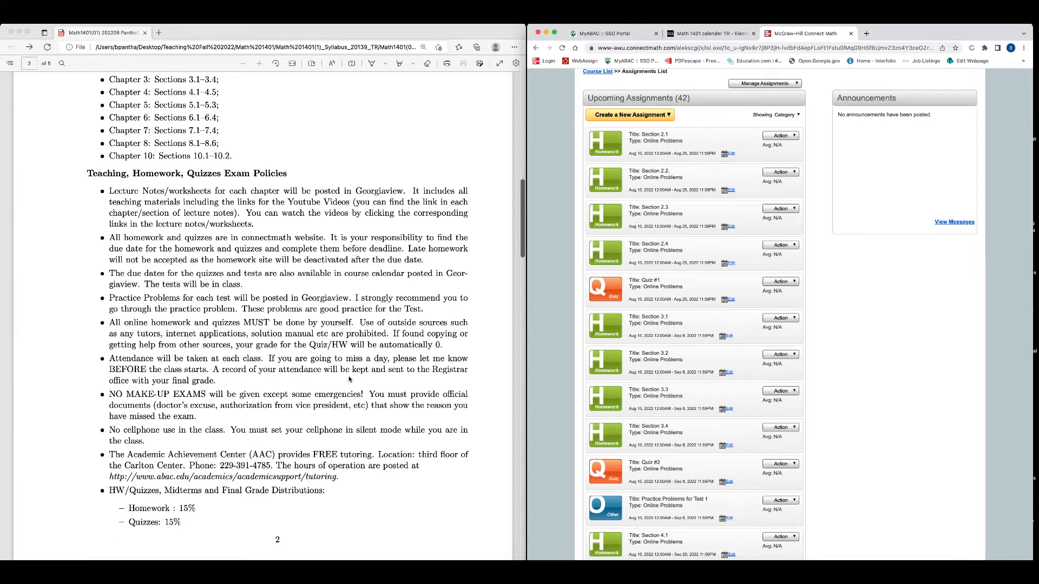
pyautogui.moveTo(182, 406)
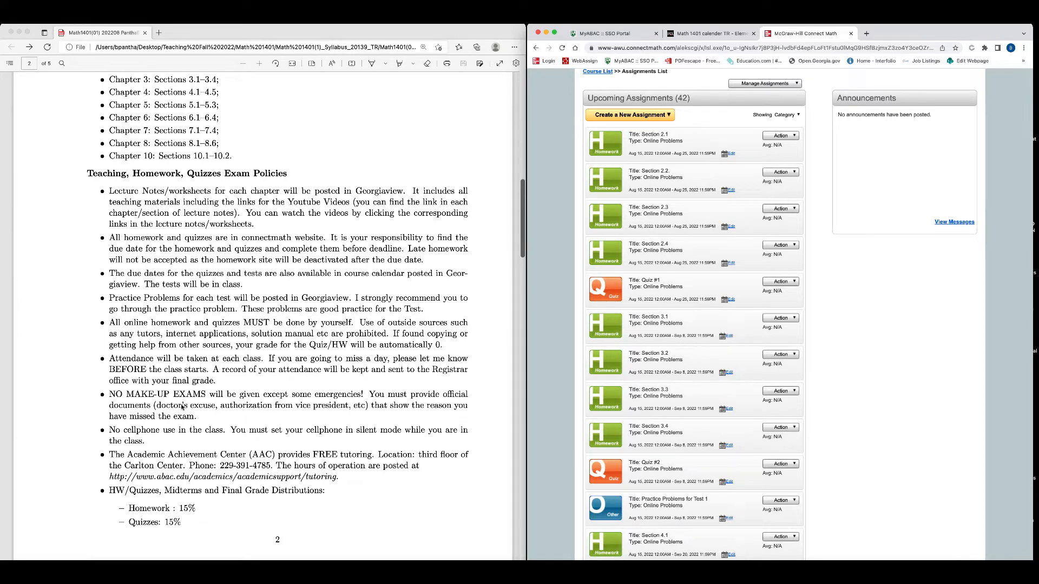
pyautogui.moveTo(260, 406)
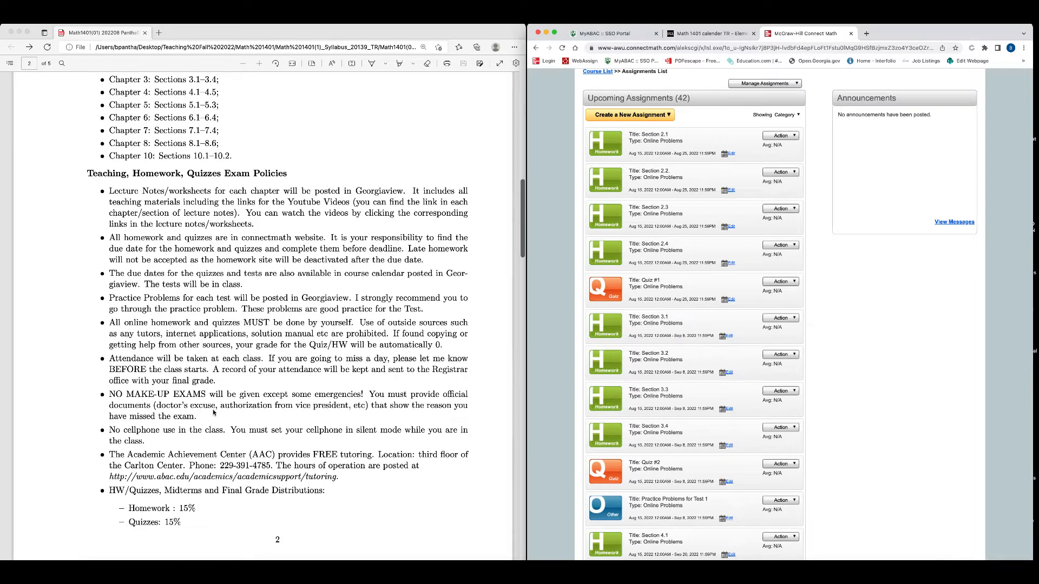
pyautogui.moveTo(346, 418)
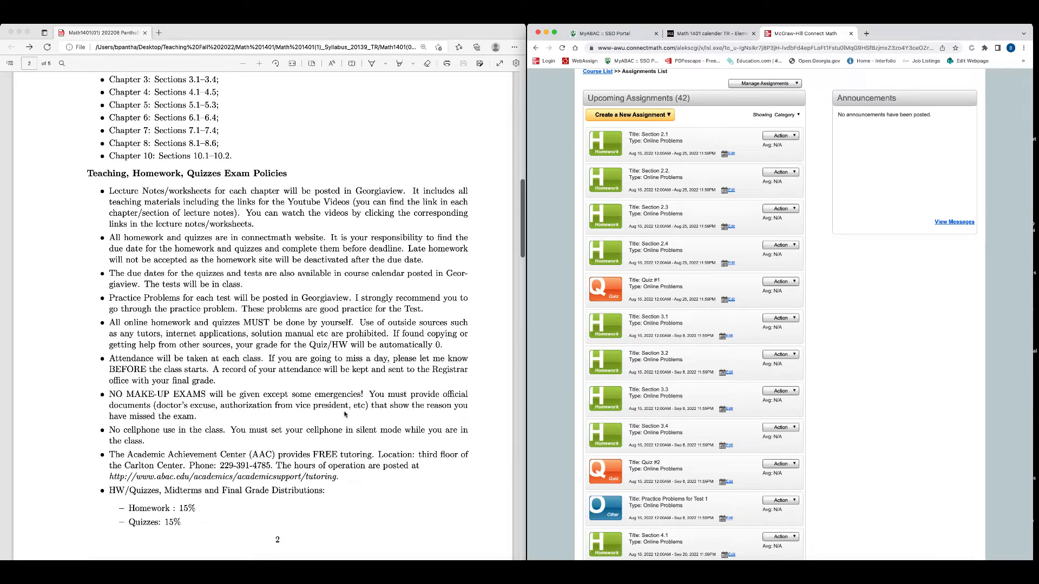
pyautogui.moveTo(395, 417)
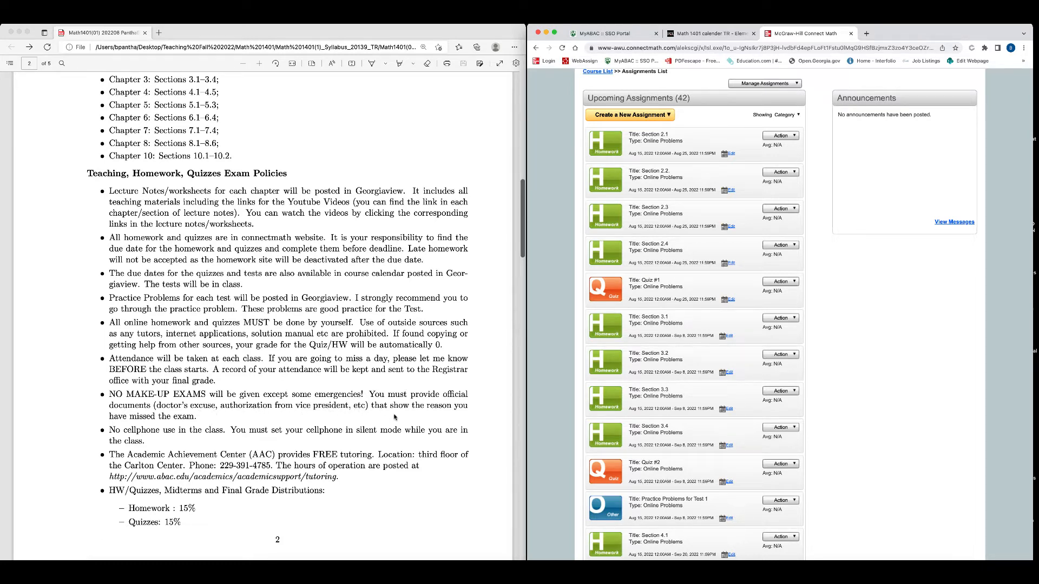
pyautogui.moveTo(248, 434)
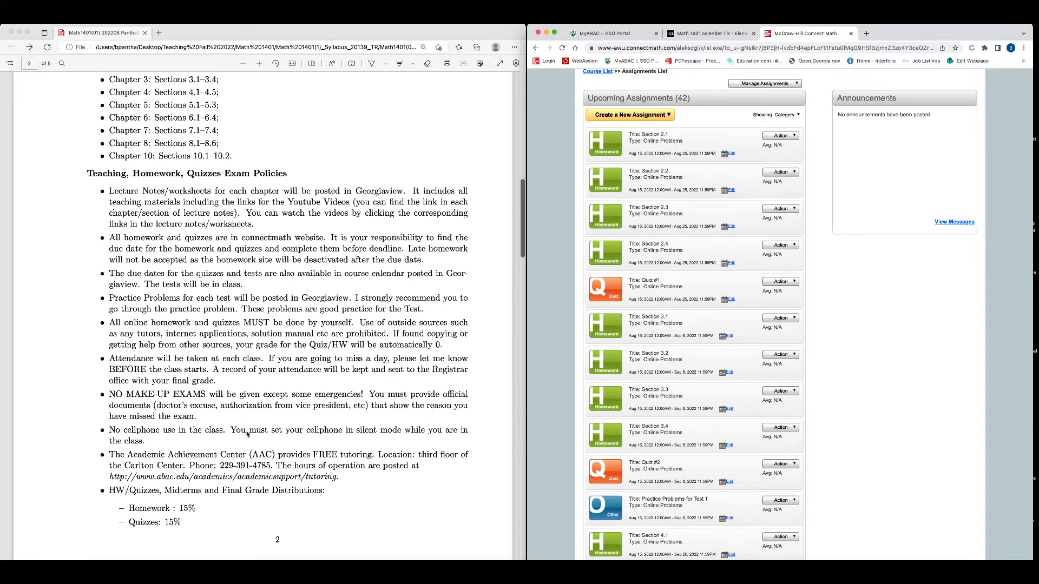
pyautogui.moveTo(164, 436)
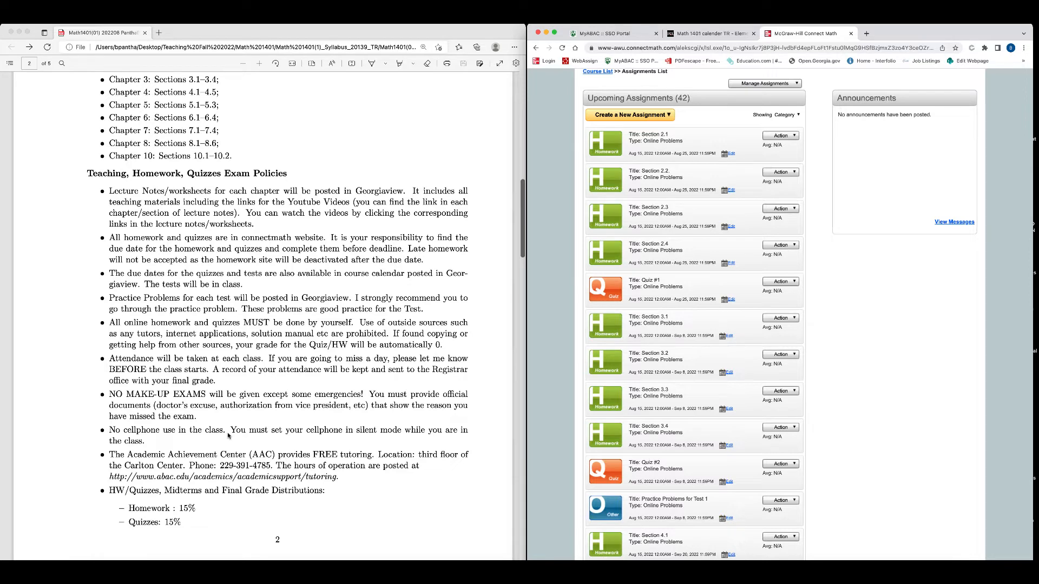
pyautogui.moveTo(295, 440)
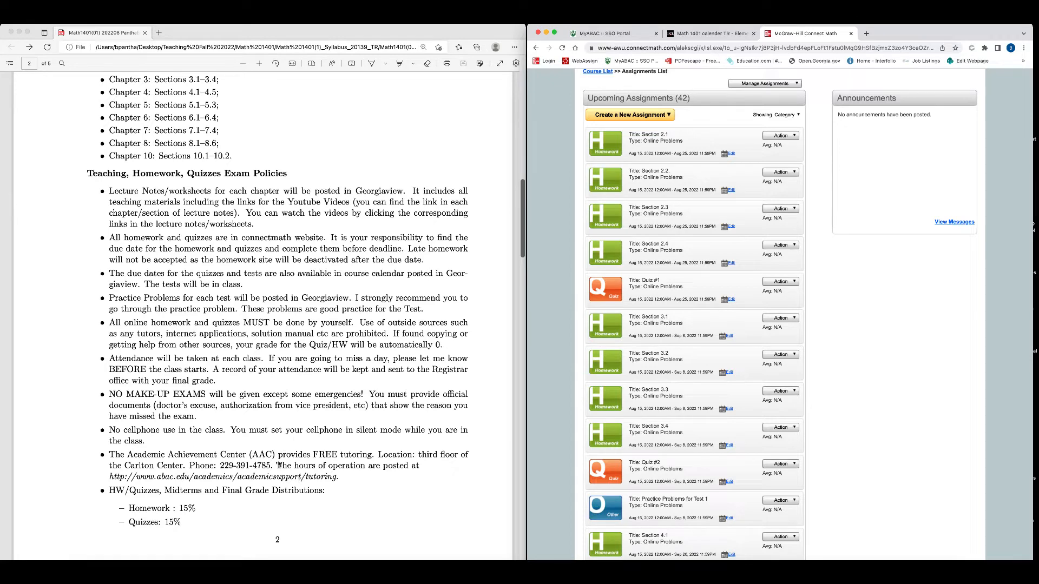
# Scroll the Section 02 syllabus past grade distributions to the grading scale, Important Dates and Academic Dishonesty
pyautogui.scroll(-3)
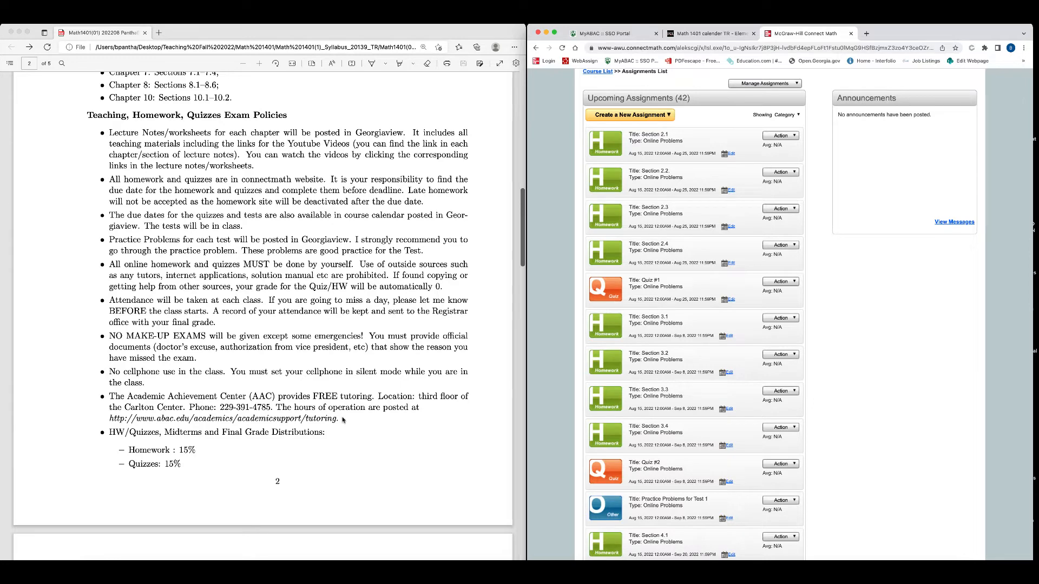
pyautogui.scroll(-3)
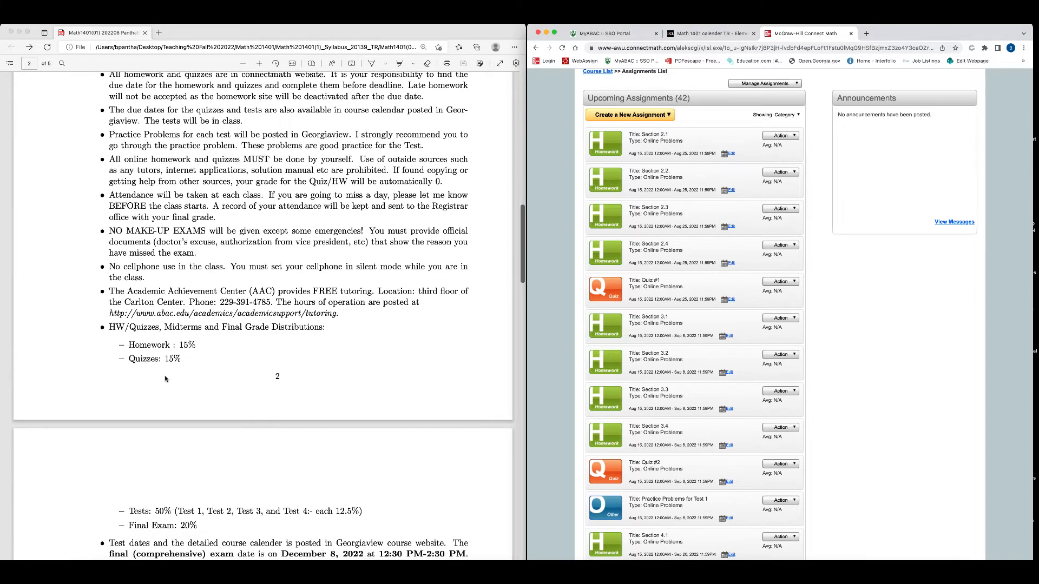
pyautogui.moveTo(175, 365)
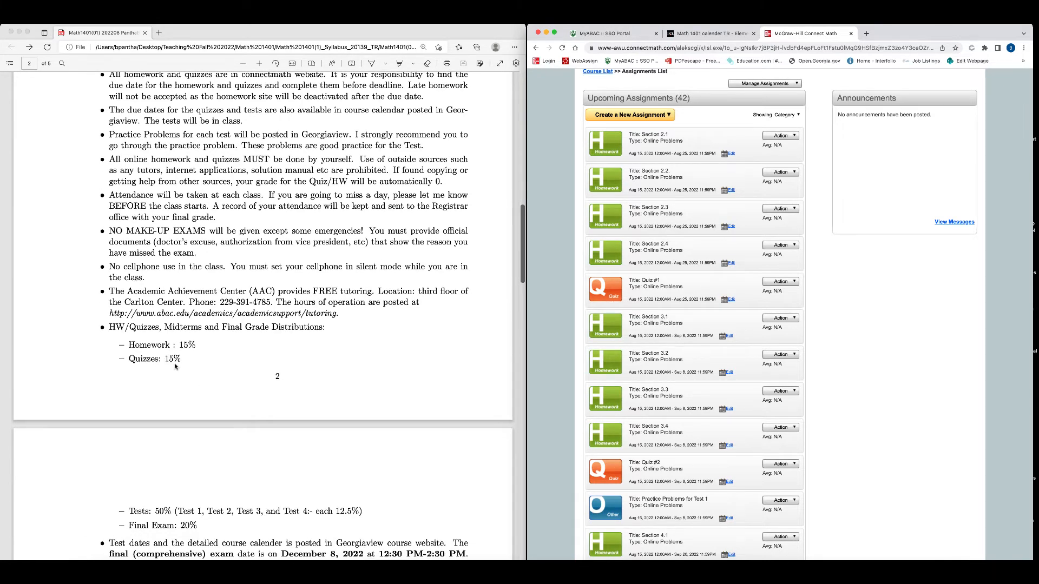
pyautogui.scroll(-3)
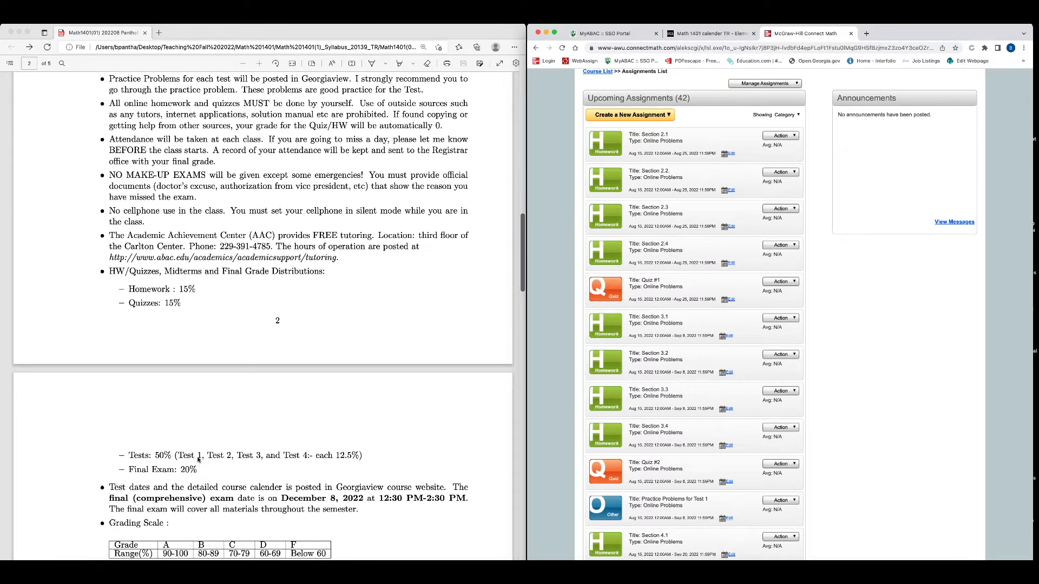
pyautogui.moveTo(353, 459)
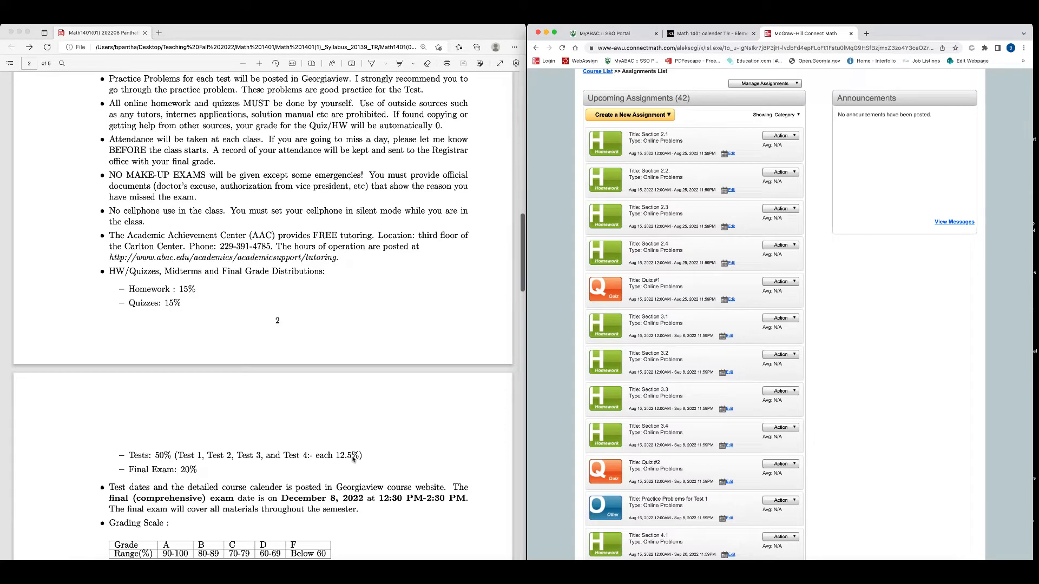
pyautogui.scroll(-3)
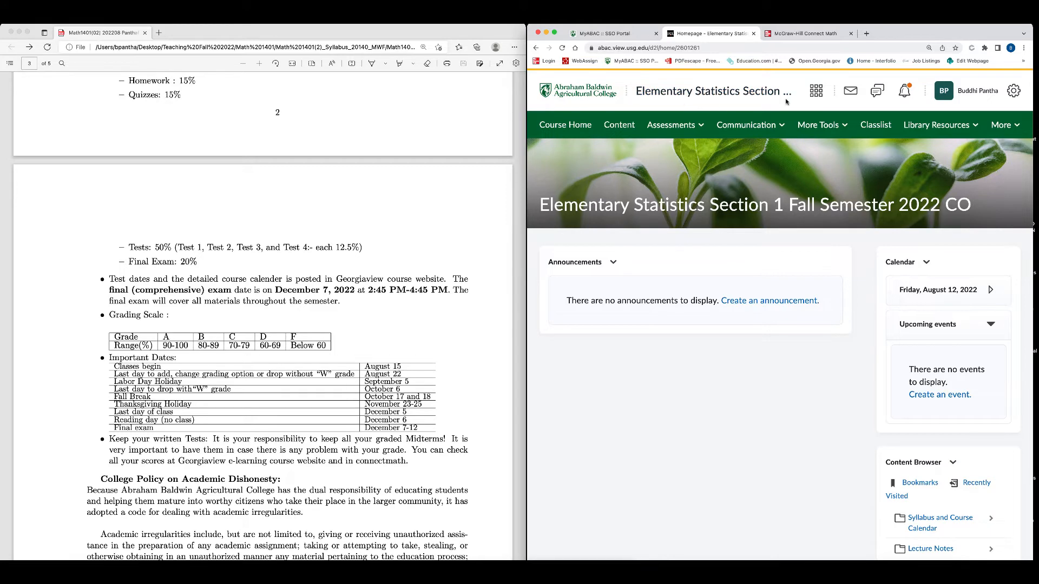
# Open the Math 1401 calender MWF document from Section 2's Syllabus and Course Calendar module
pyautogui.click(619, 125)
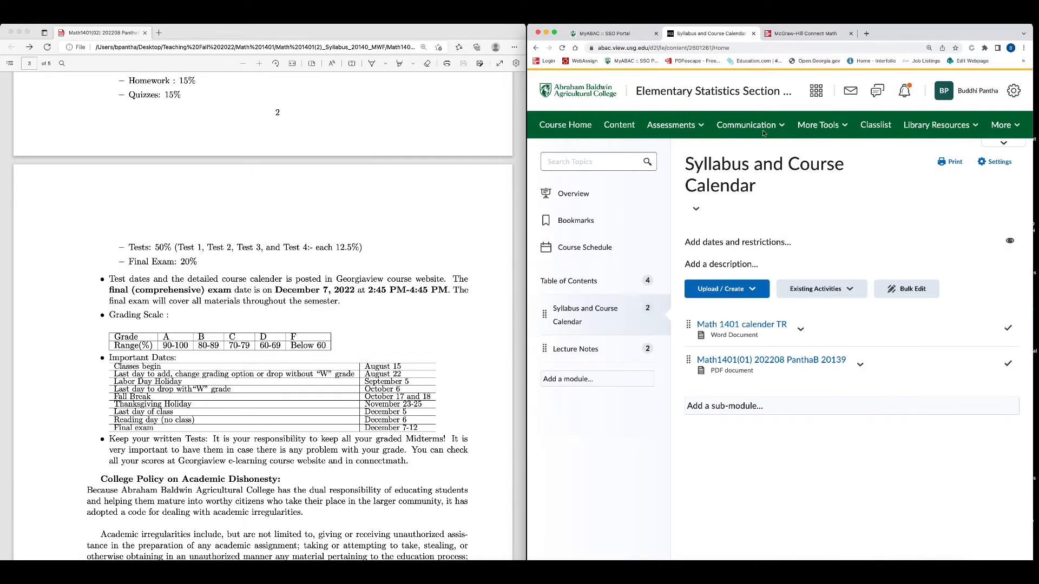
pyautogui.moveTo(573, 319)
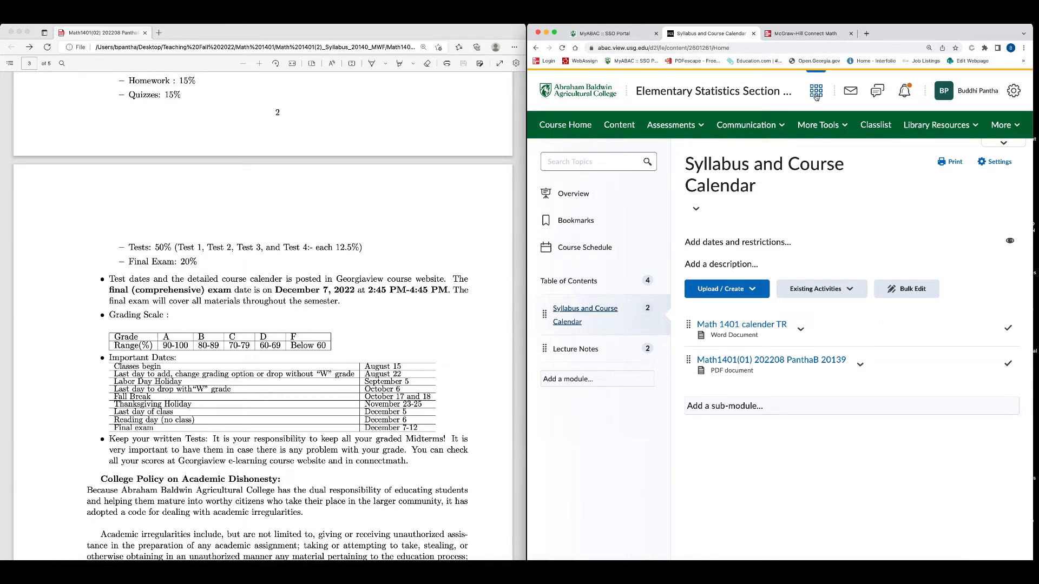
pyautogui.click(816, 91)
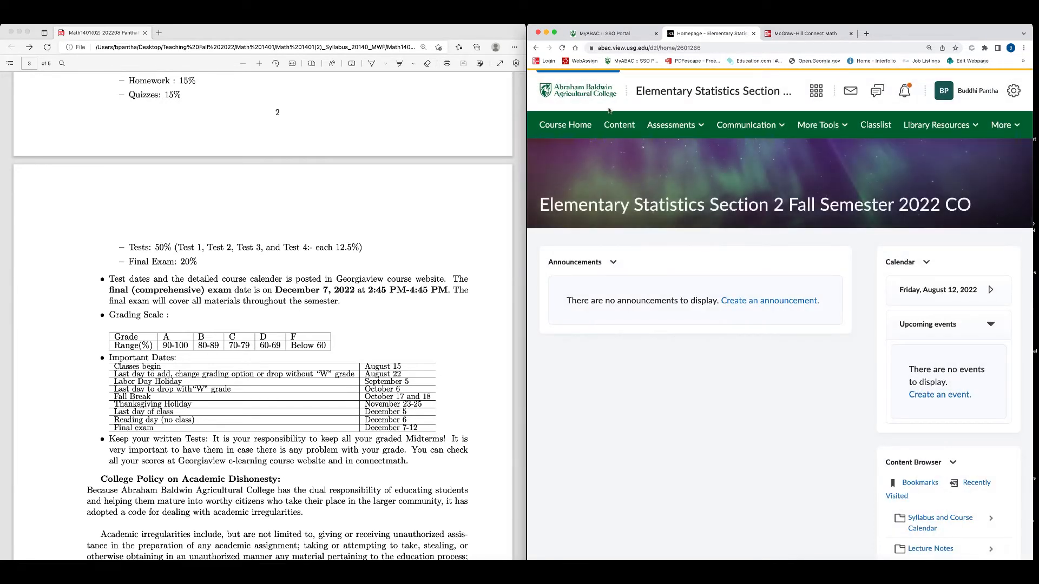
pyautogui.click(619, 125)
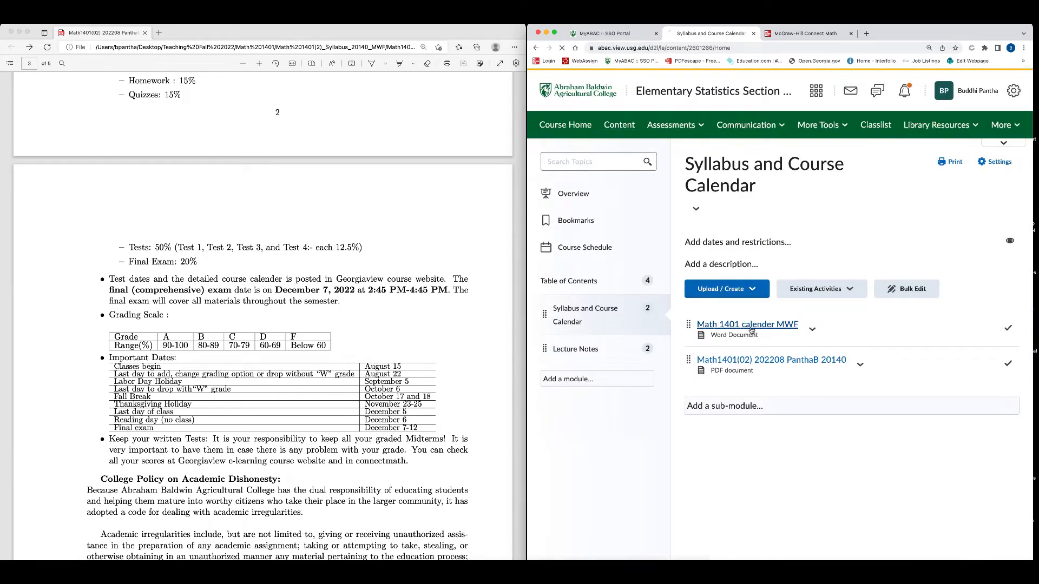
pyautogui.click(748, 324)
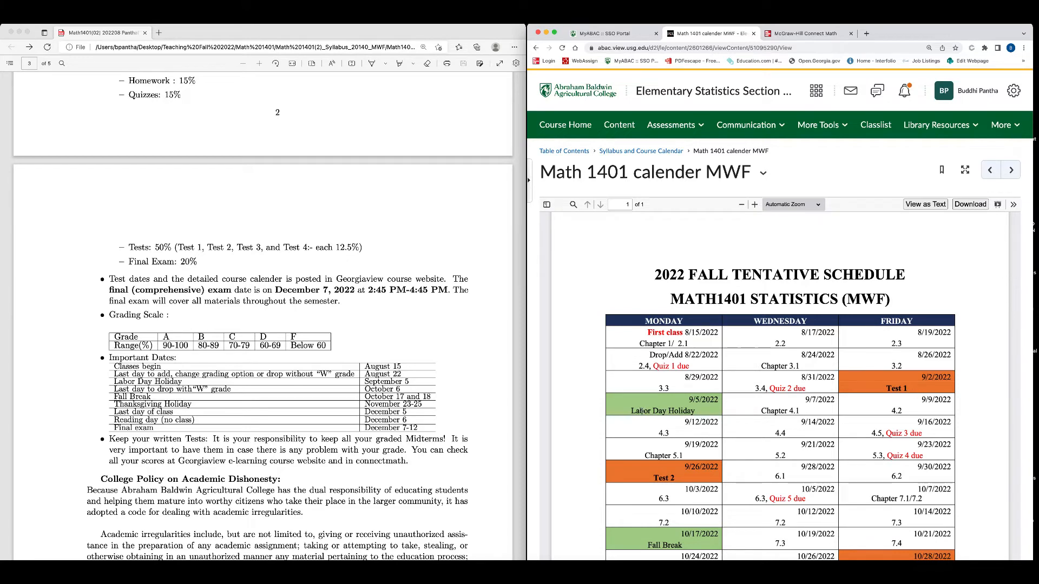
# Scroll the MWF schedule to the later weeks: Test 3, Test 4, Thanksgiving break and last class
pyautogui.scroll(-3)
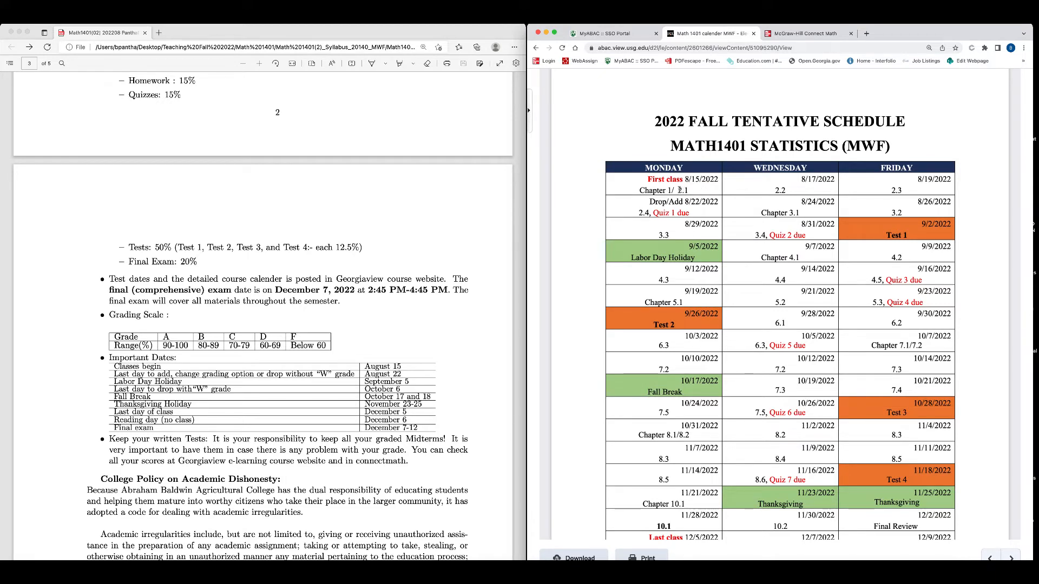
pyautogui.moveTo(842, 209)
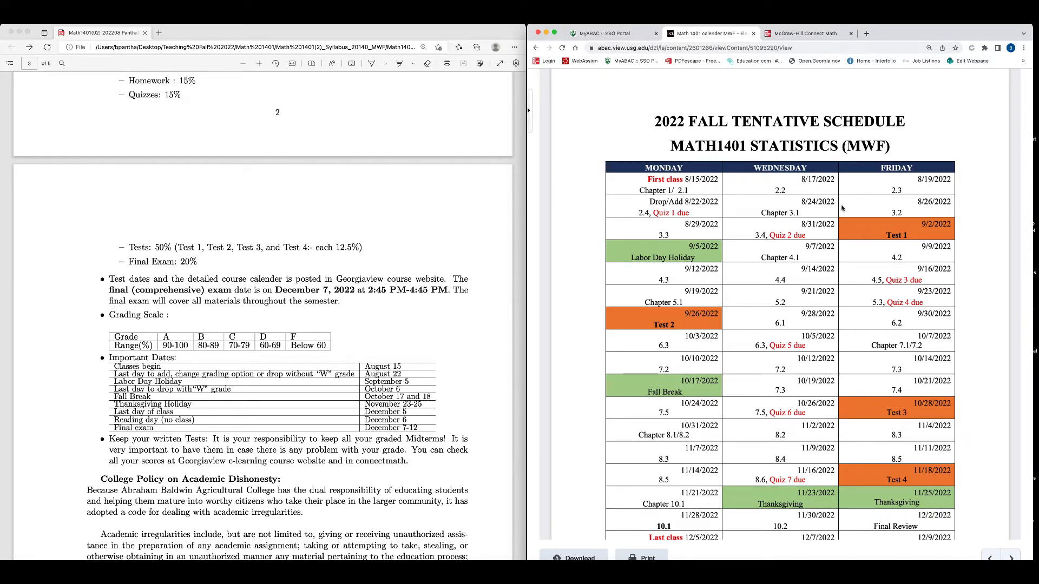
pyautogui.moveTo(751, 187)
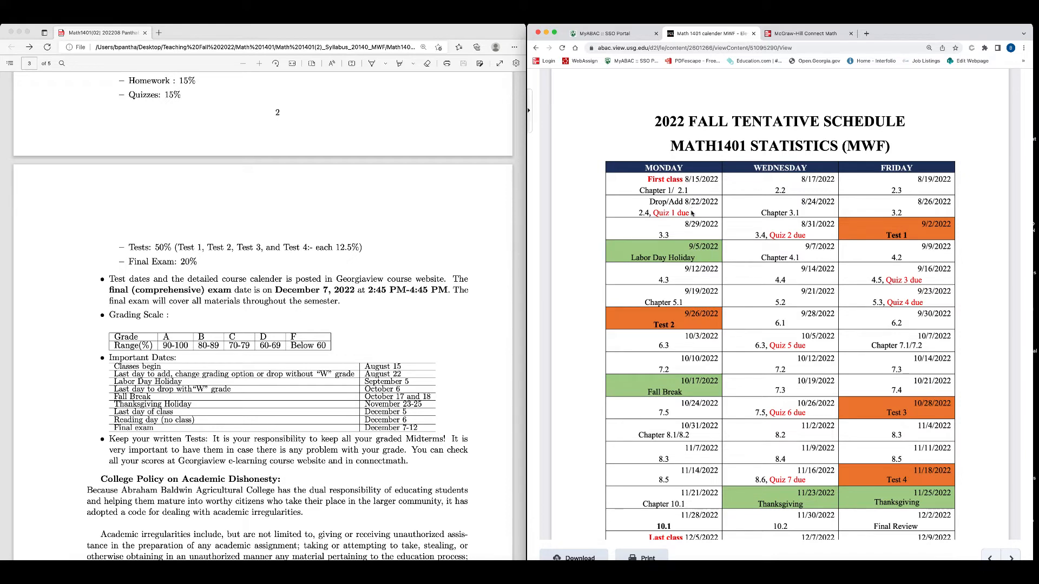
pyautogui.moveTo(915, 213)
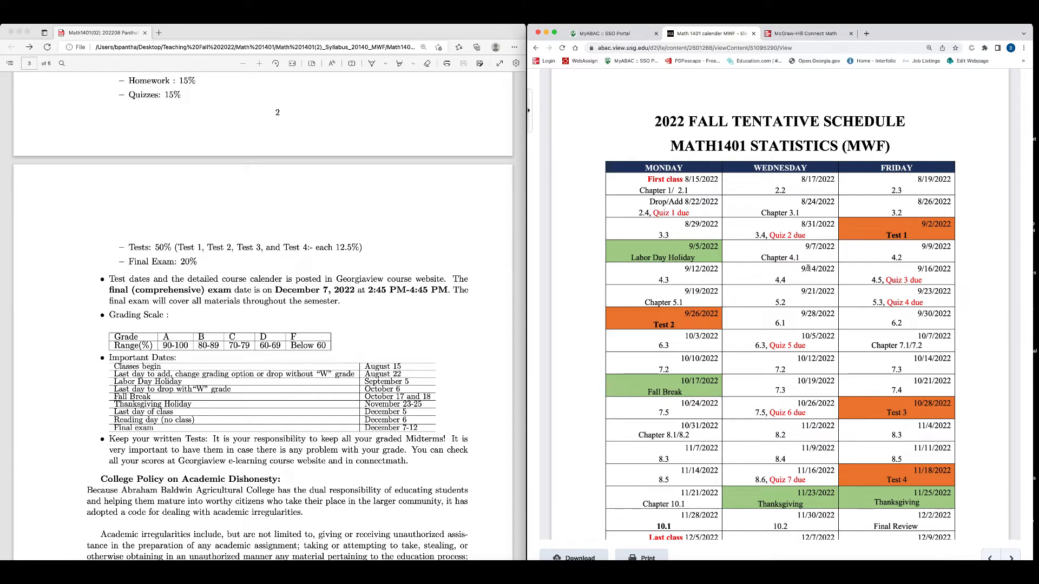
pyautogui.moveTo(483, 335)
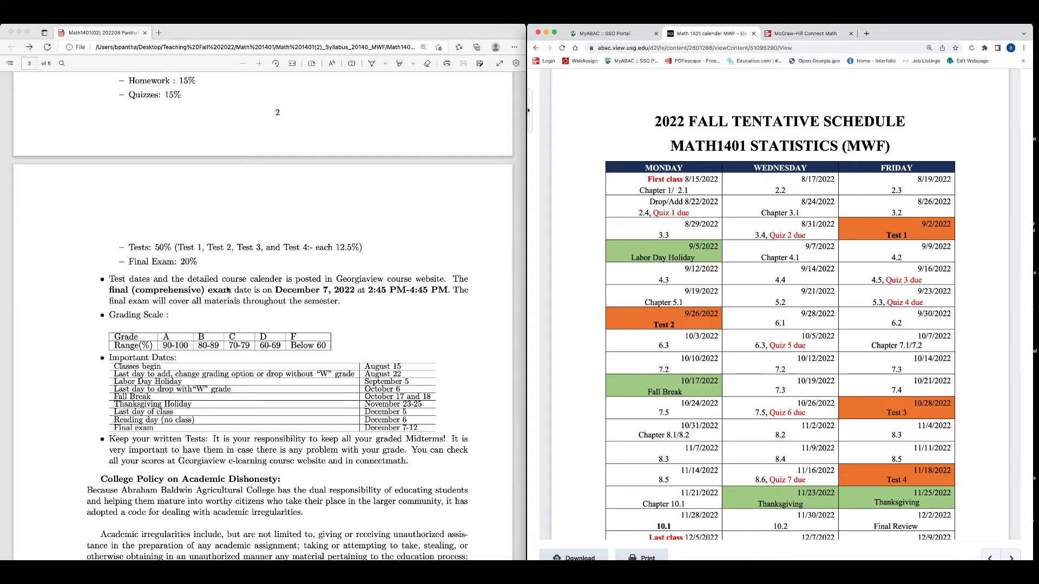
pyautogui.moveTo(256, 299)
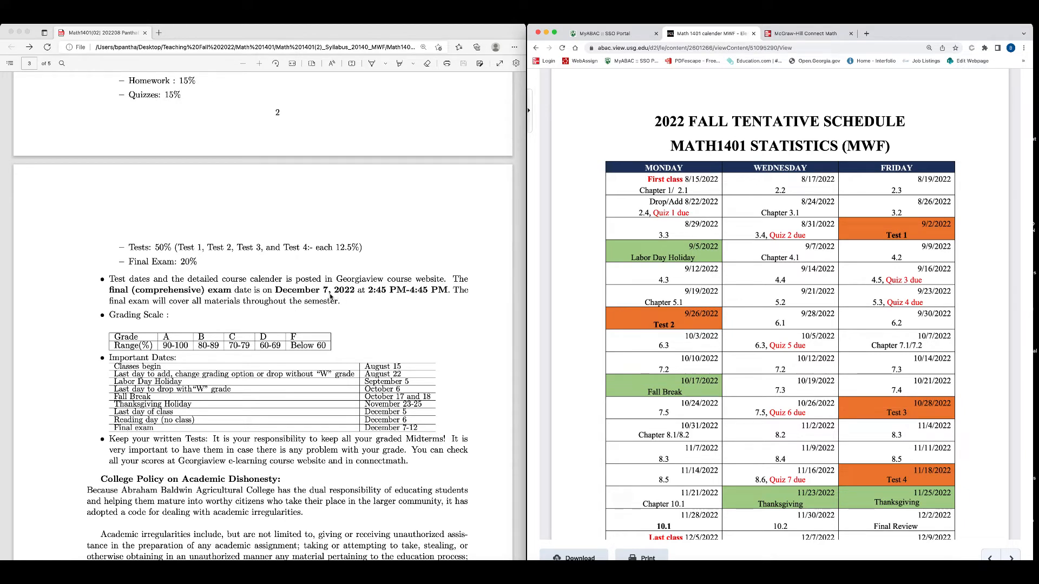
pyautogui.moveTo(426, 300)
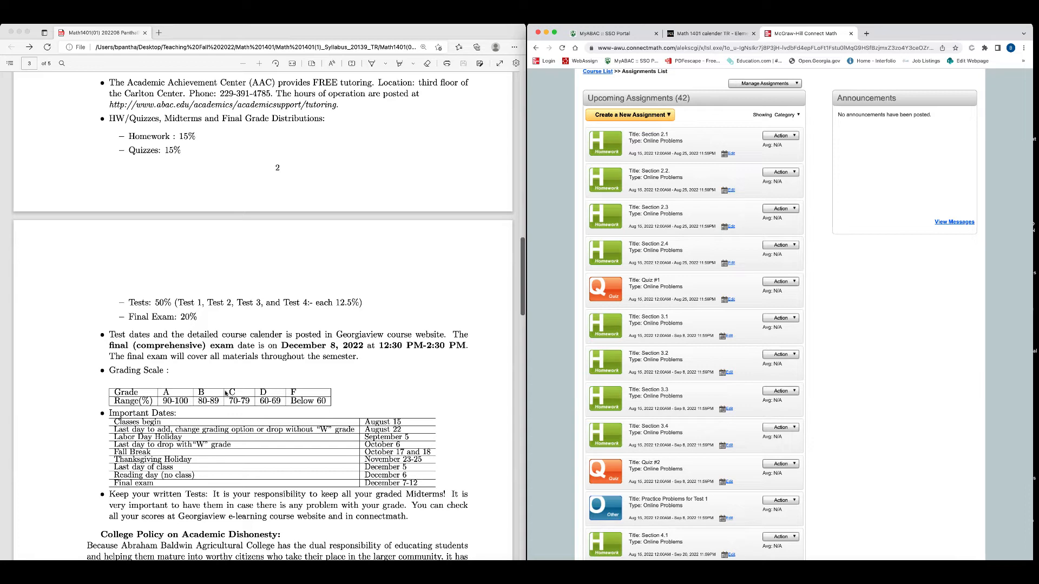
pyautogui.moveTo(369, 409)
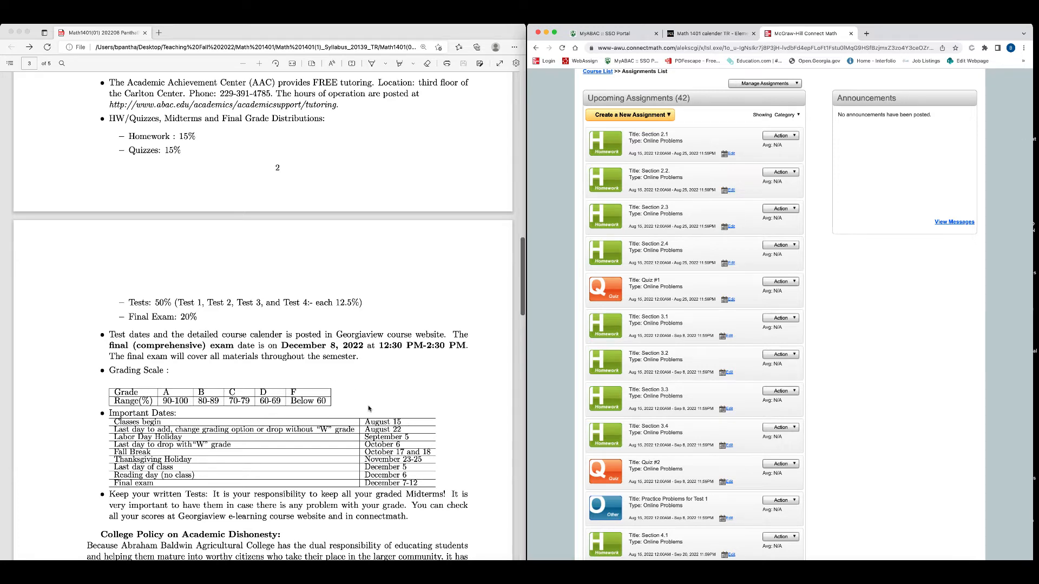
# Scroll page 3 of the TR syllabus to the grading scale and Important Dates table
pyautogui.scroll(-3)
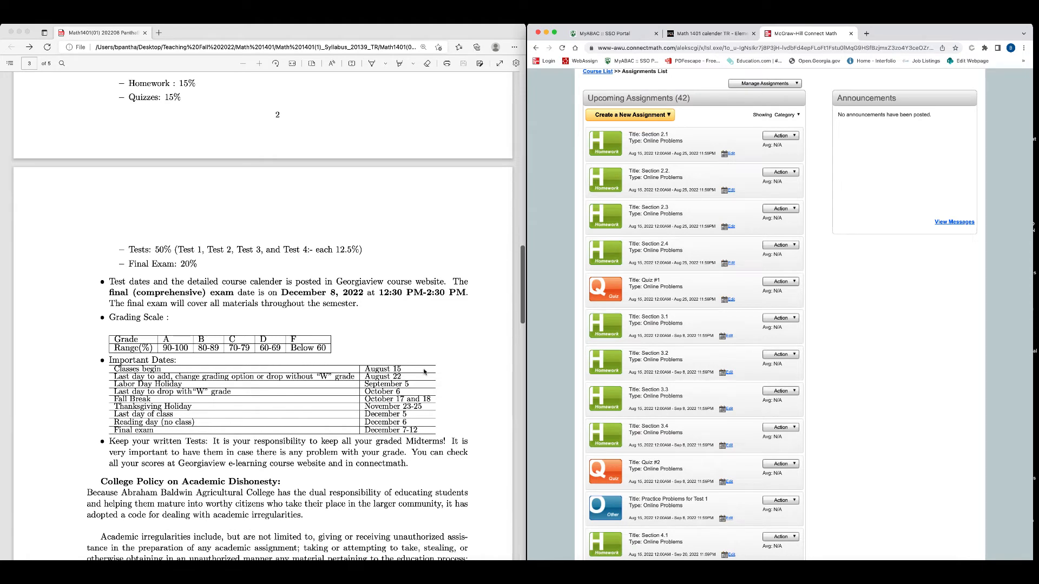
pyautogui.moveTo(211, 386)
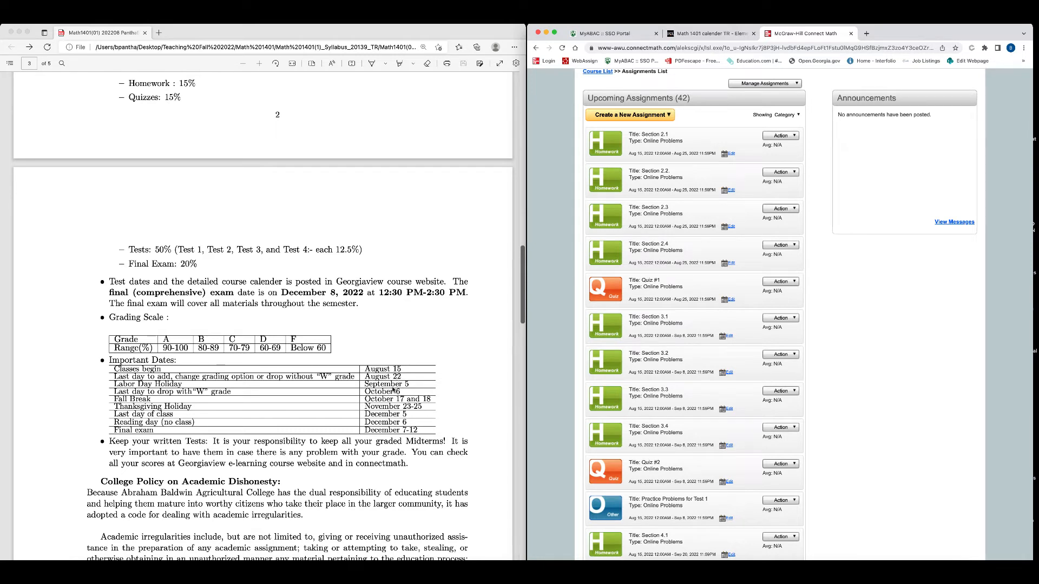
pyautogui.moveTo(408, 381)
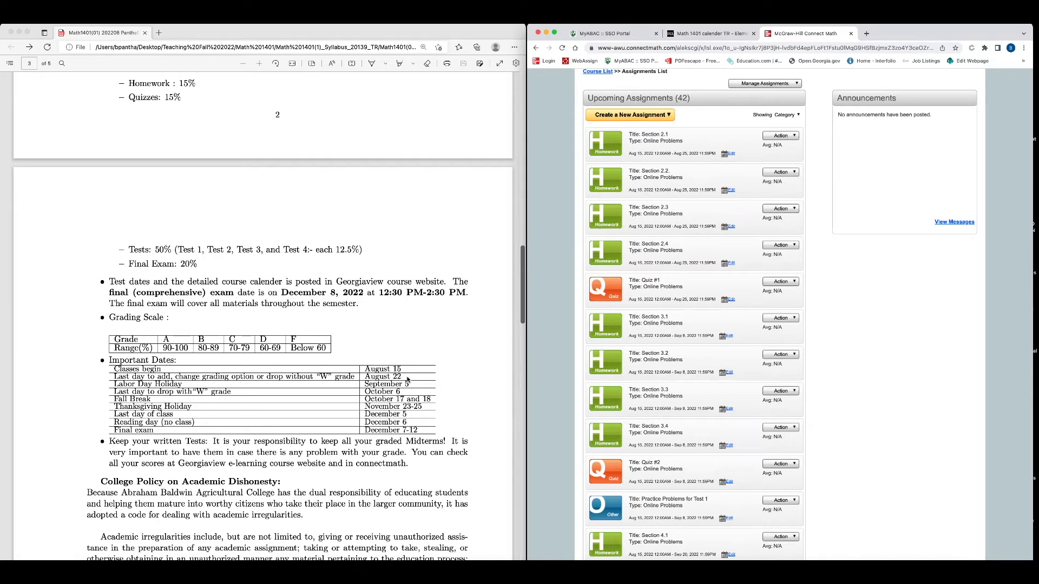
pyautogui.moveTo(279, 393)
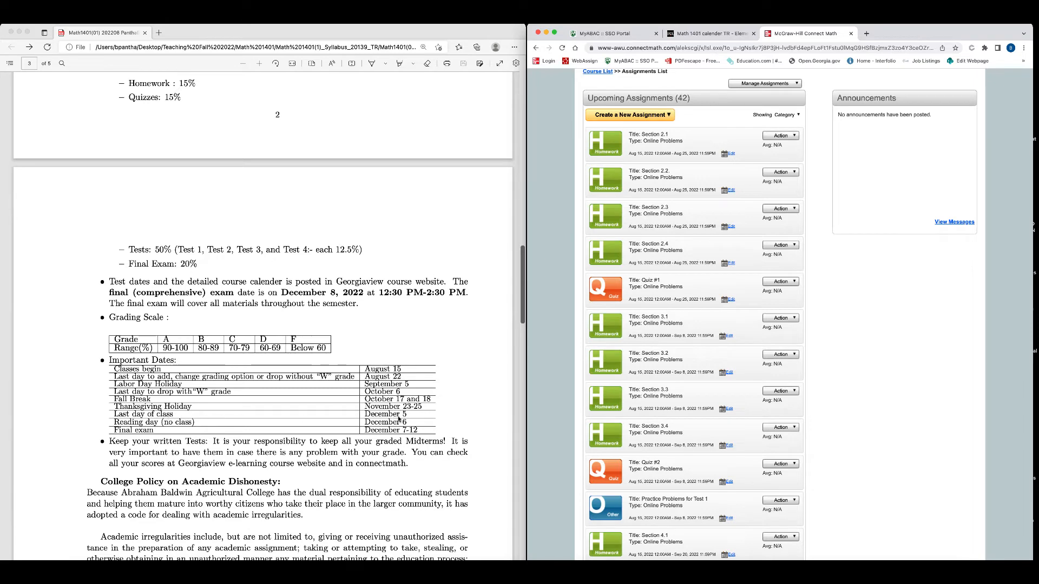
pyautogui.moveTo(407, 432)
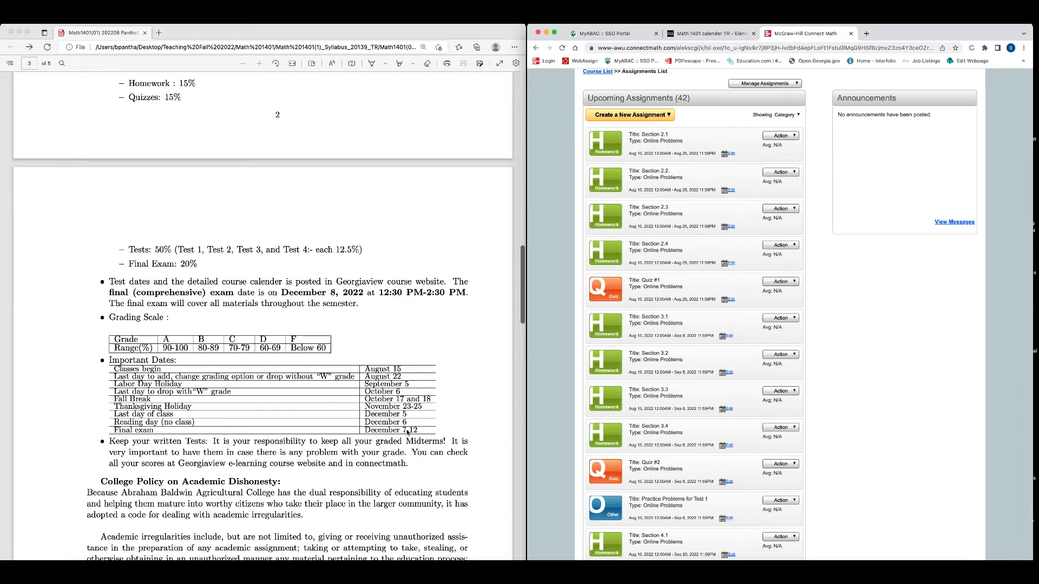
pyautogui.scroll(-3)
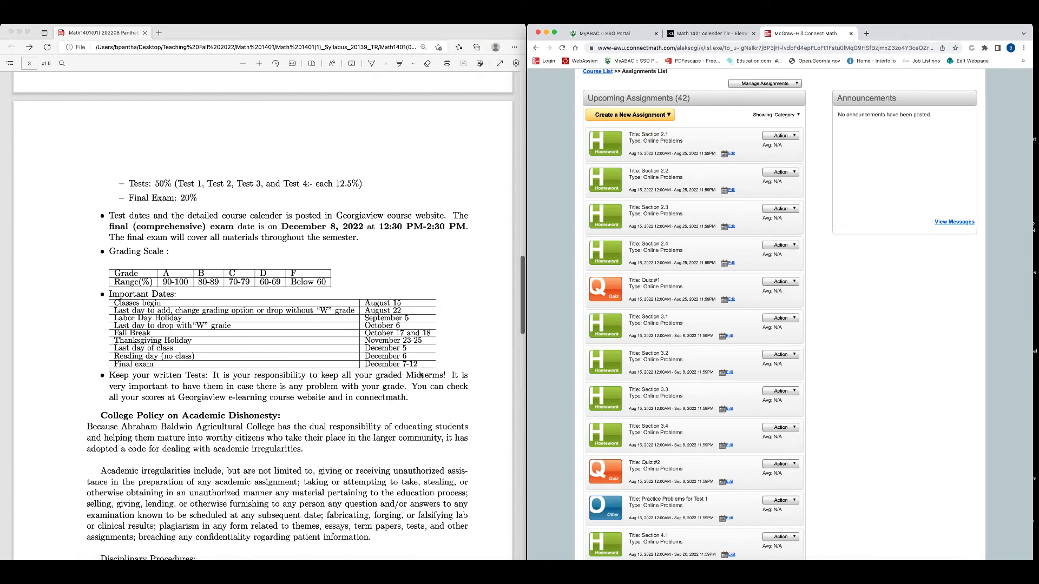
# Scroll the TR syllabus to the academic irregularities paragraph and the opening of Disciplinary Procedures
pyautogui.scroll(-3)
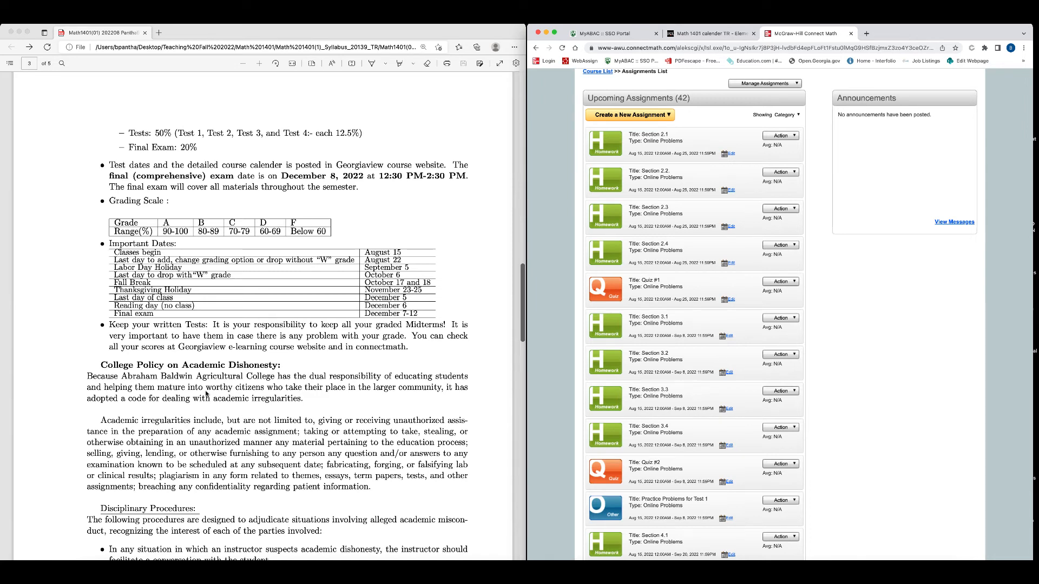
pyautogui.moveTo(346, 493)
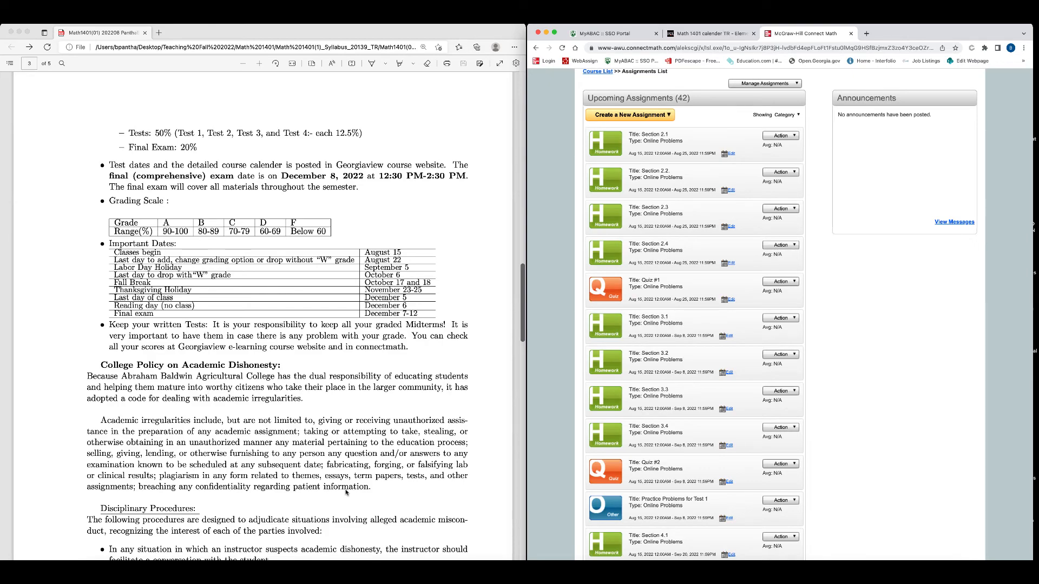
# Scroll onto page 4 to read the remaining disciplinary procedures, sanctions and multiple-offense penalties
pyautogui.scroll(-3)
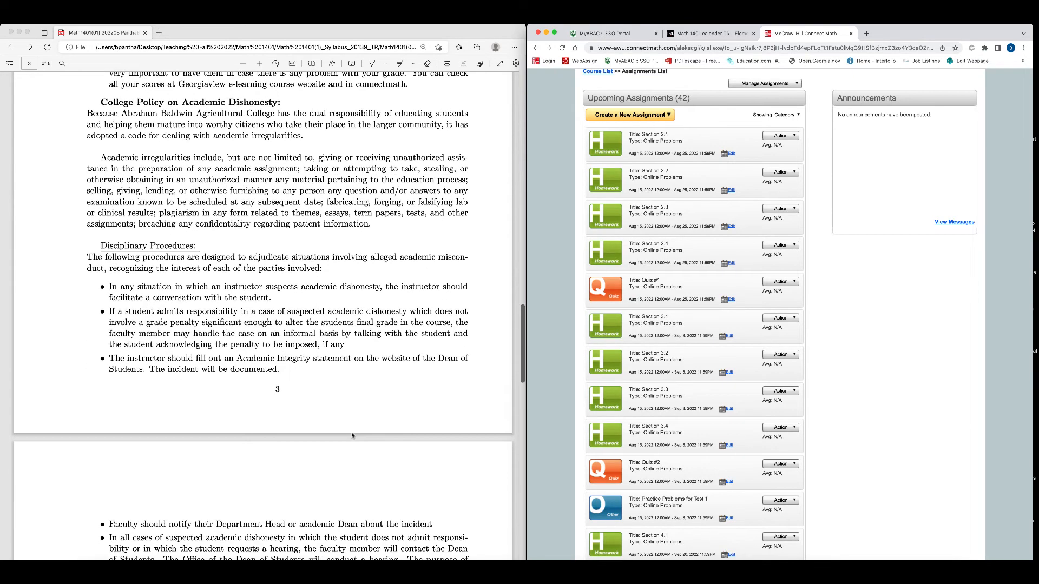
pyautogui.scroll(-3)
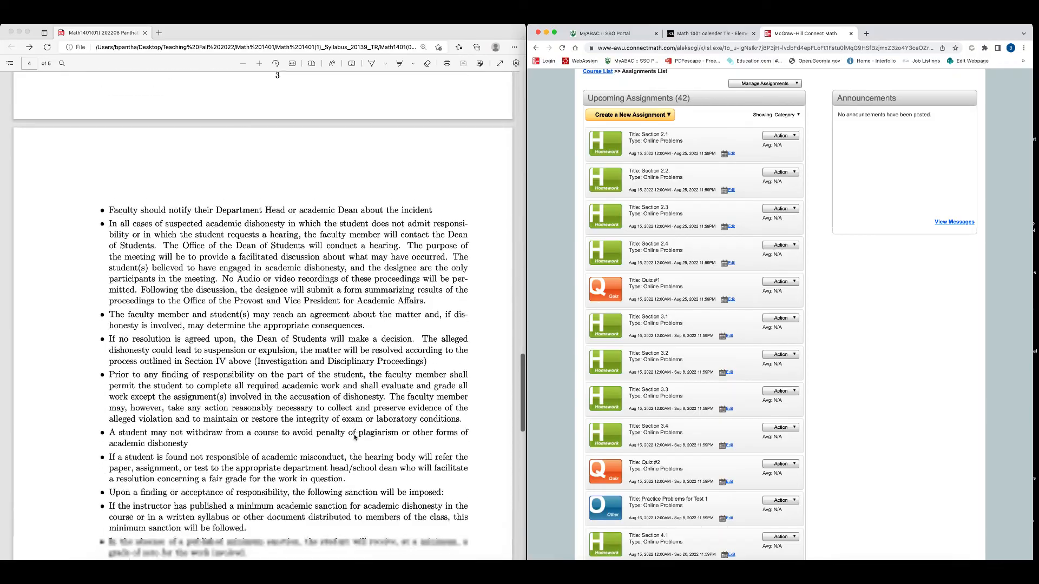
pyautogui.scroll(-3)
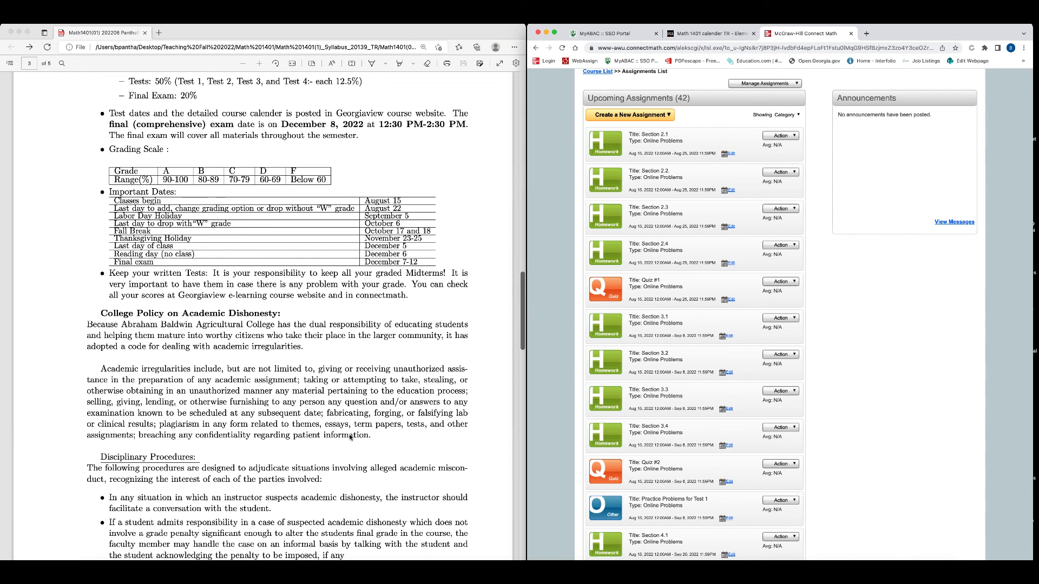
pyautogui.scroll(-3)
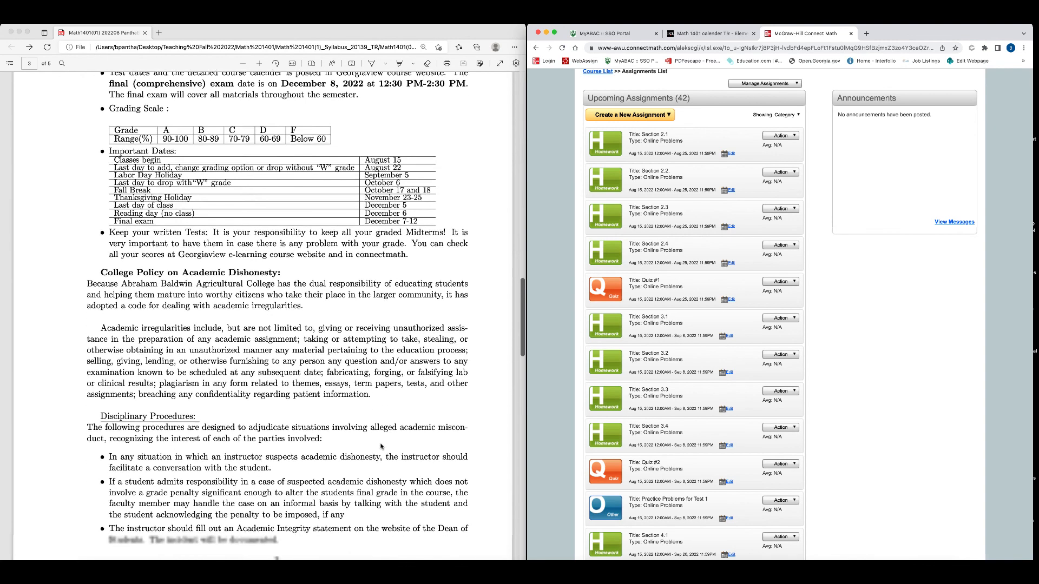
pyautogui.scroll(-3)
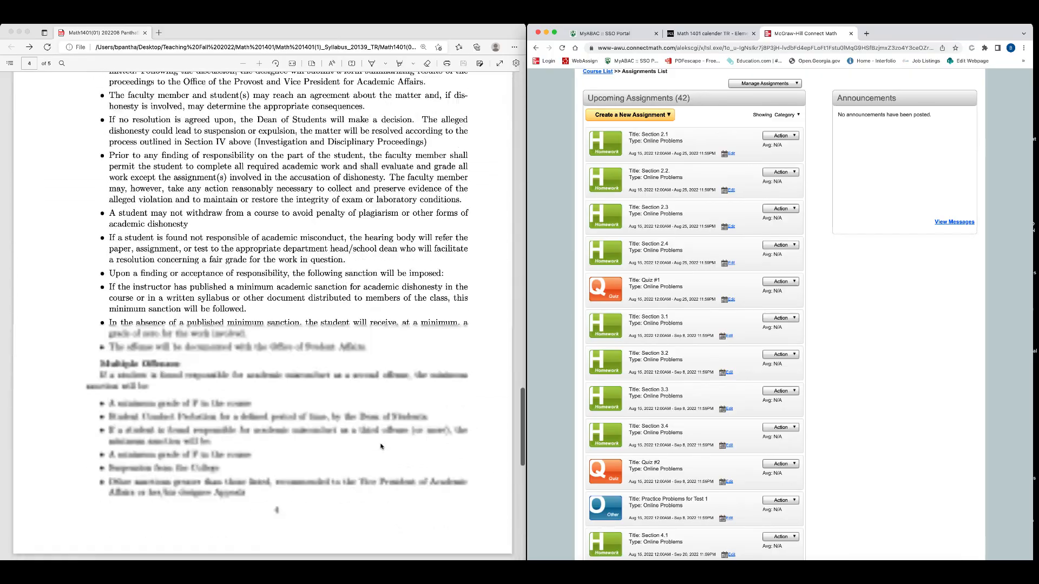